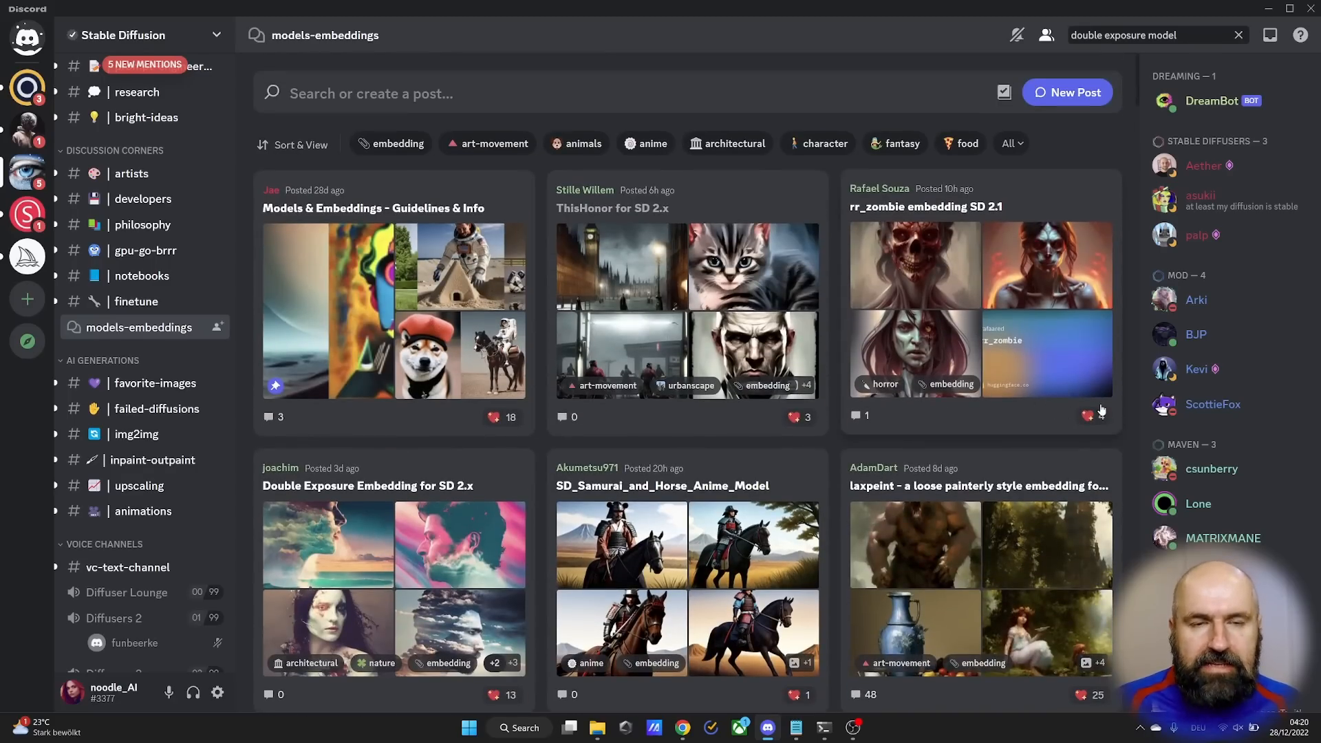
# - Scroll the models-embeddings forum and open the FloralMarble for SD 2.x post thread
pyautogui.scroll(-3)
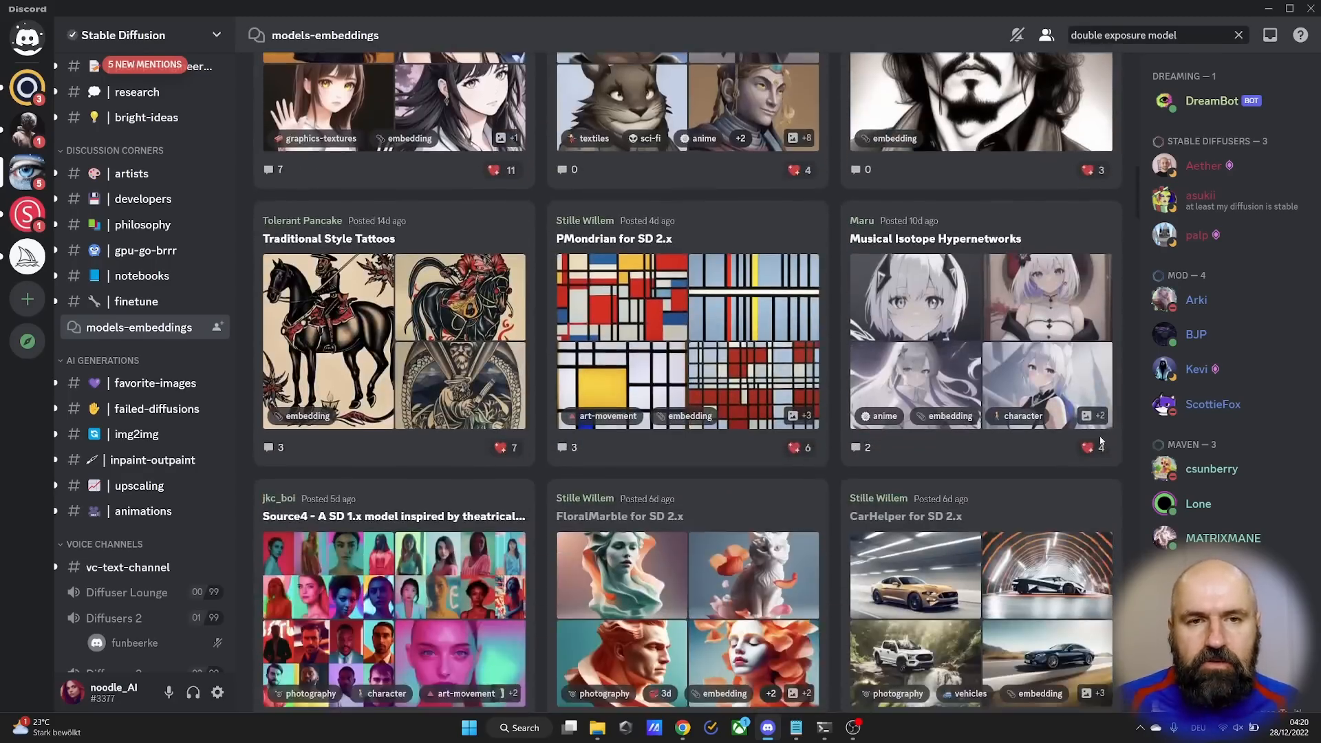
pyautogui.scroll(-3)
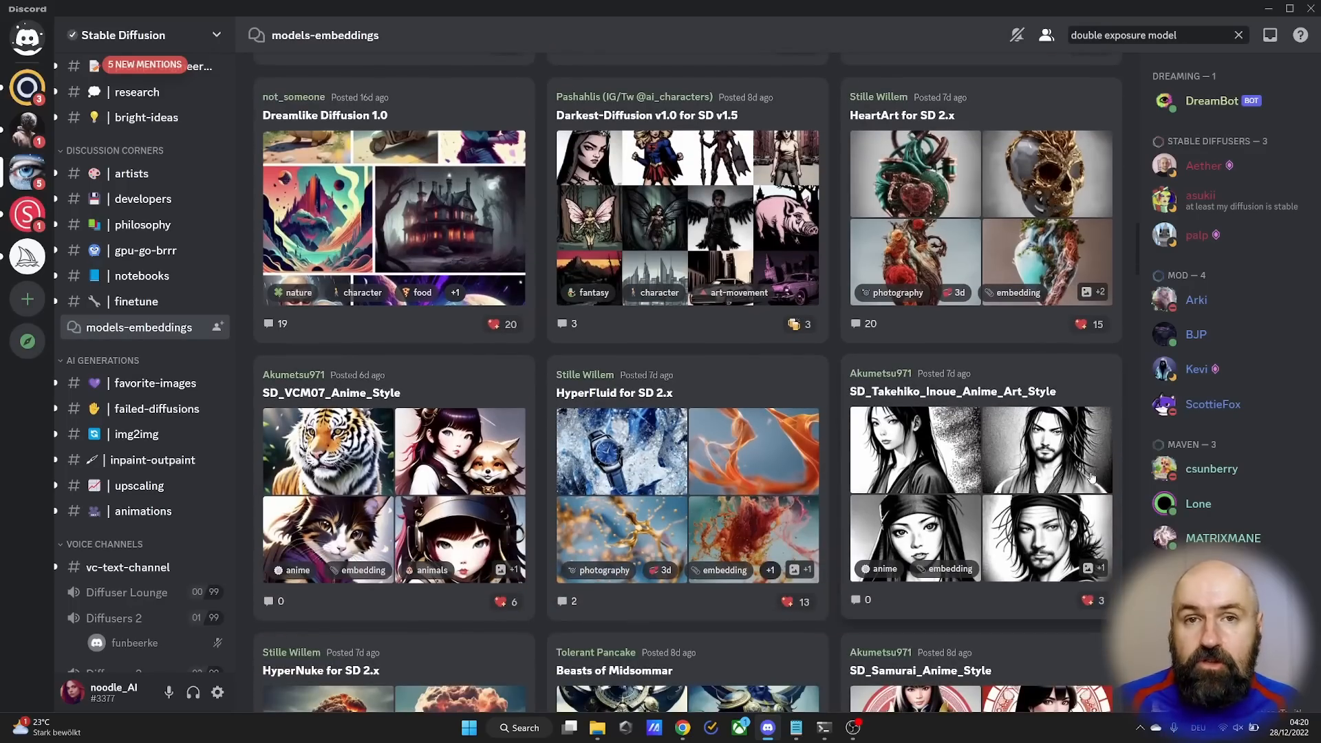
pyautogui.scroll(-3)
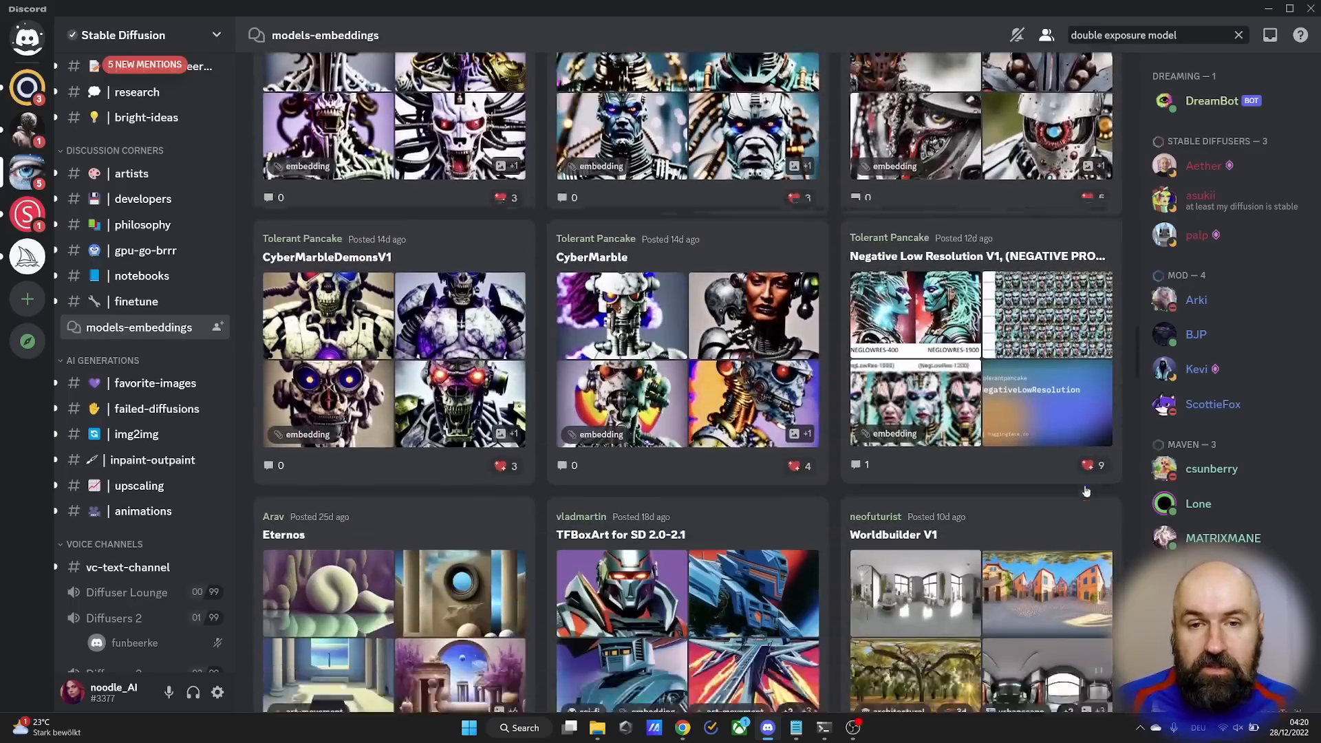
pyautogui.scroll(-3)
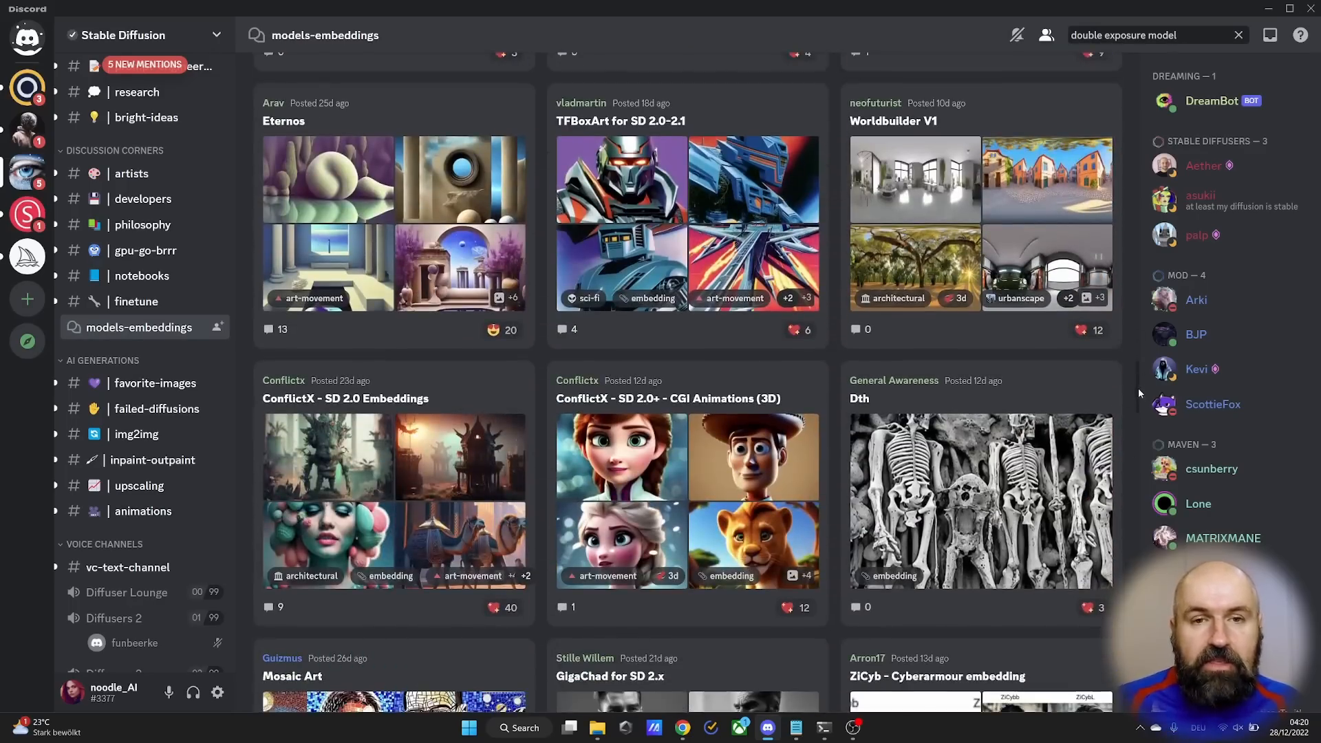
pyautogui.scroll(-3)
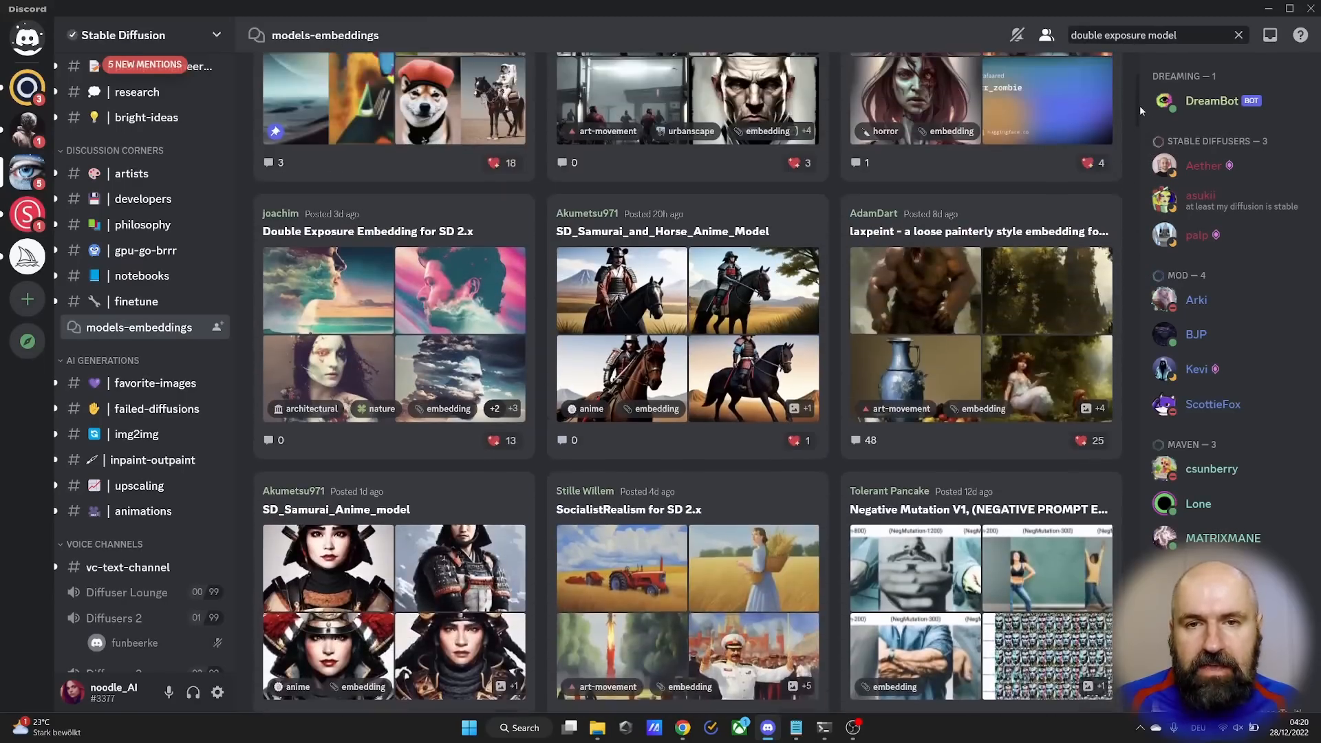
pyautogui.scroll(3)
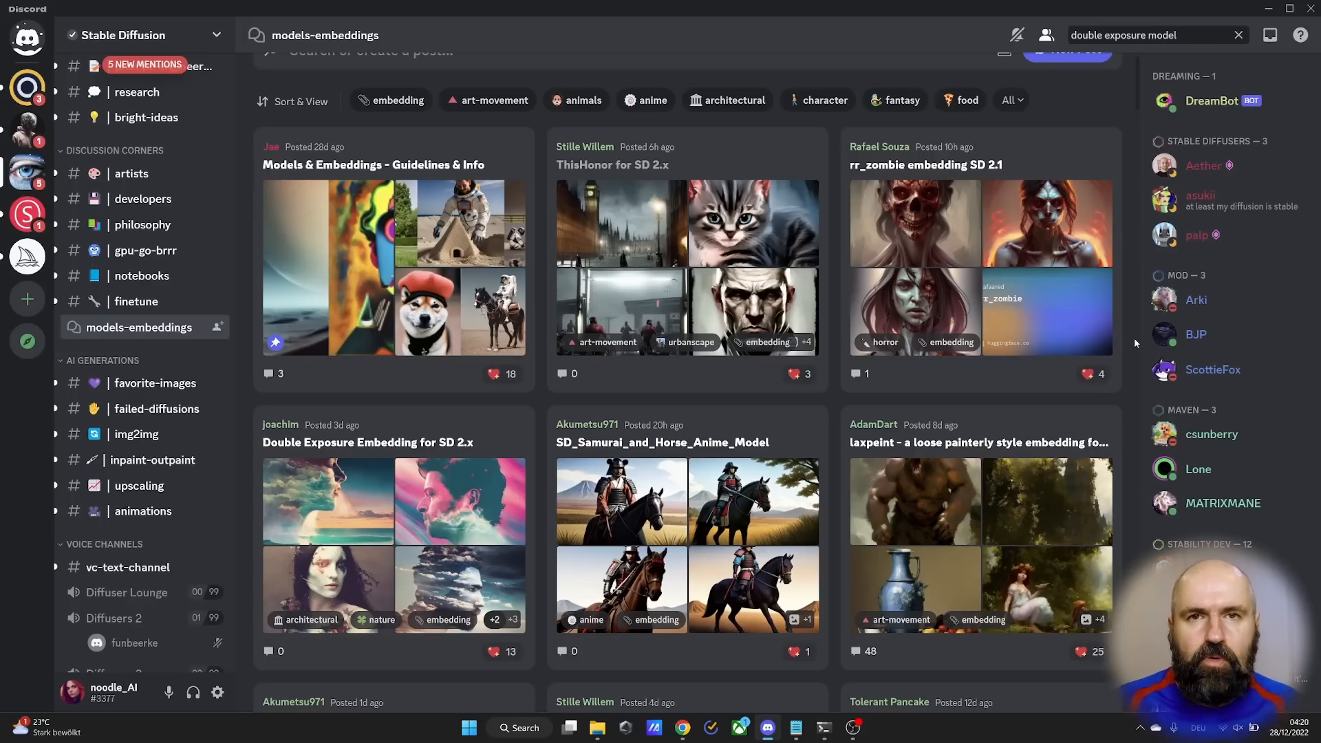
pyautogui.scroll(-3)
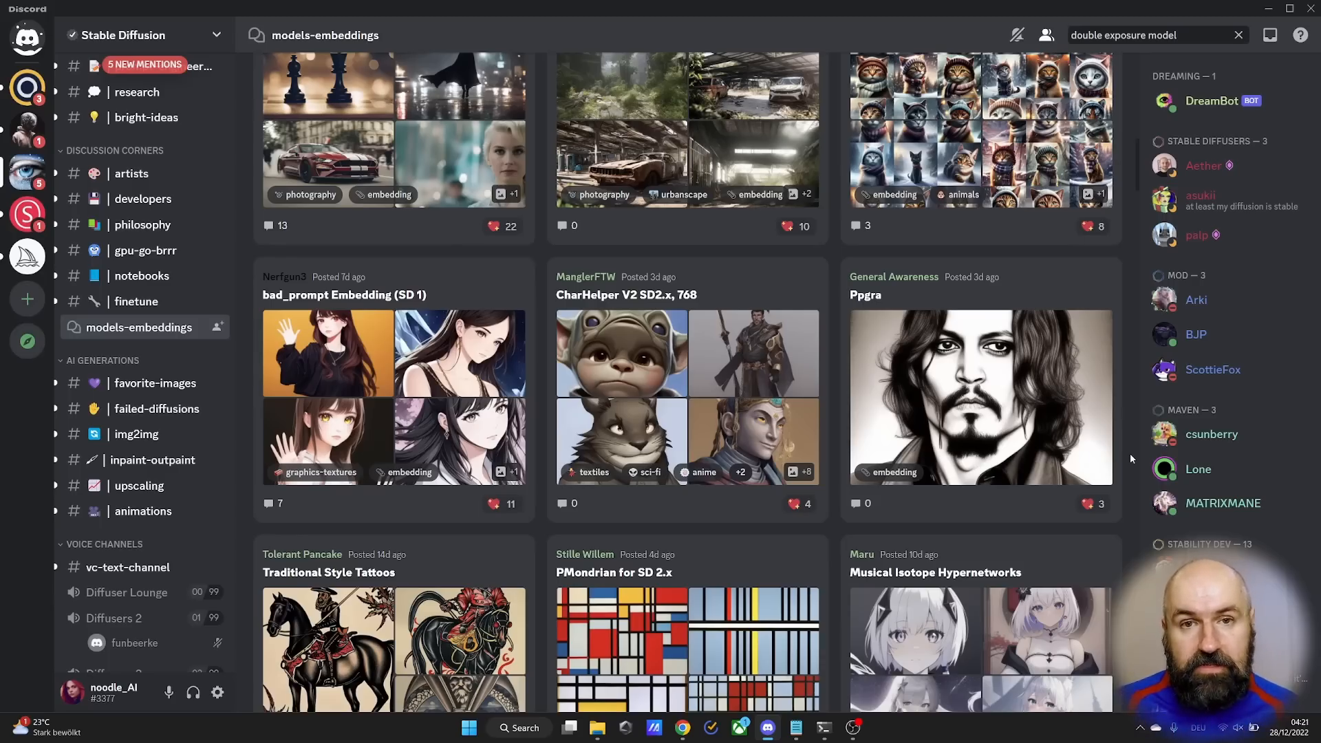
pyautogui.scroll(-3)
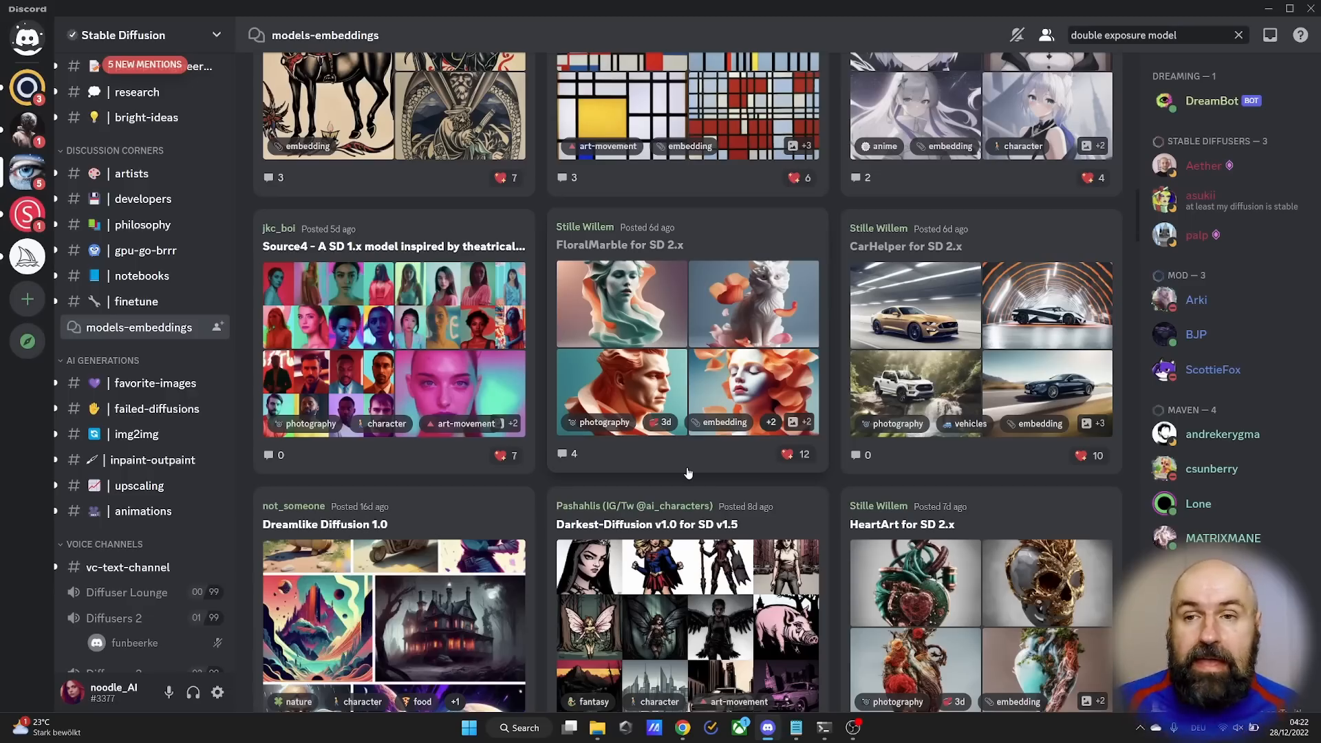
pyautogui.moveTo(277, 391)
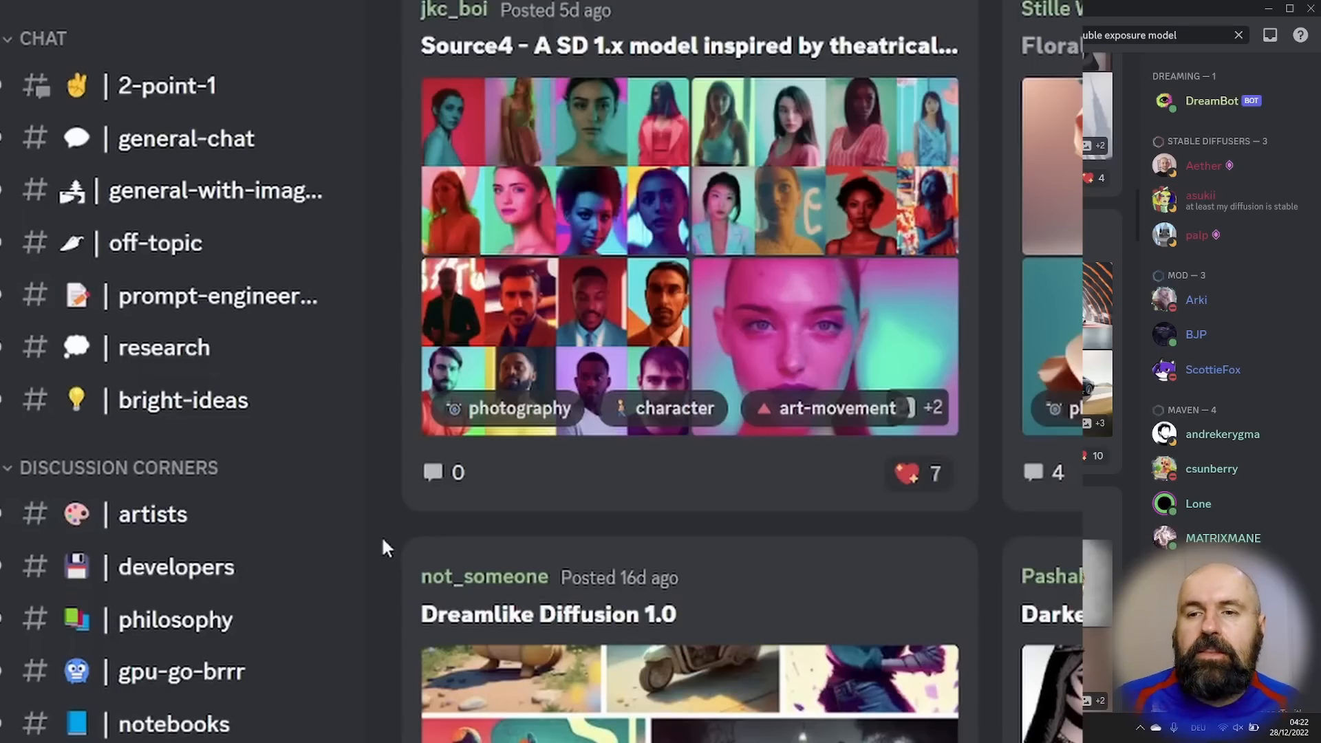
pyautogui.moveTo(227, 306)
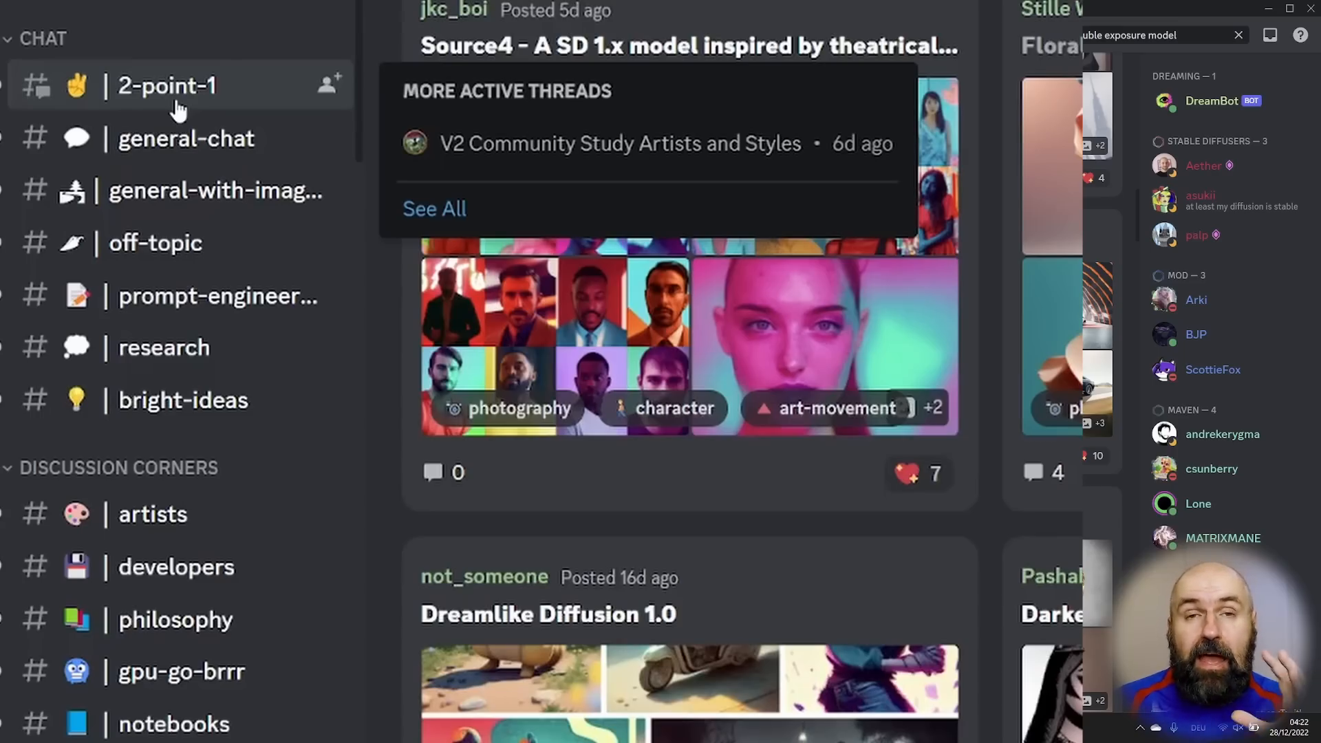
pyautogui.moveTo(189, 29)
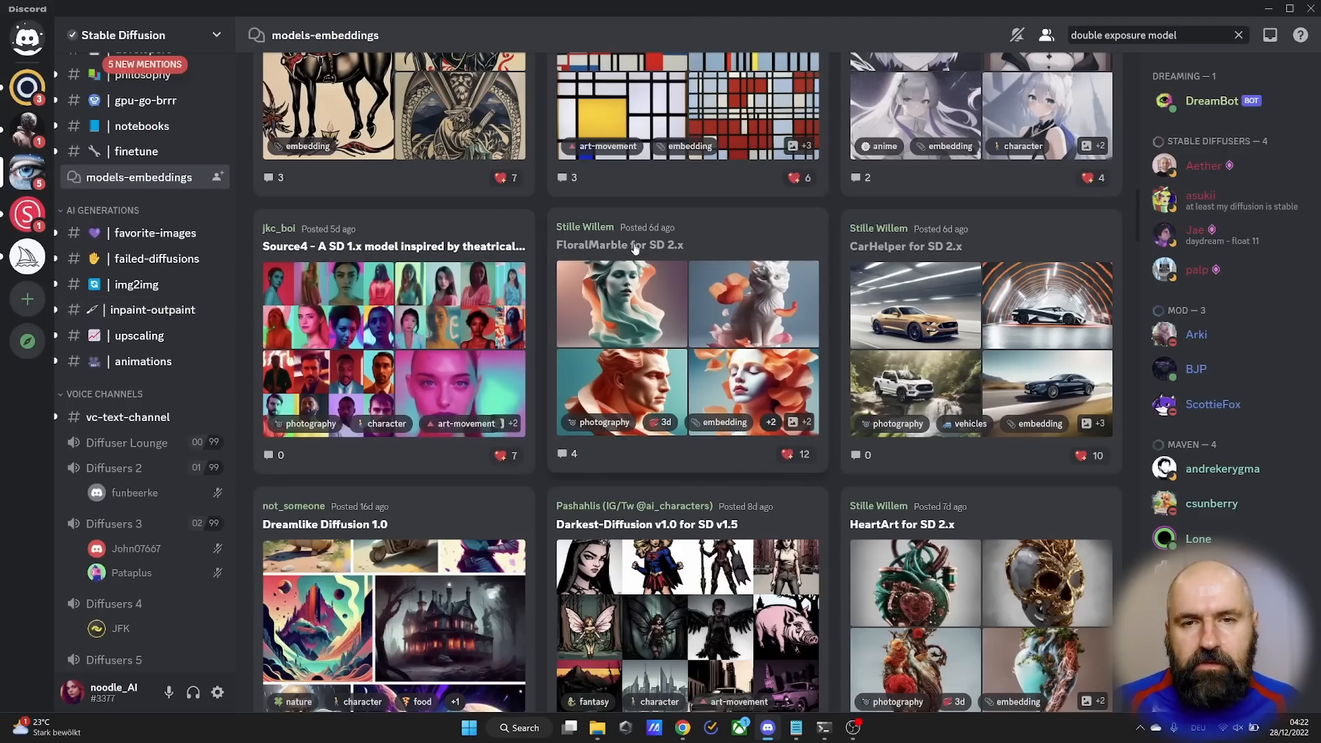
pyautogui.click(621, 245)
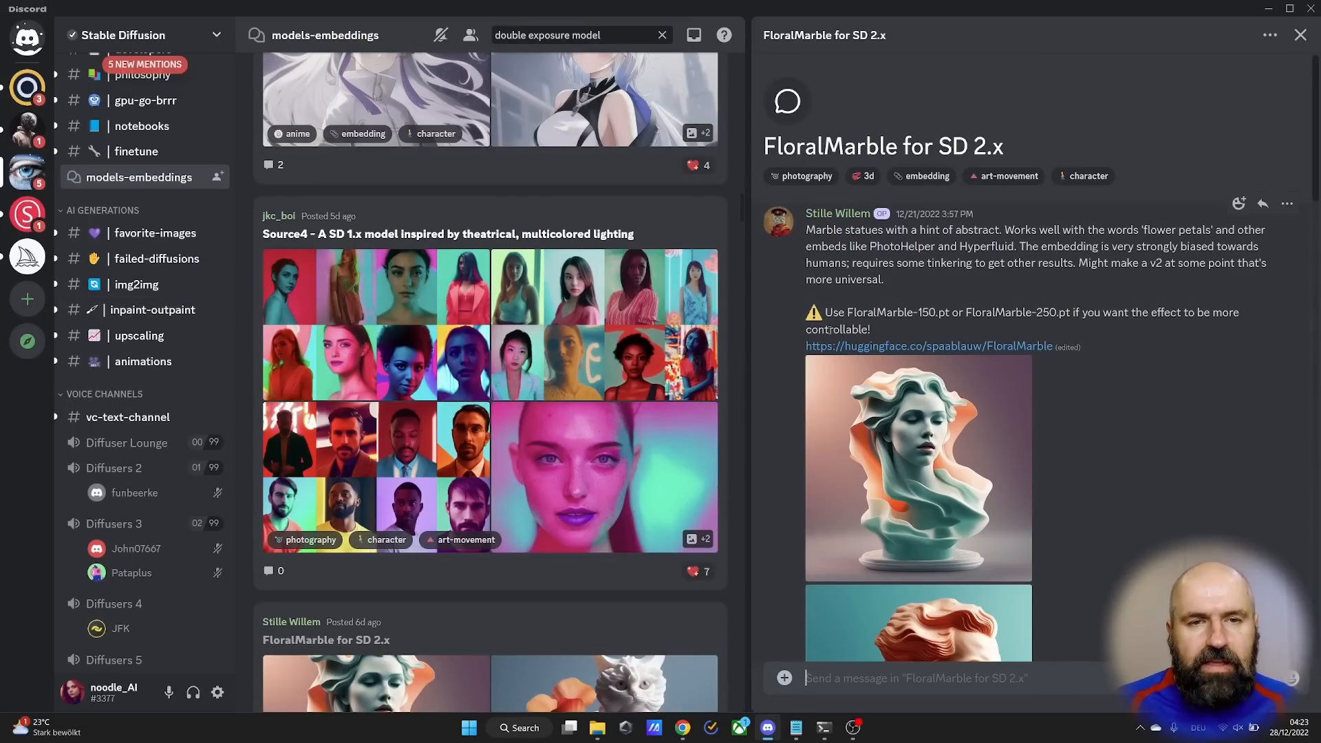
pyautogui.moveTo(884, 349)
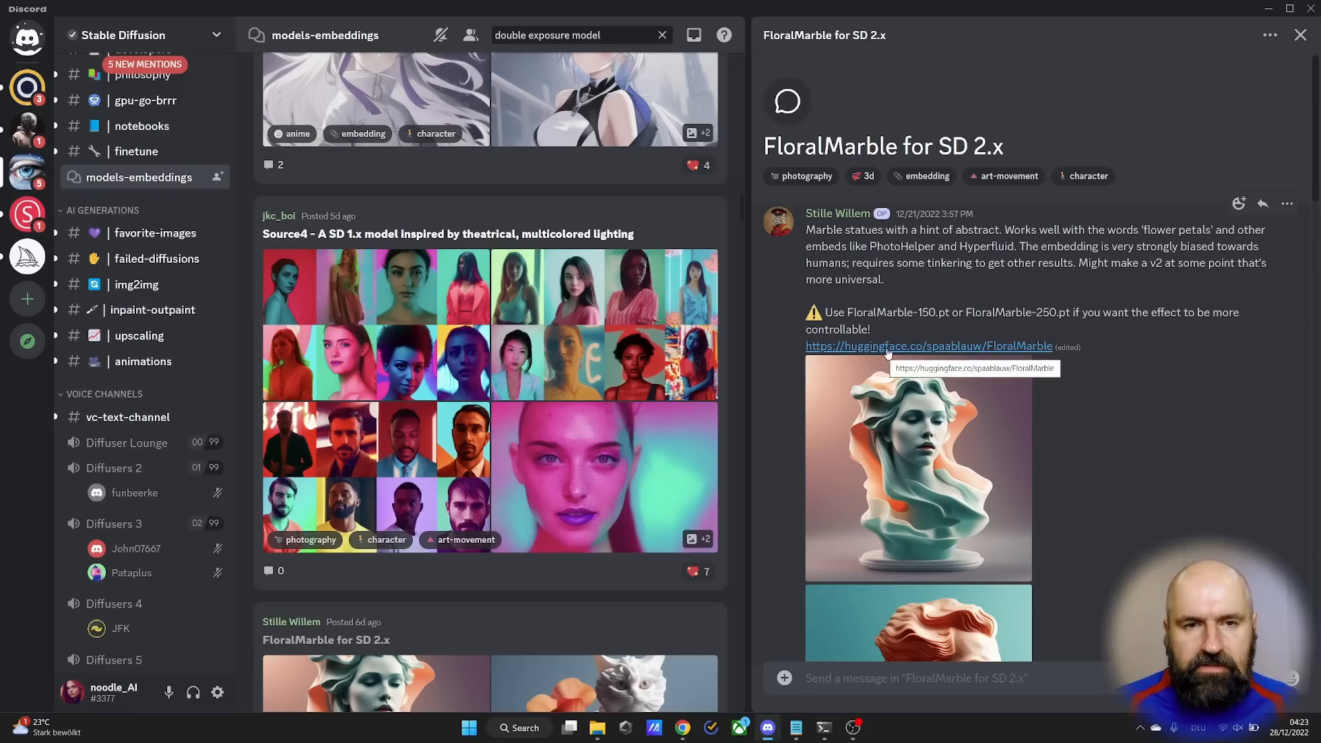
# - Follow the huggingface.co/spaablauw/FloralMarble link and browse the model card's marble-statue examples
pyautogui.click(929, 347)
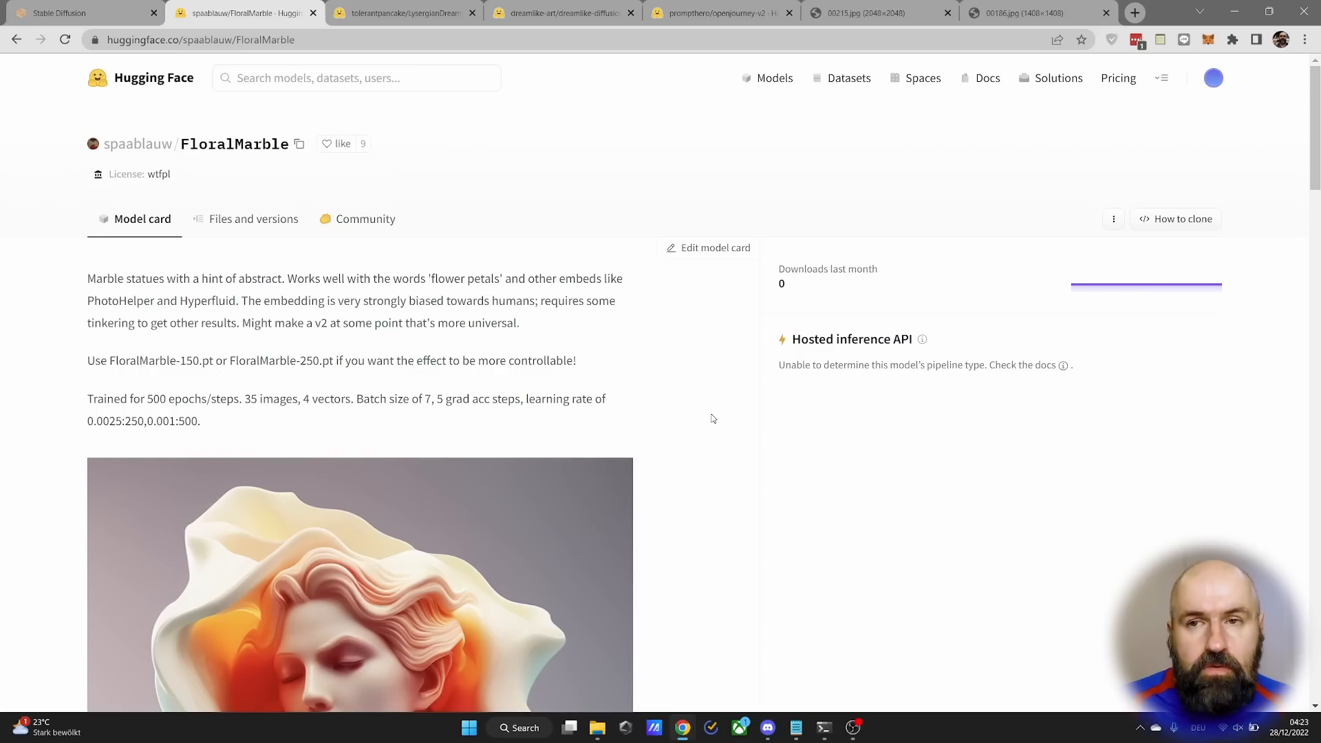
pyautogui.scroll(-3)
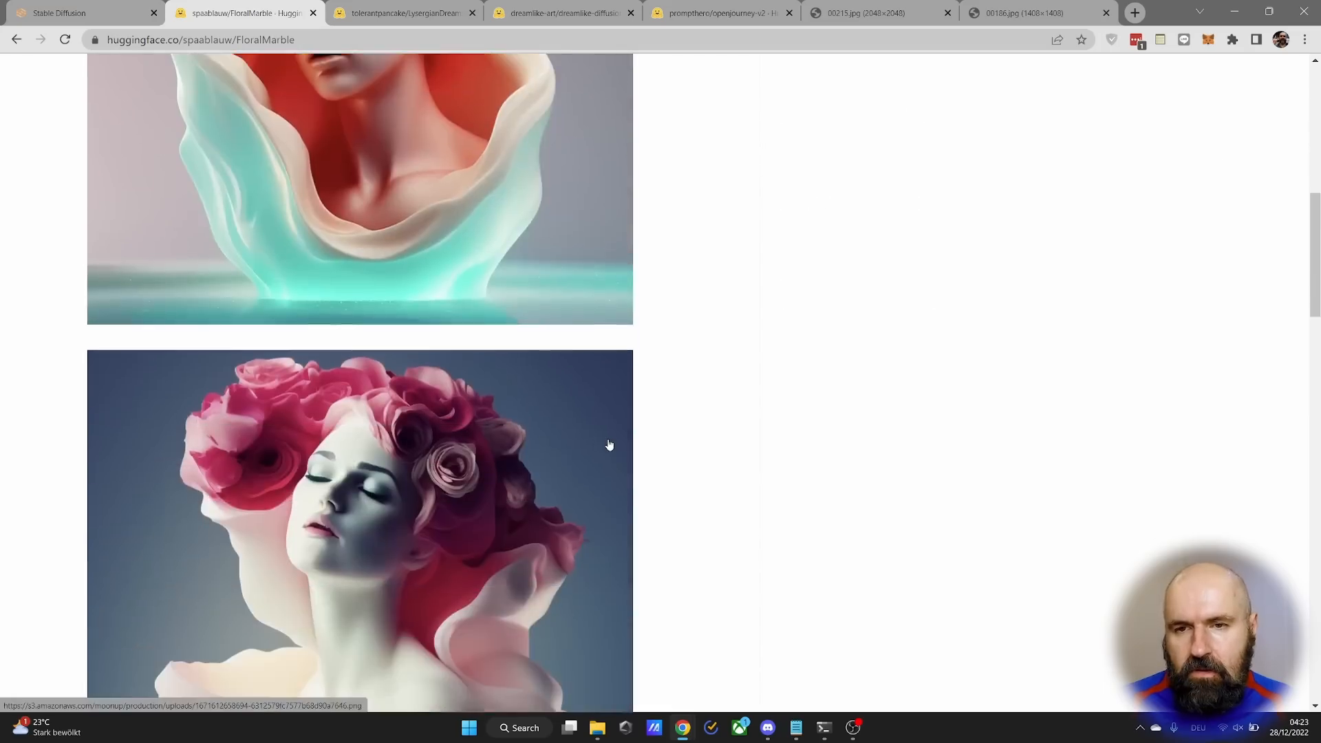
pyautogui.scroll(-3)
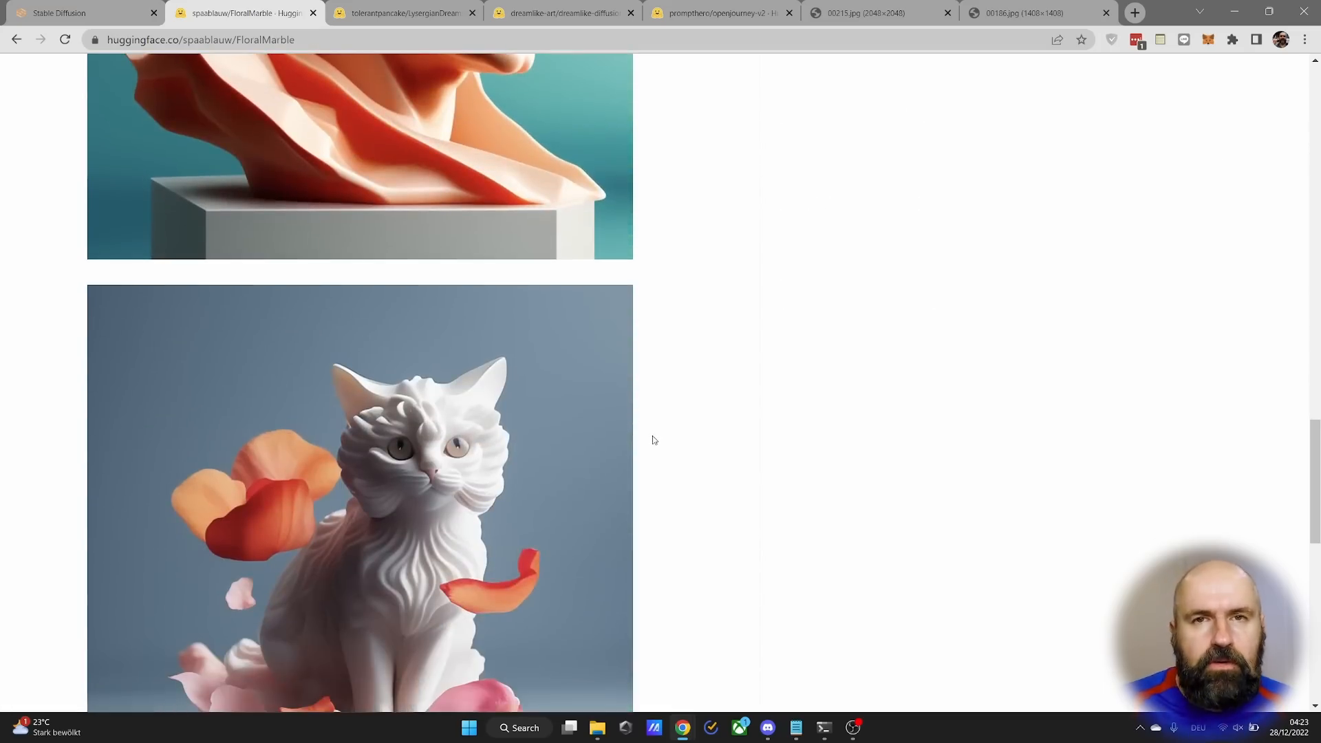
pyautogui.scroll(-3)
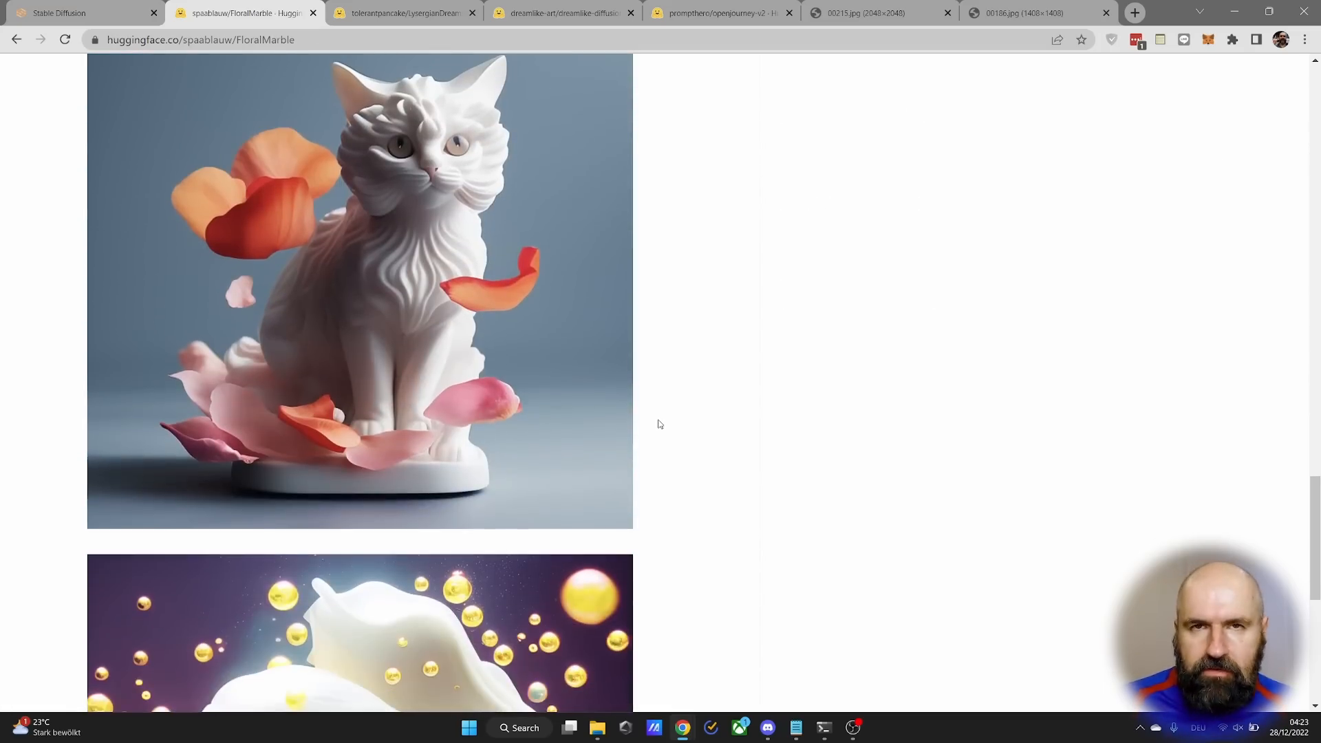
pyautogui.moveTo(688, 421)
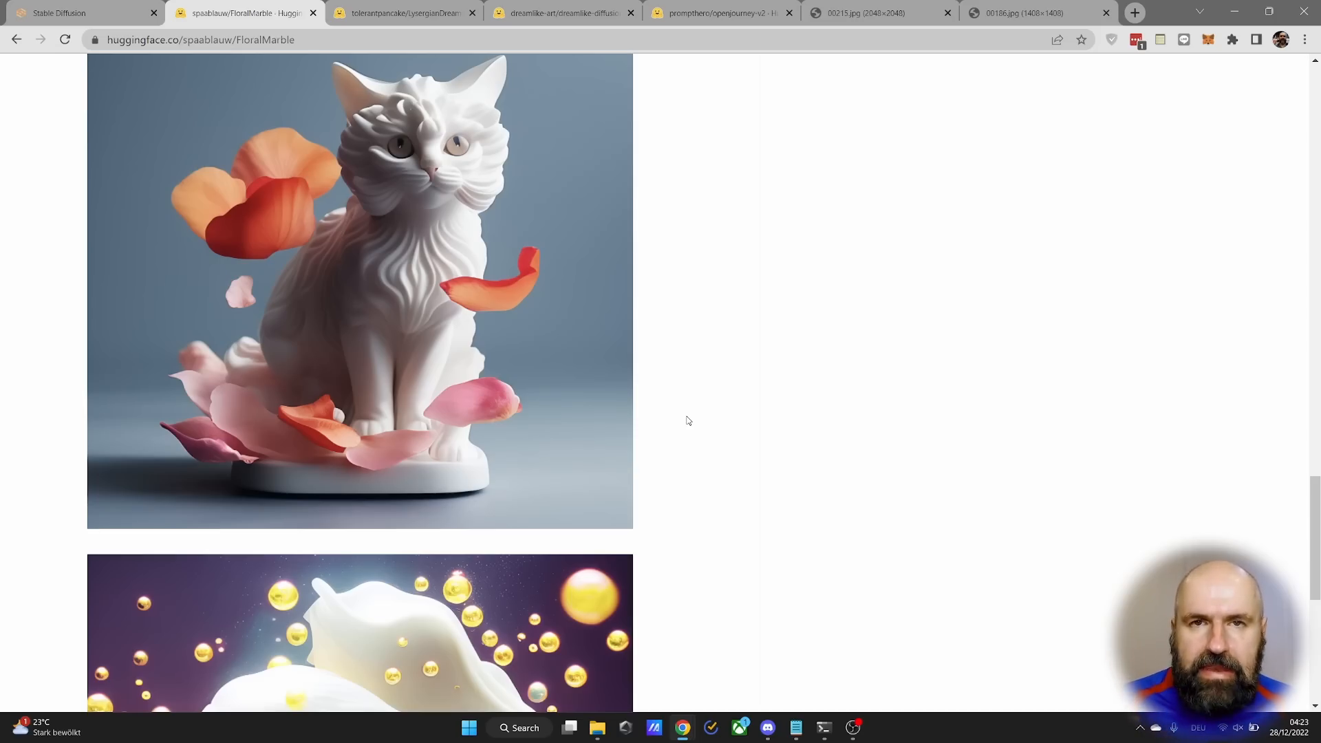
pyautogui.click(58, 14)
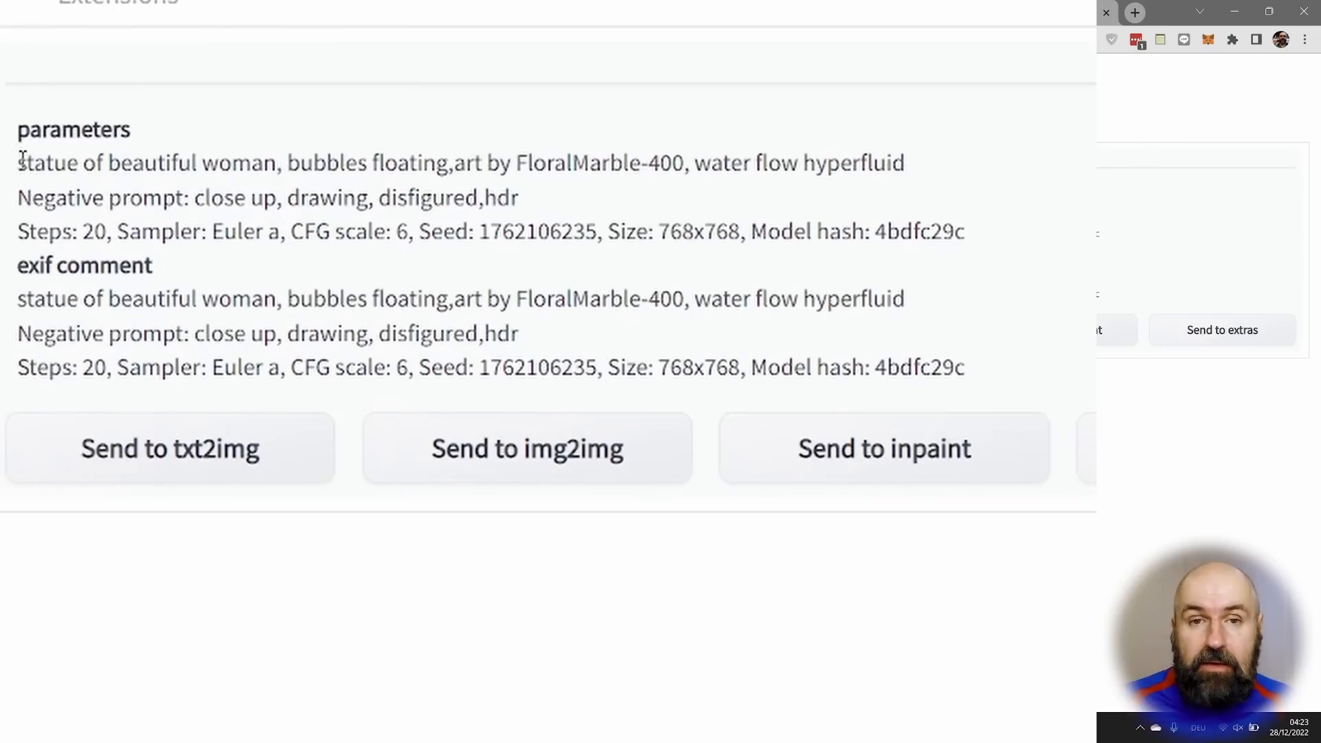
pyautogui.moveTo(529, 198)
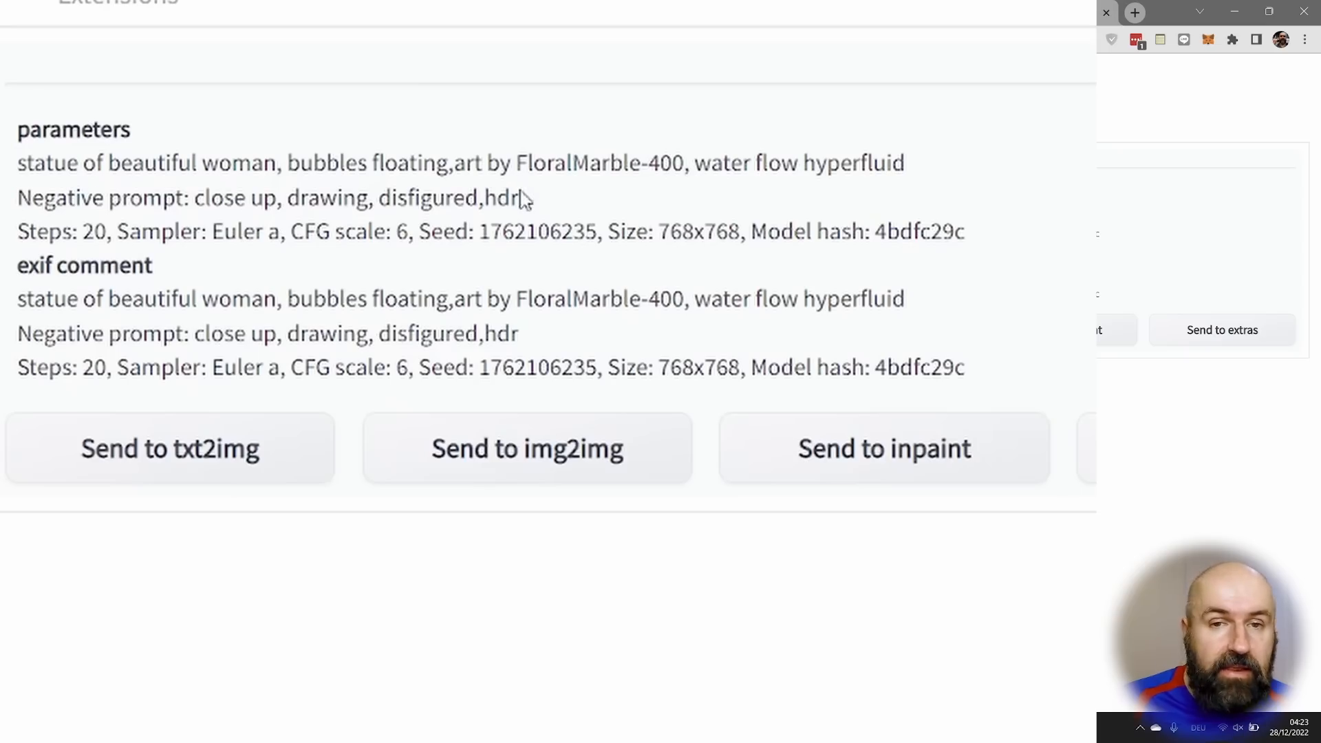
pyautogui.moveTo(633, 201)
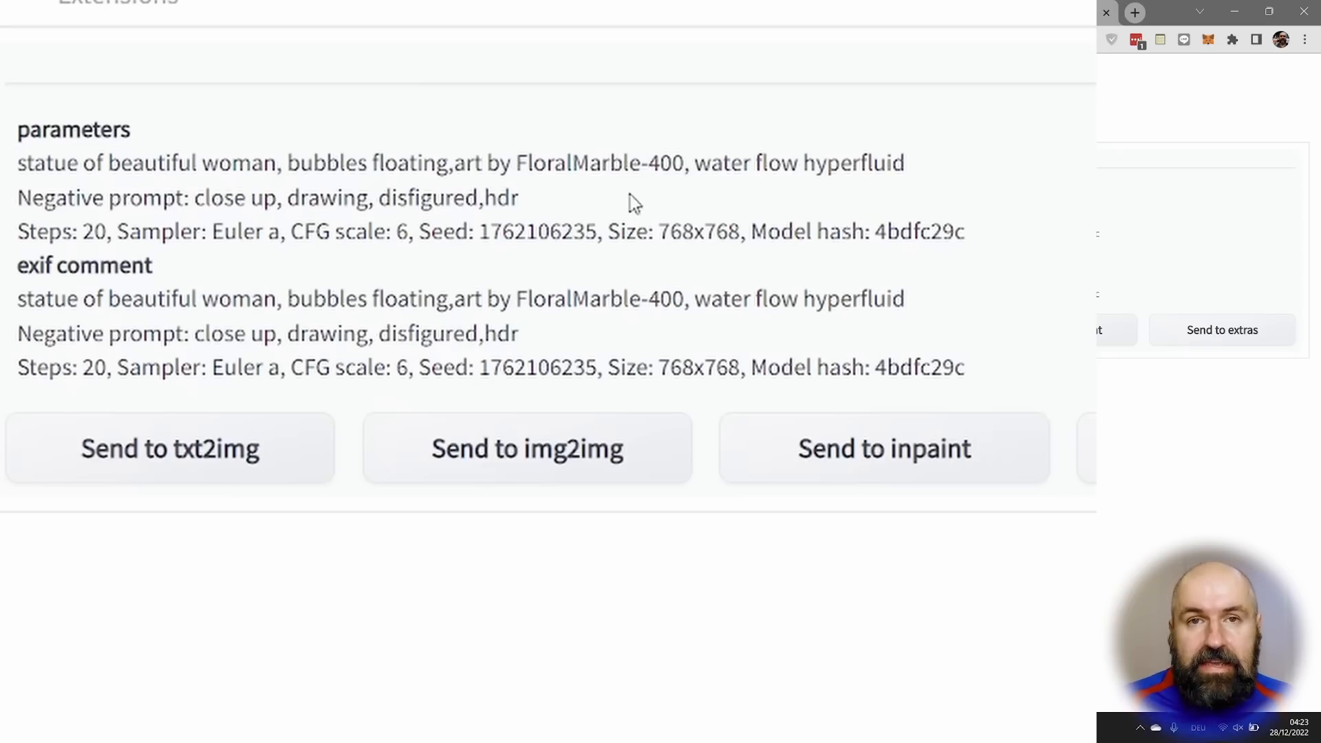
pyautogui.moveTo(558, 219)
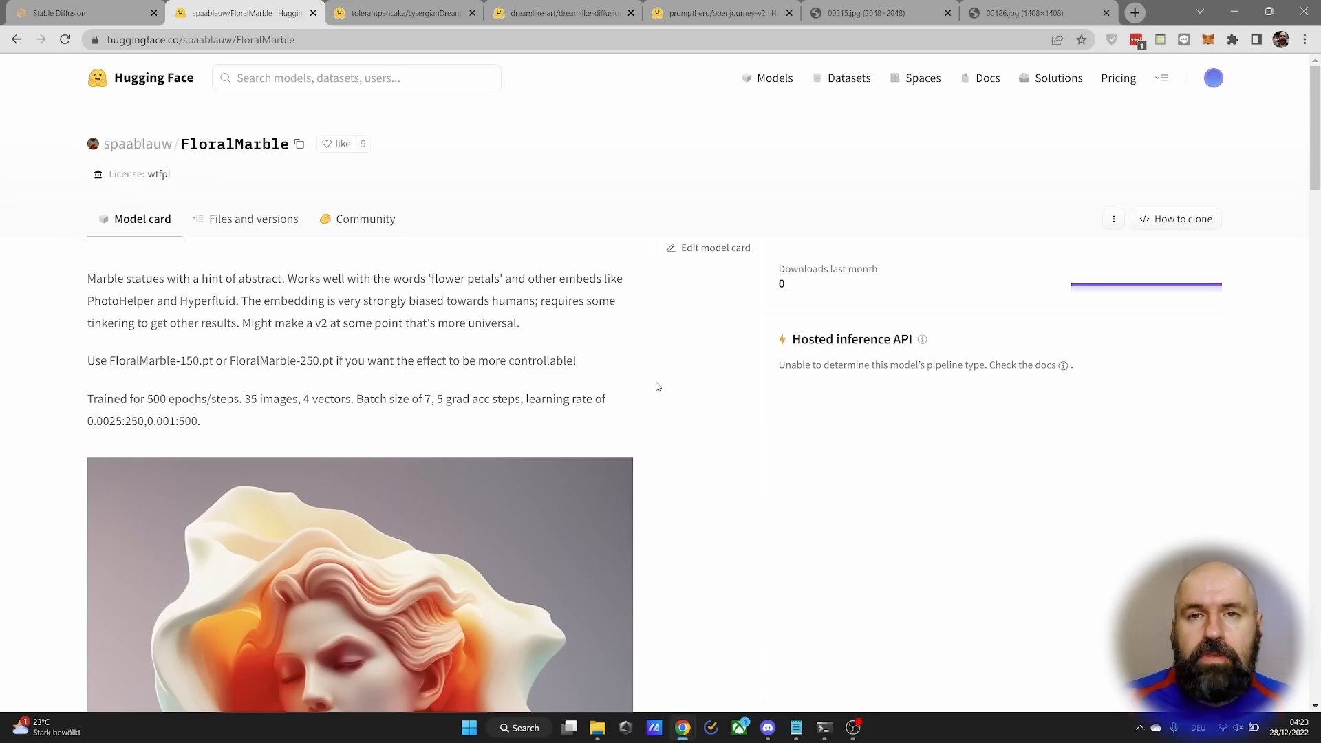
pyautogui.moveTo(202, 225)
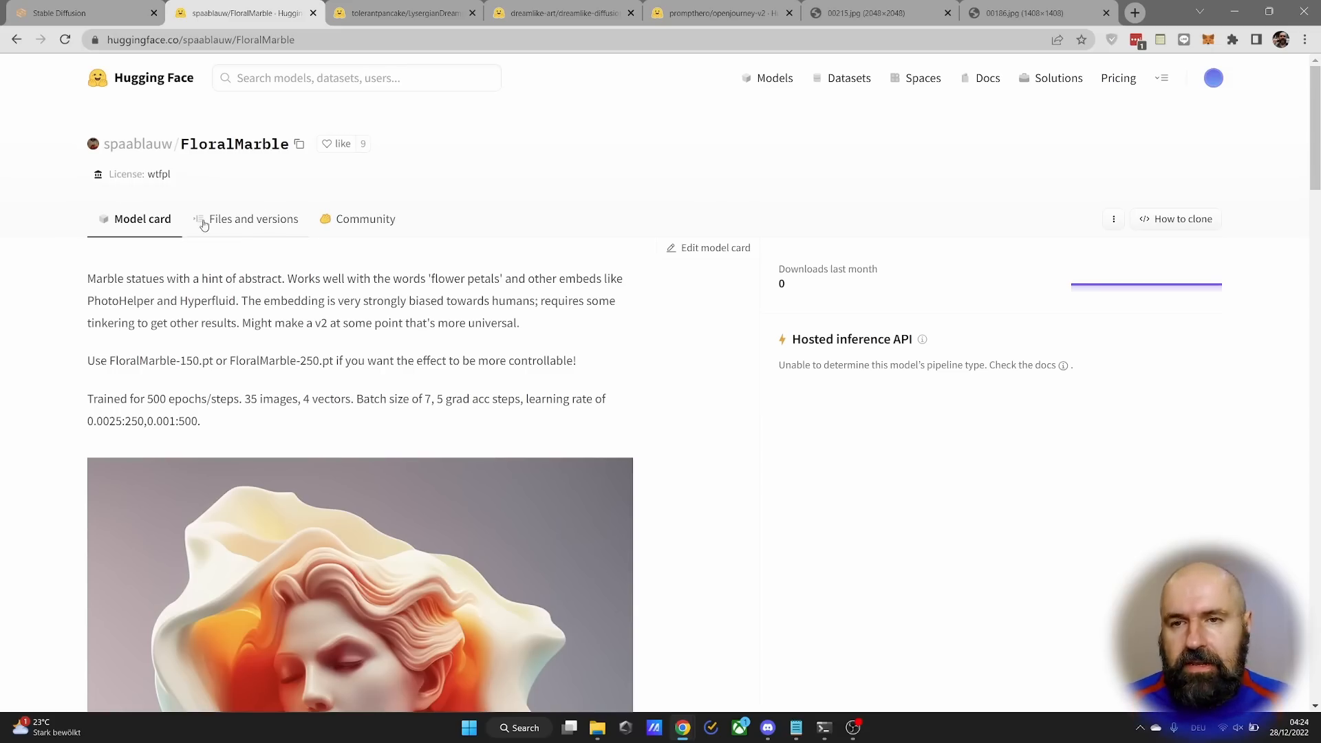
# - View the LysergianDreams Files and versions list, then return to the Stable Diffusion web UI
pyautogui.click(253, 219)
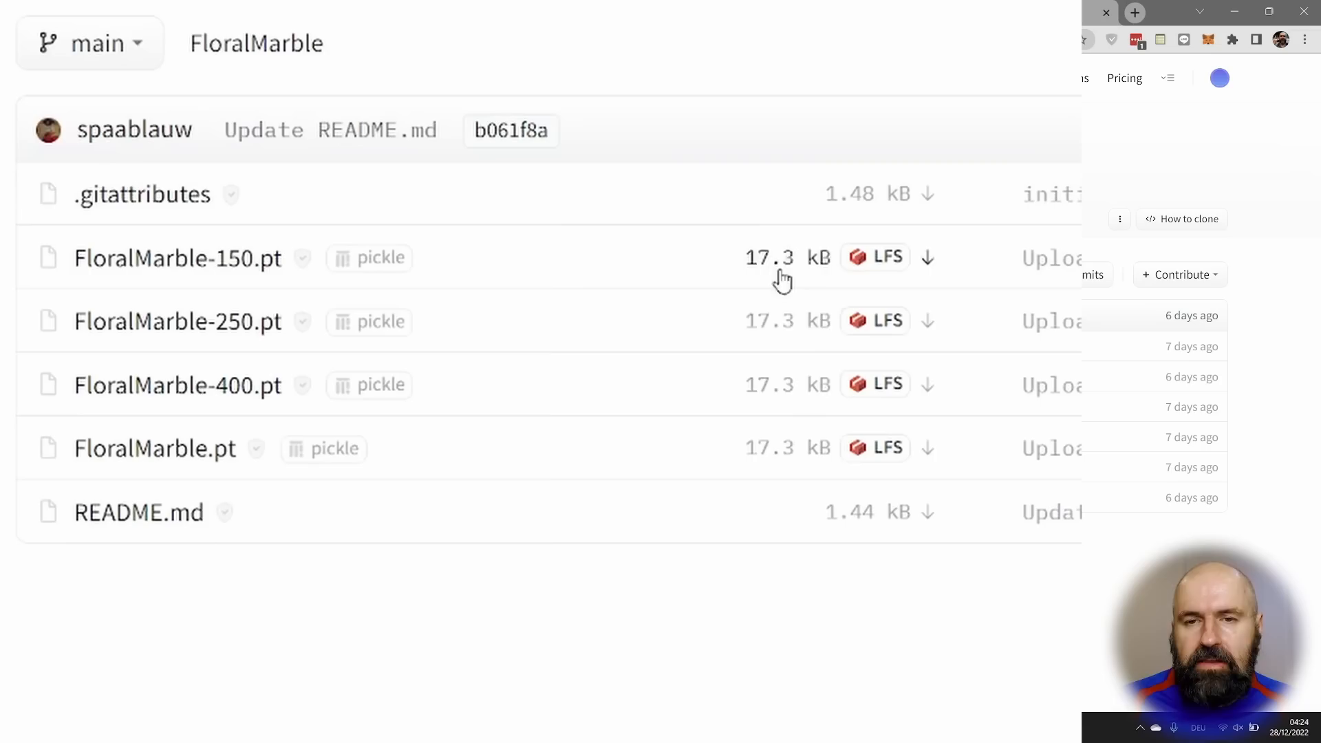
pyautogui.moveTo(690, 660)
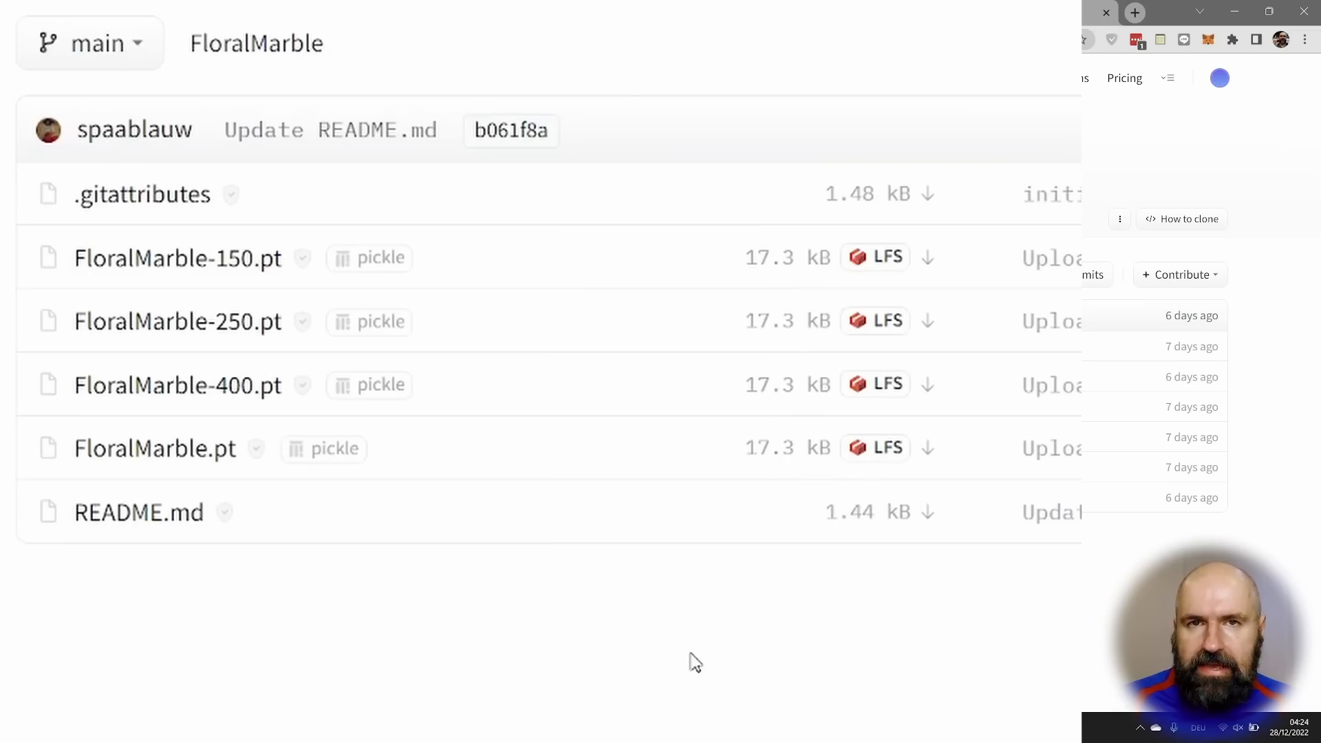
pyautogui.moveTo(688, 705)
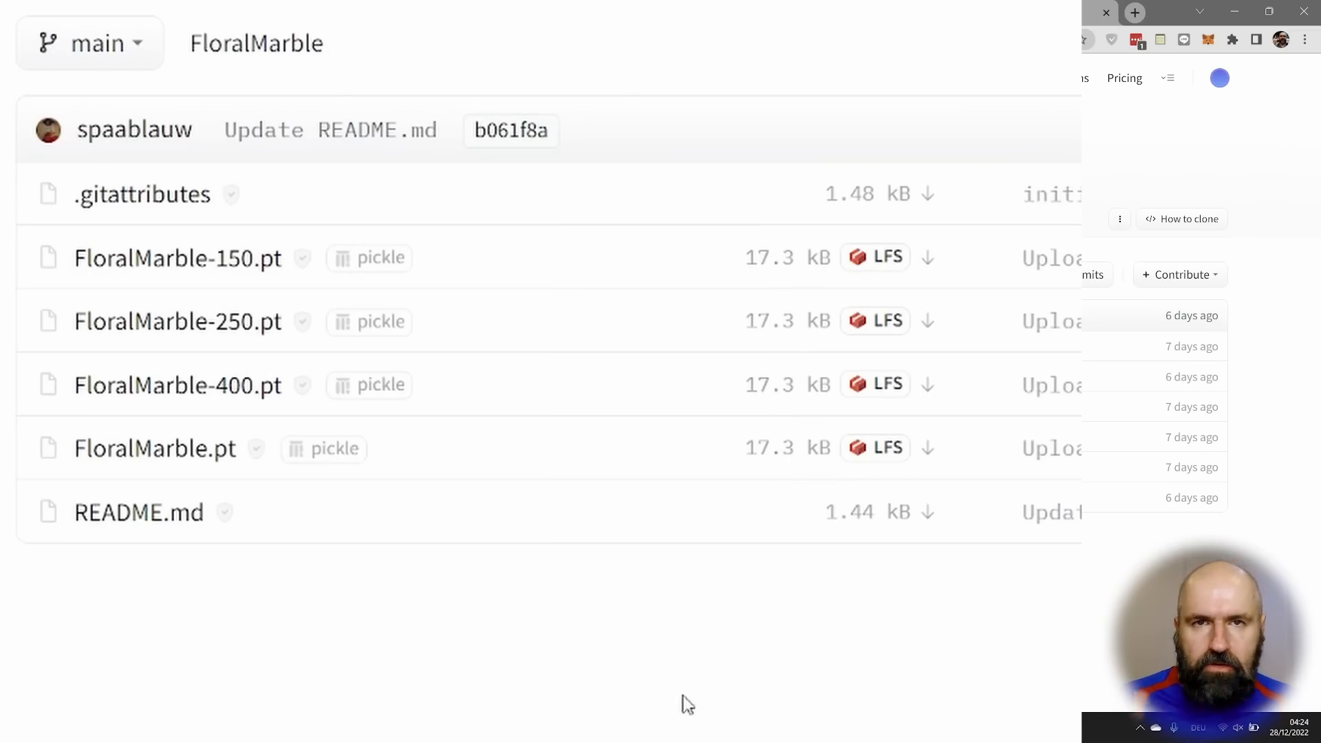
pyautogui.moveTo(759, 589)
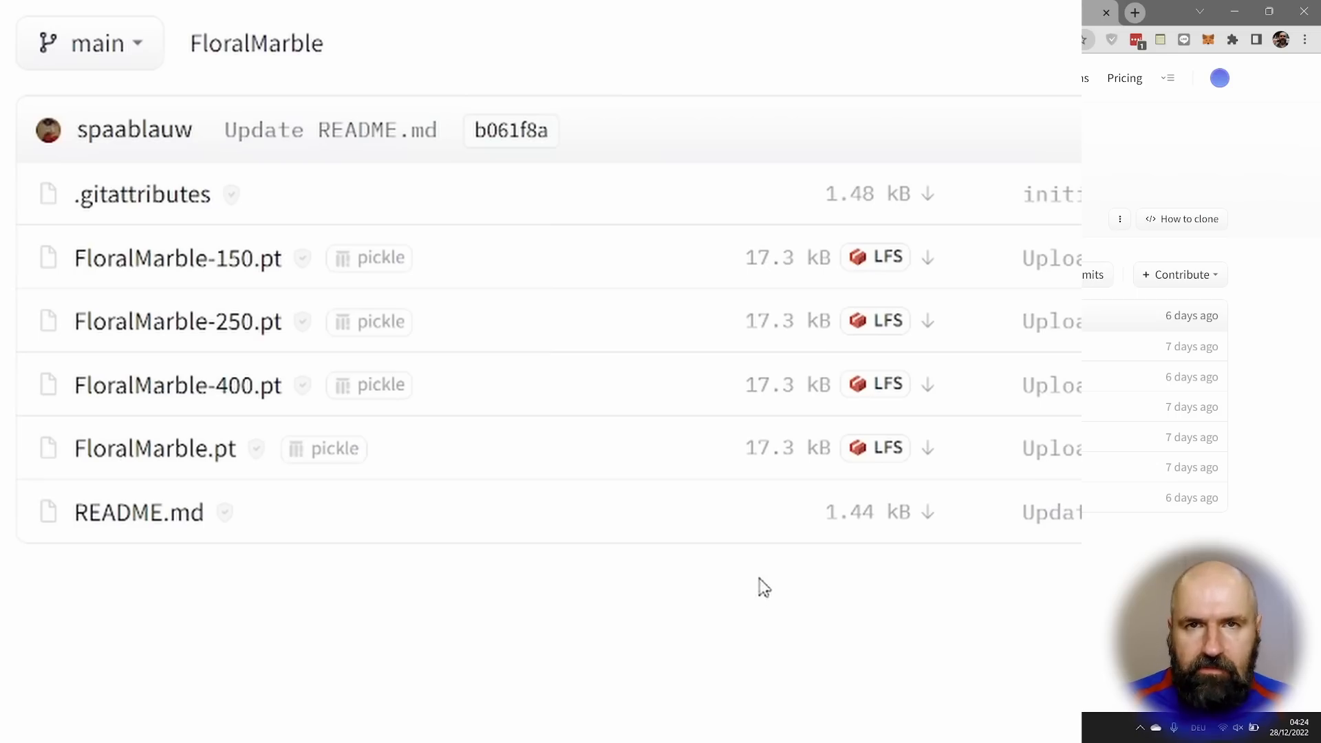
pyautogui.moveTo(135, 274)
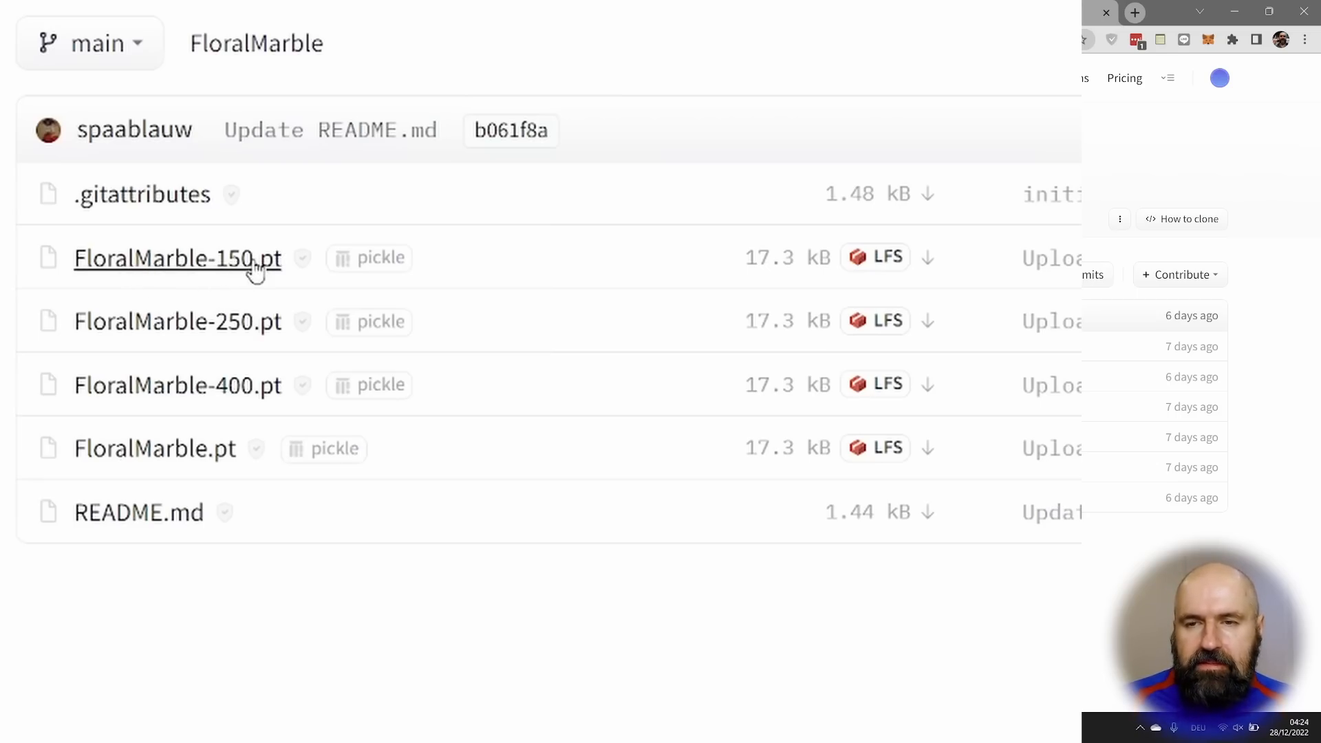
pyautogui.moveTo(262, 399)
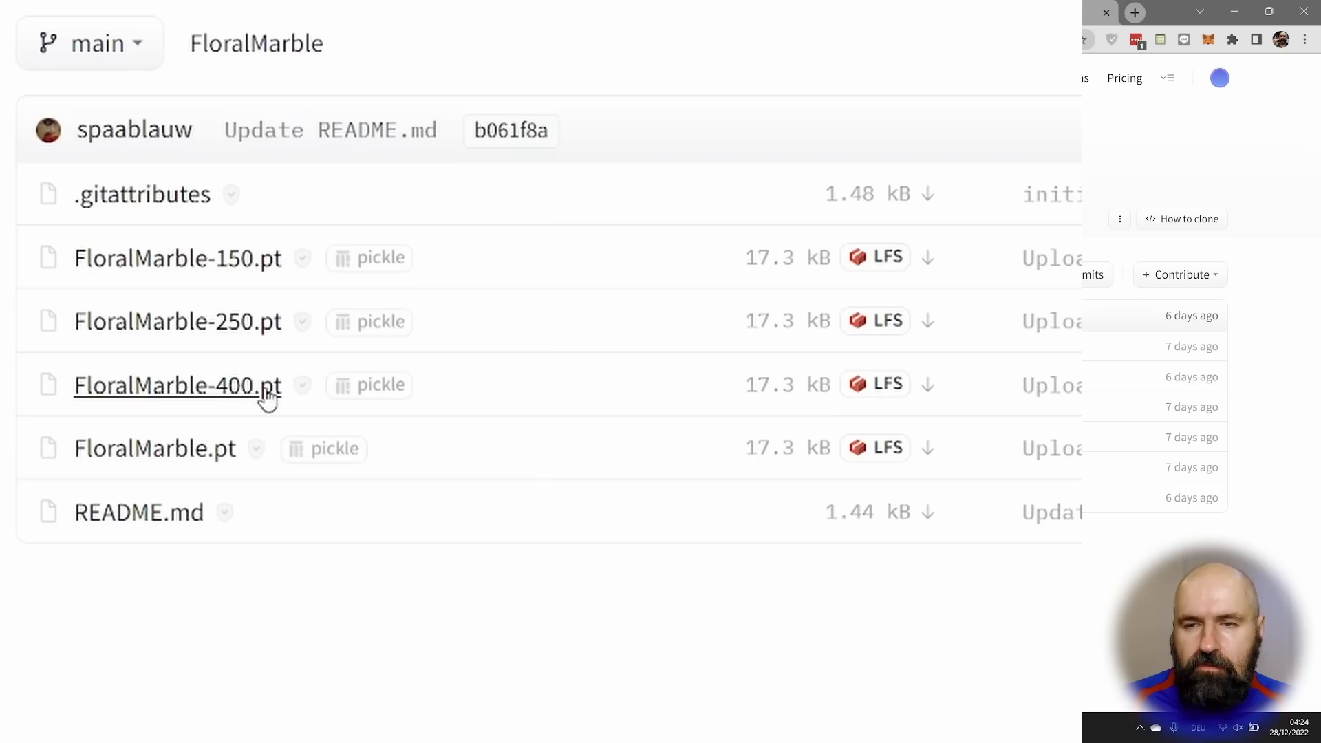
pyautogui.moveTo(616, 694)
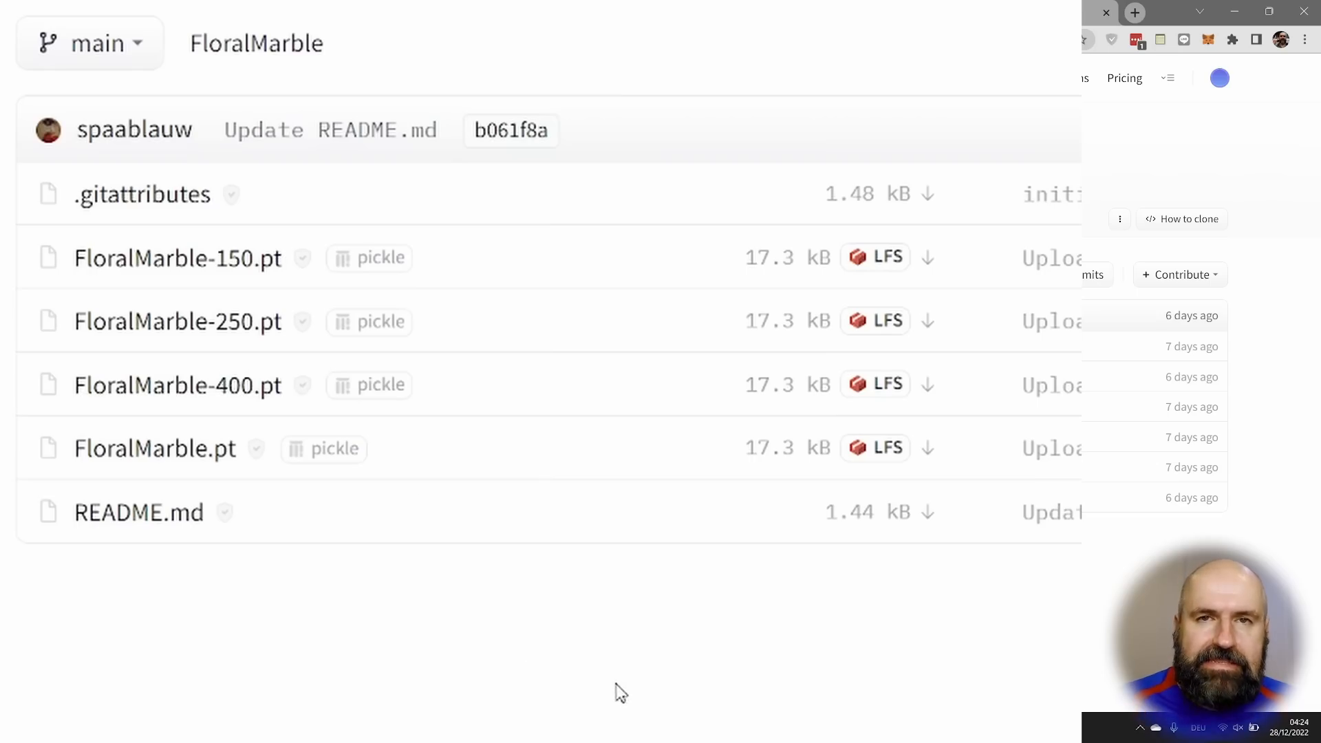
pyautogui.moveTo(595, 693)
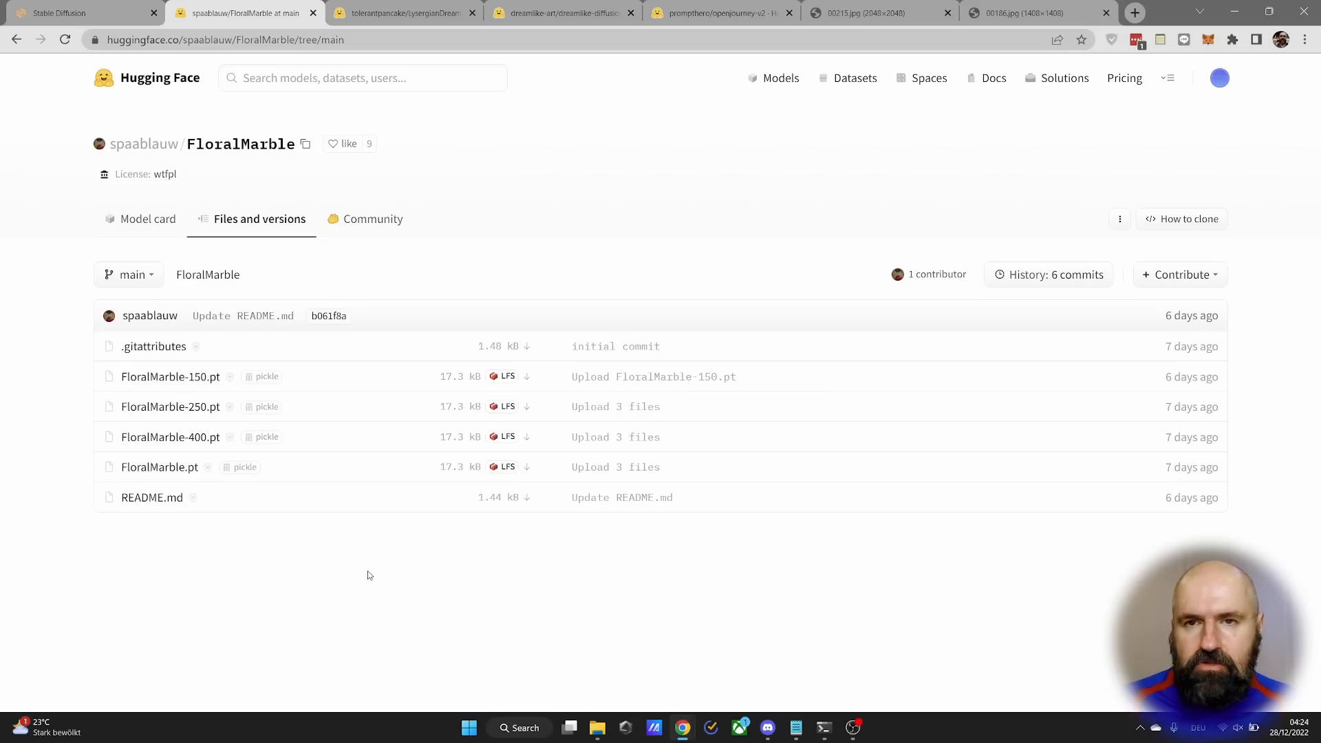
pyautogui.moveTo(501, 498)
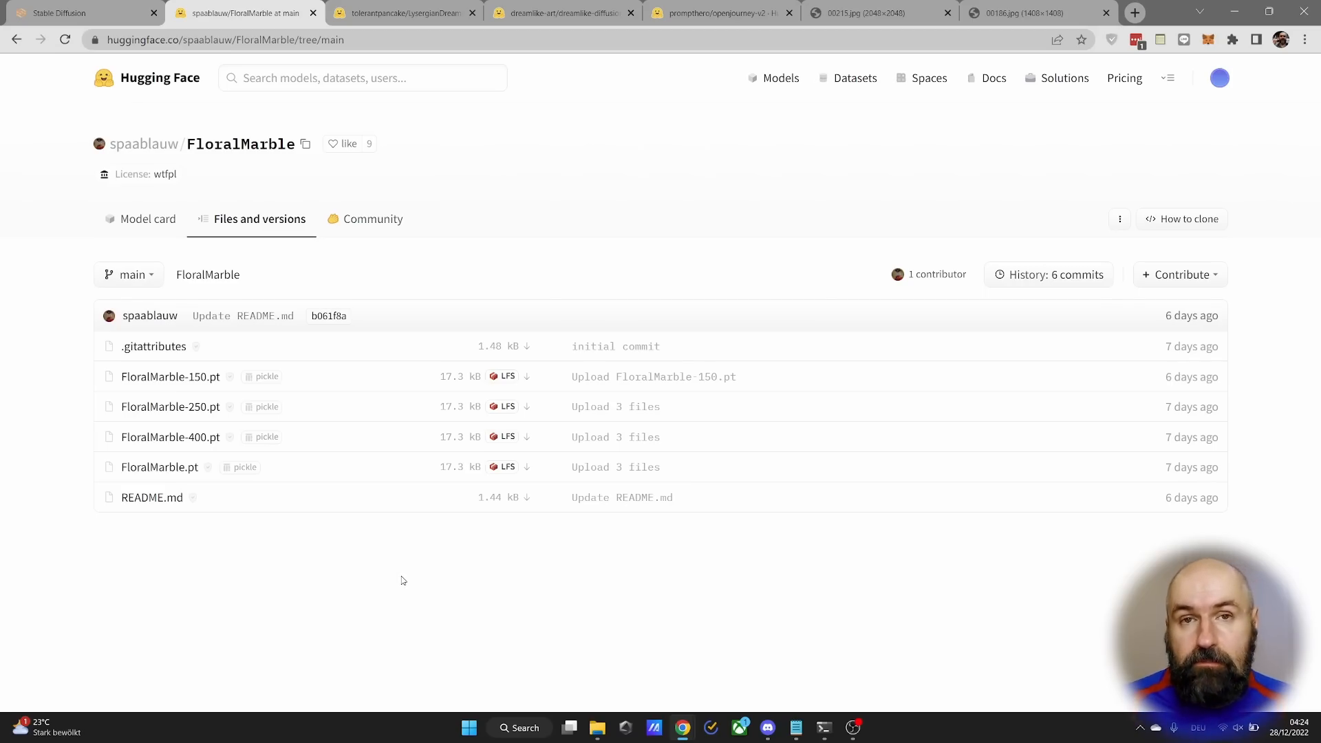
pyautogui.moveTo(525, 439)
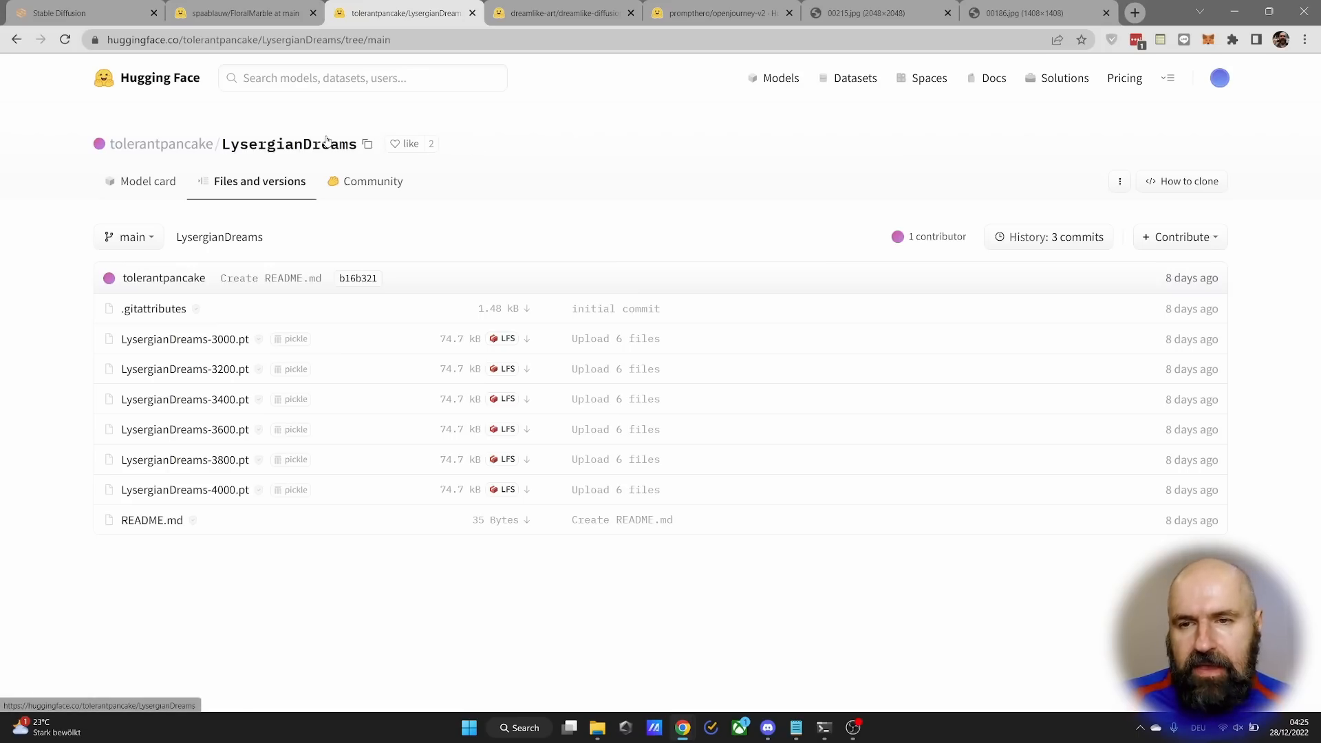
pyautogui.moveTo(473, 502)
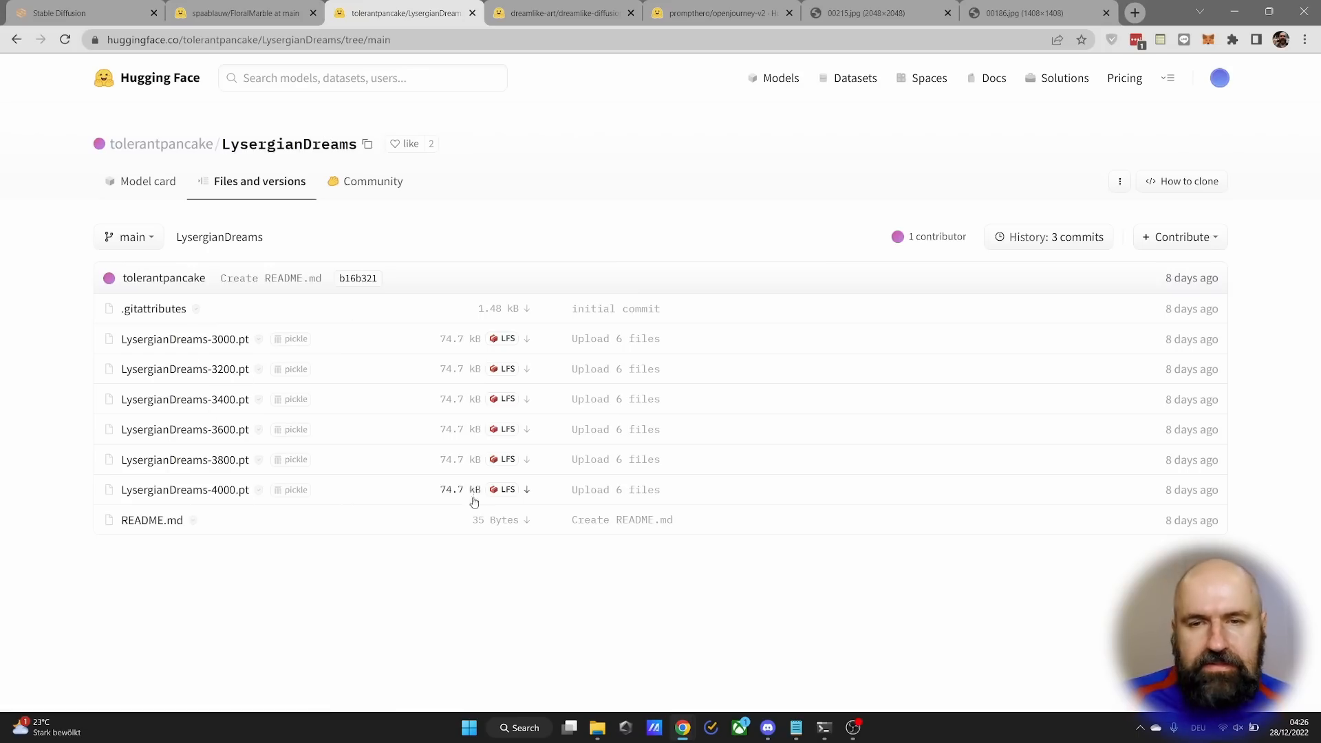
pyautogui.moveTo(631, 572)
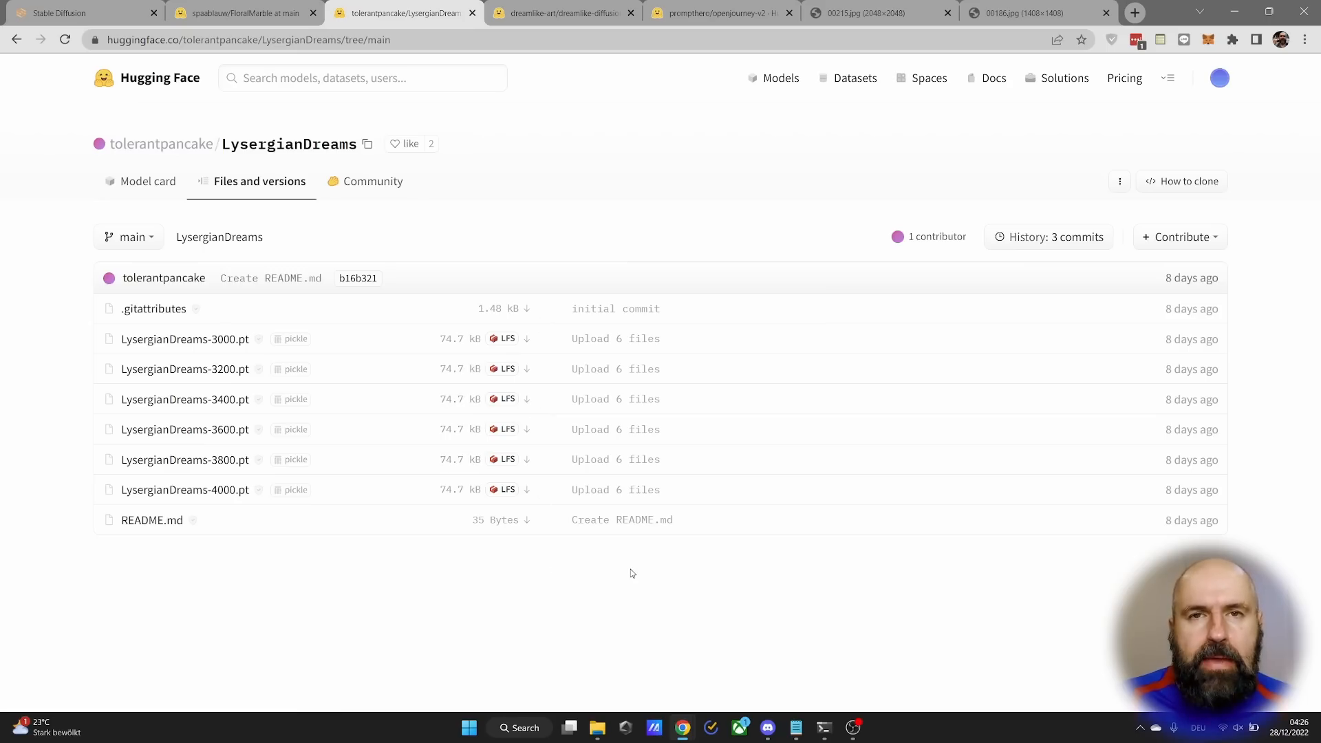
pyautogui.click(69, 12)
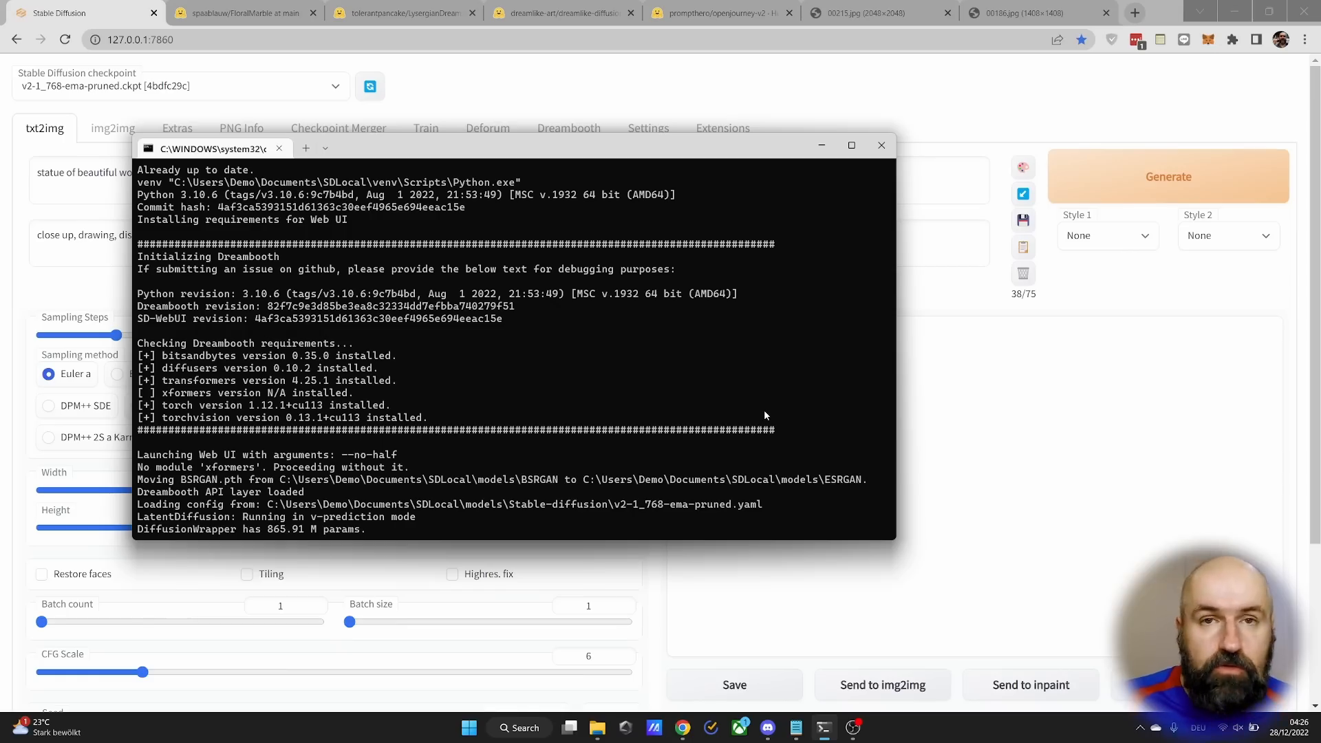
pyautogui.moveTo(394, 232)
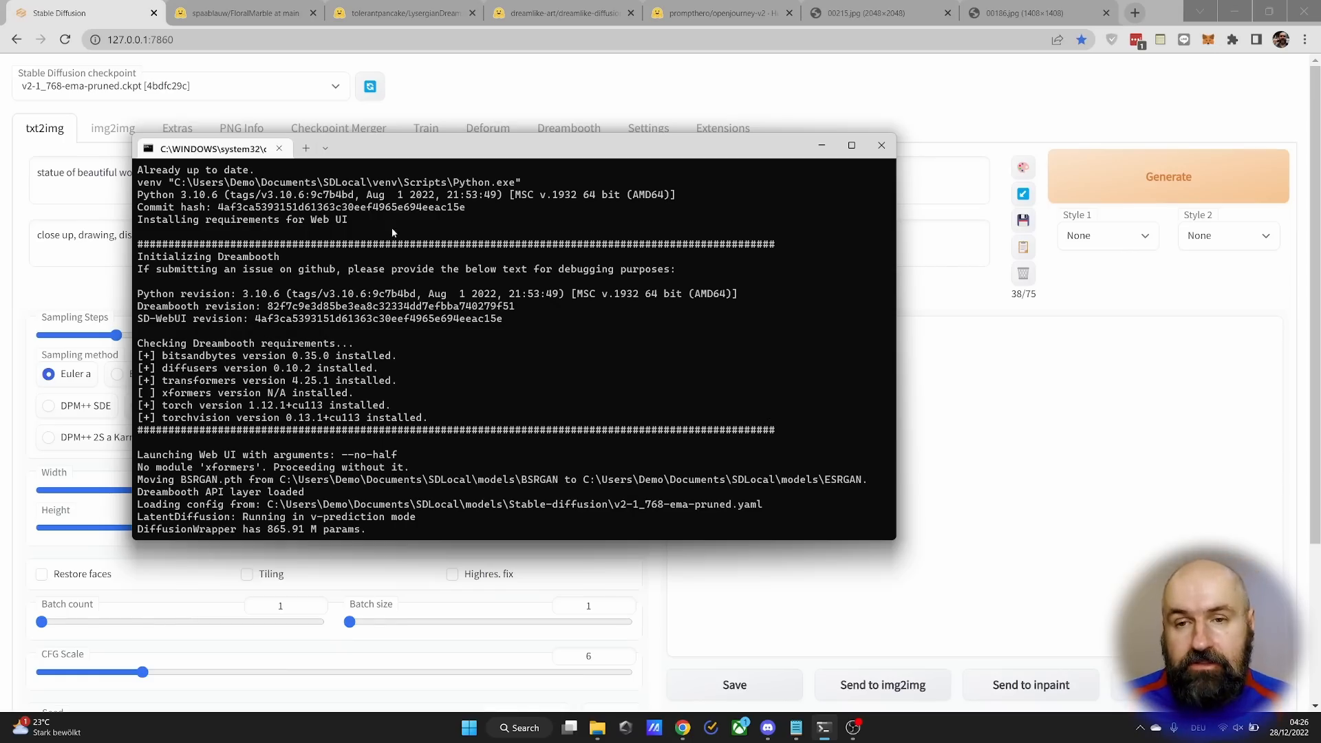
# - Minimize the console and enlarge the generated FloralMarble-400 statue image full-screen
pyautogui.click(881, 145)
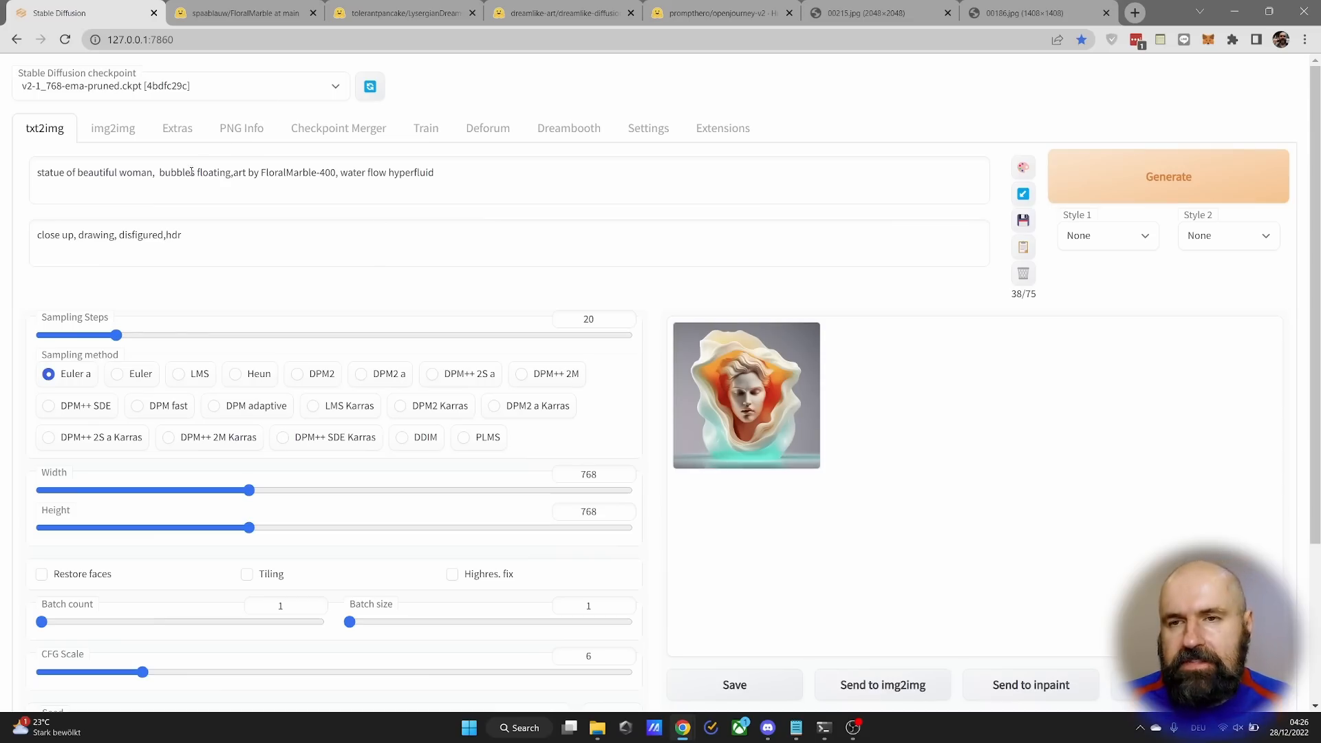
pyautogui.moveTo(554, 193)
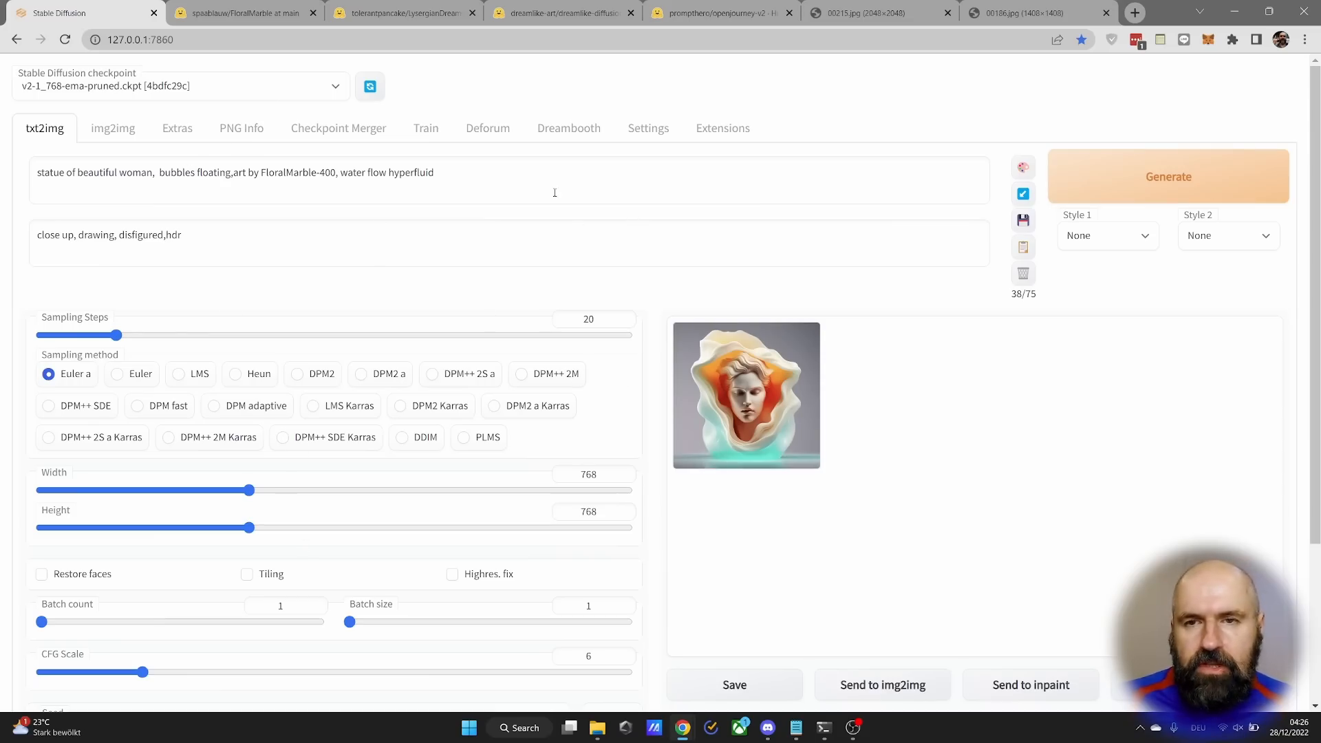
pyautogui.click(745, 397)
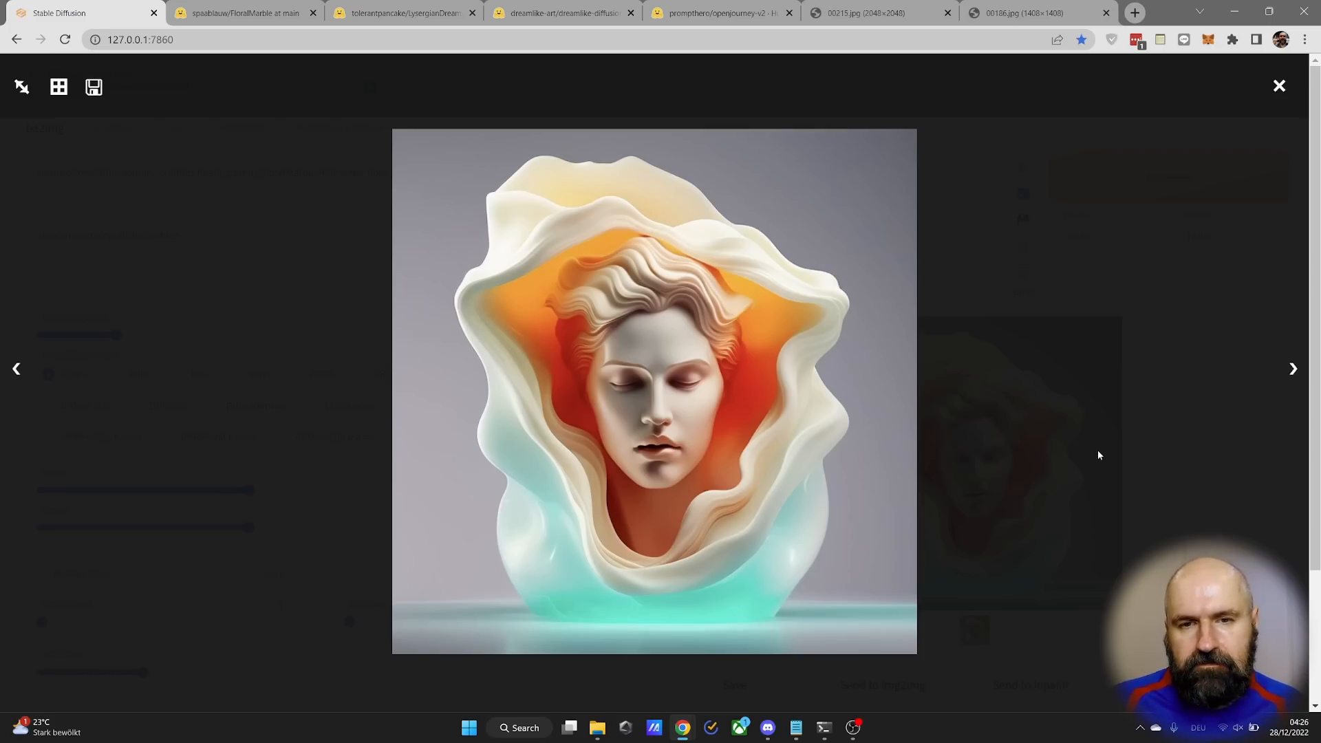
# - Close the enlarged statue image and begin editing the main prompt
pyautogui.click(1279, 85)
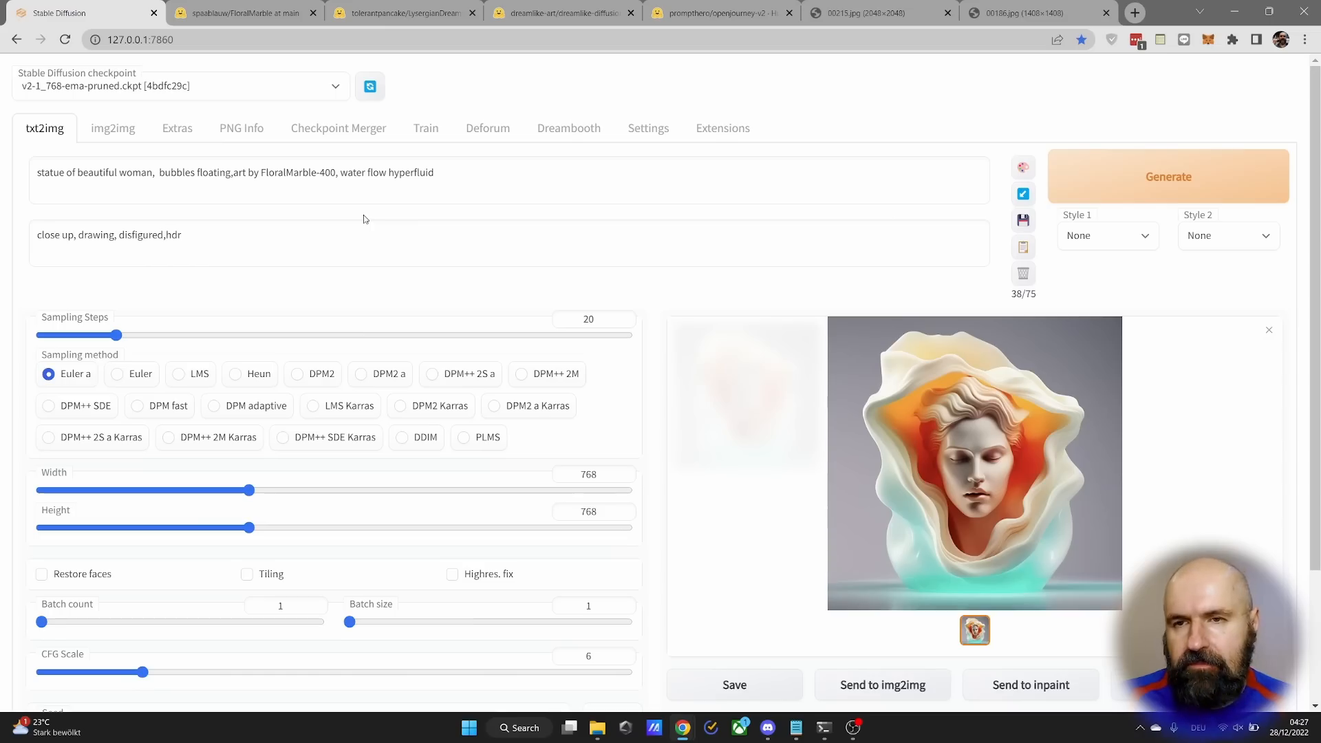
pyautogui.doubleClick(272, 173)
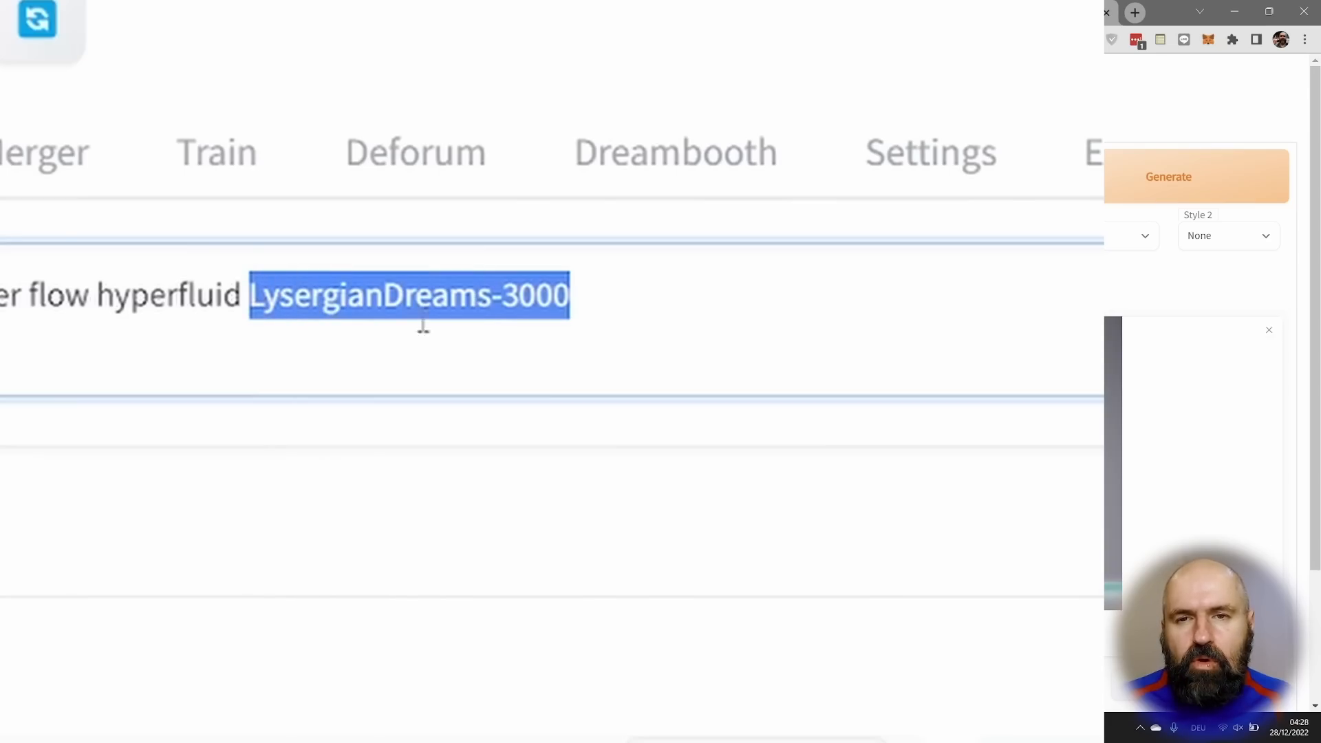
pyautogui.moveTo(949, 492)
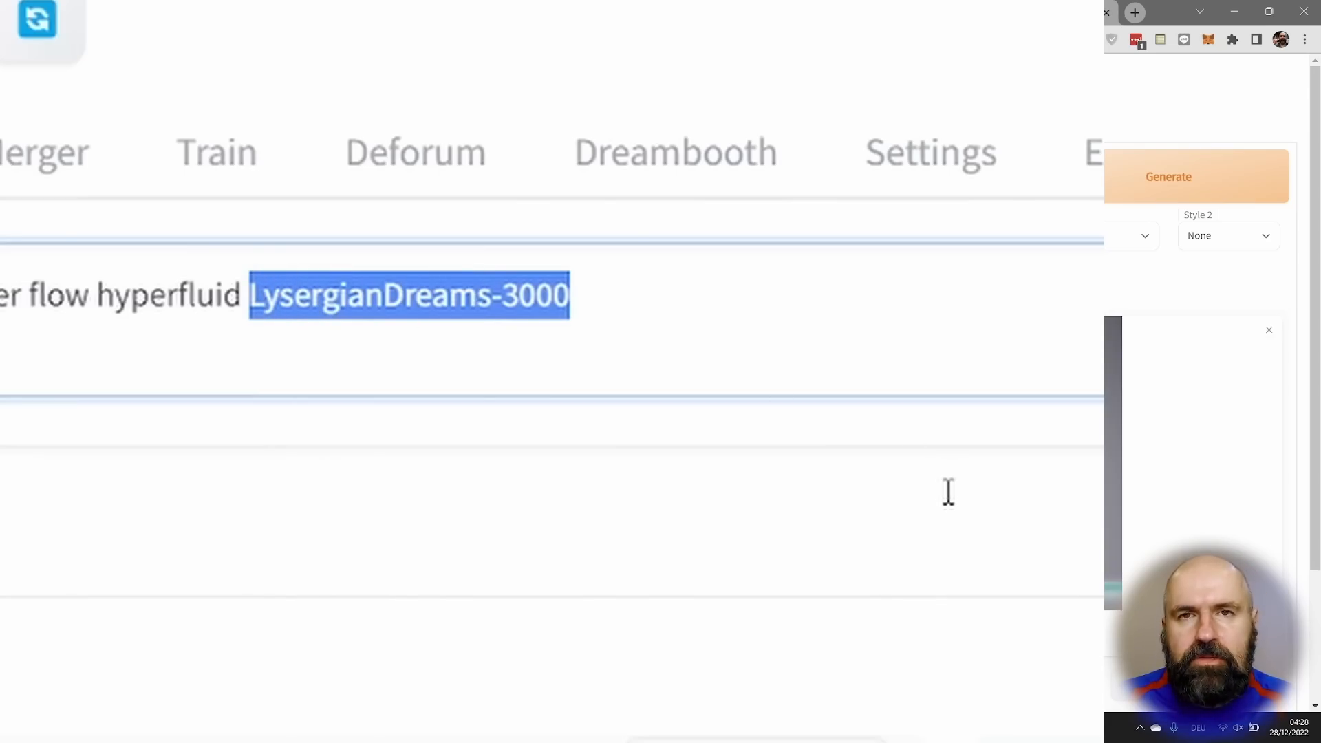
# - Raise LysergianDreams-3000's attention weight to 1.4 with Ctrl+Up, then edit the weighted term
pyautogui.press('Ctrl+Up')
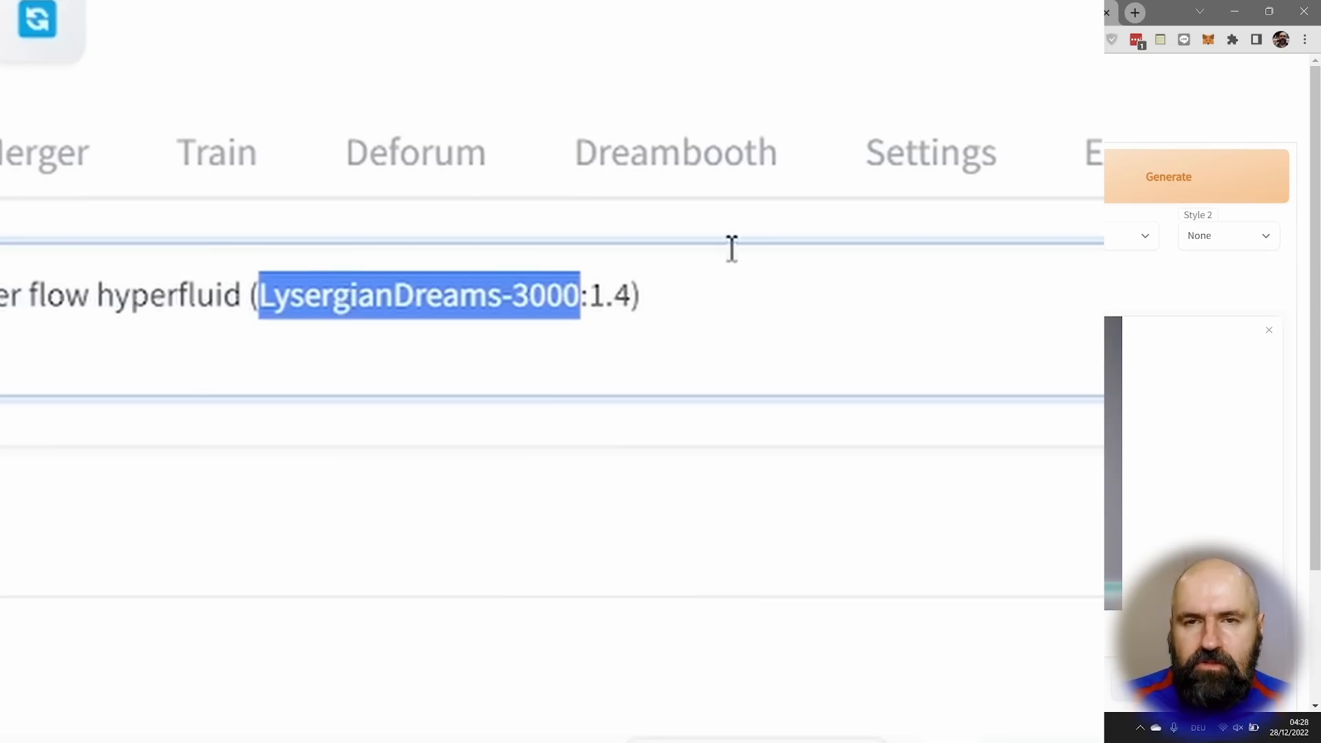
pyautogui.click(708, 308)
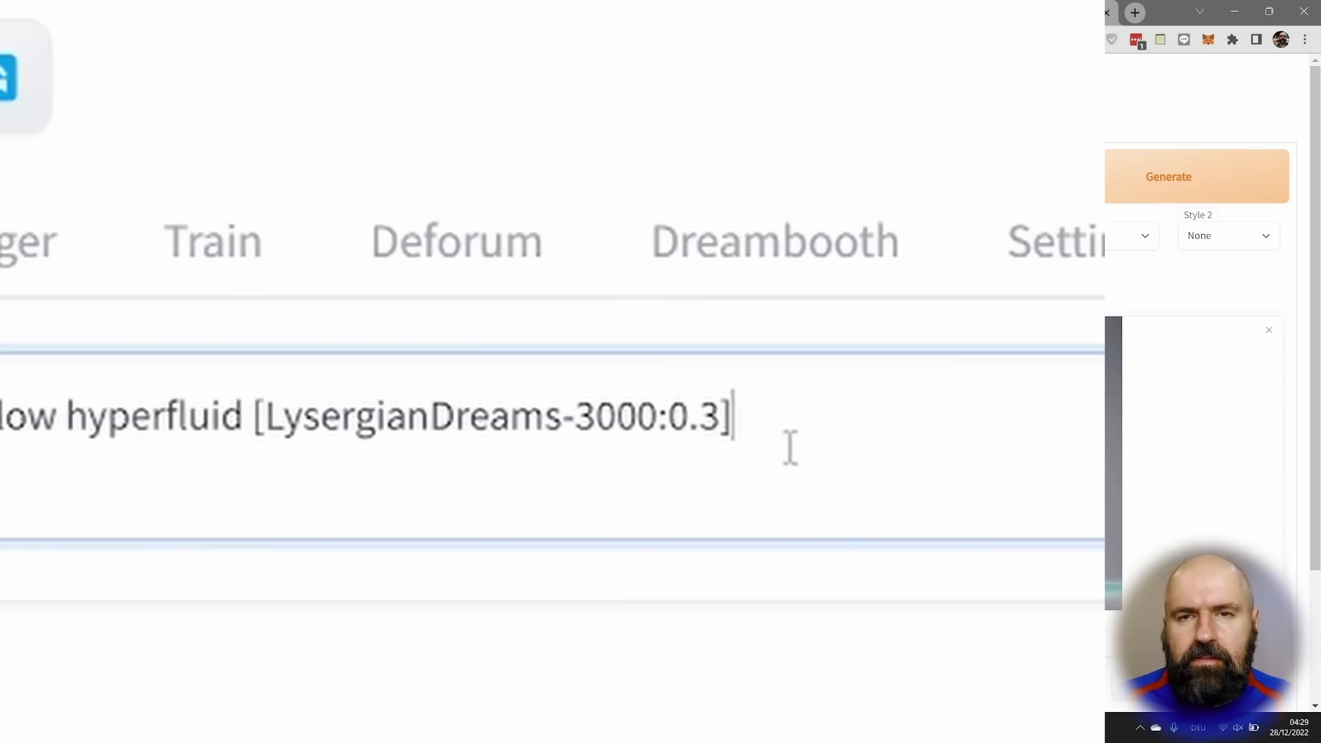
pyautogui.moveTo(674, 448)
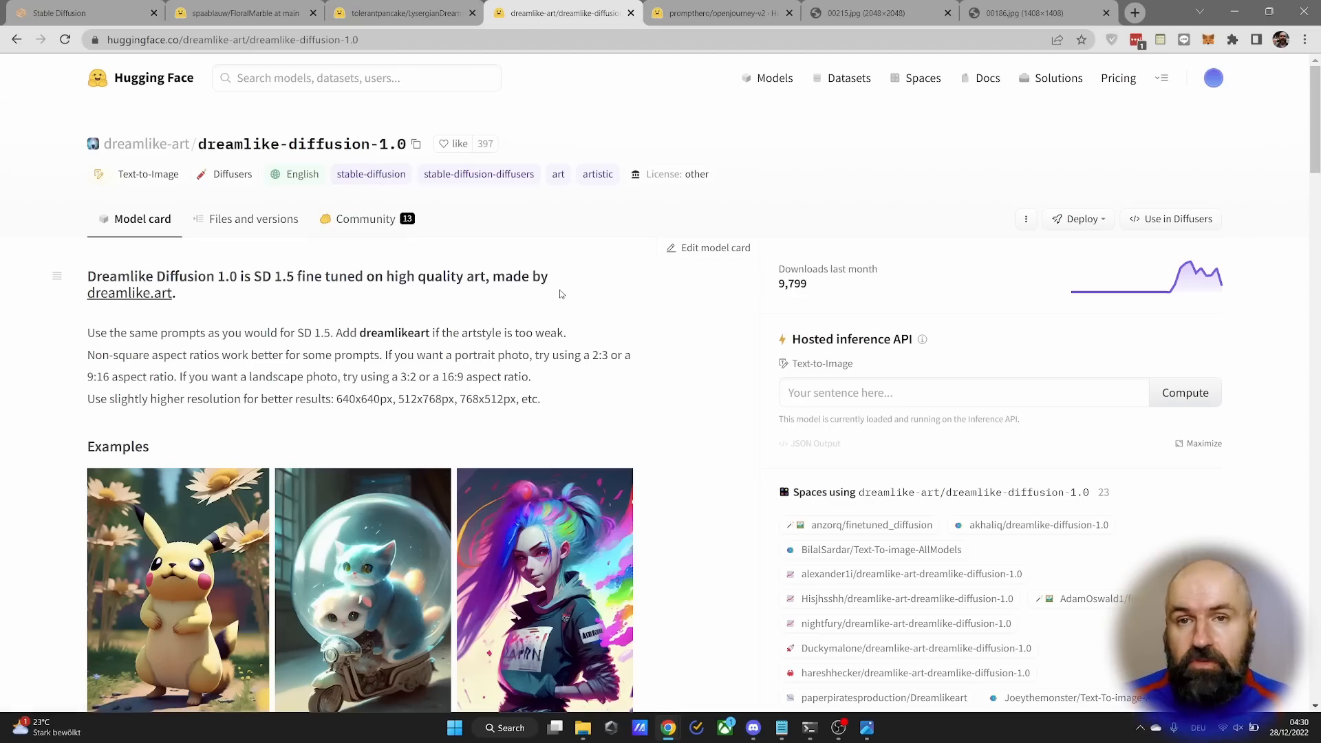
# - Browse dreamlike-diffusion-1.0 examples and show its file listing with the 2.13 GB checkpoint
pyautogui.scroll(-3)
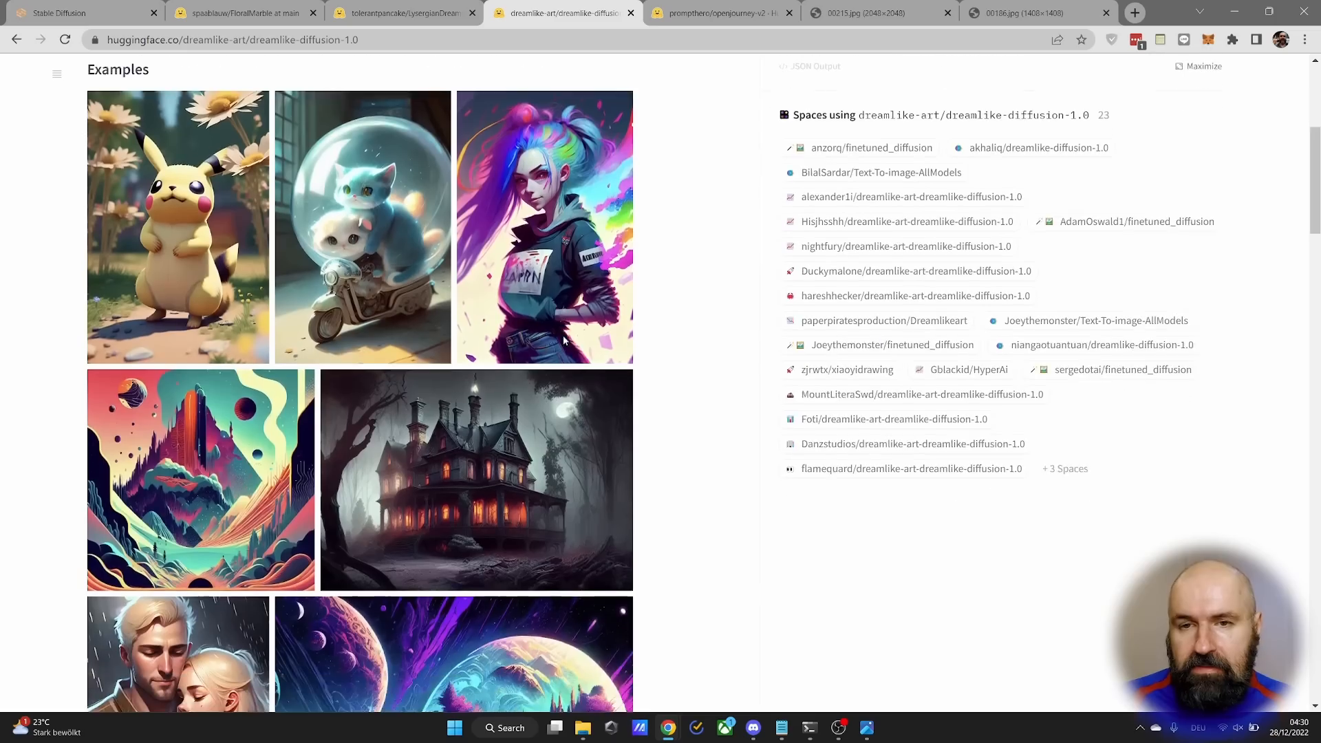
pyautogui.scroll(-3)
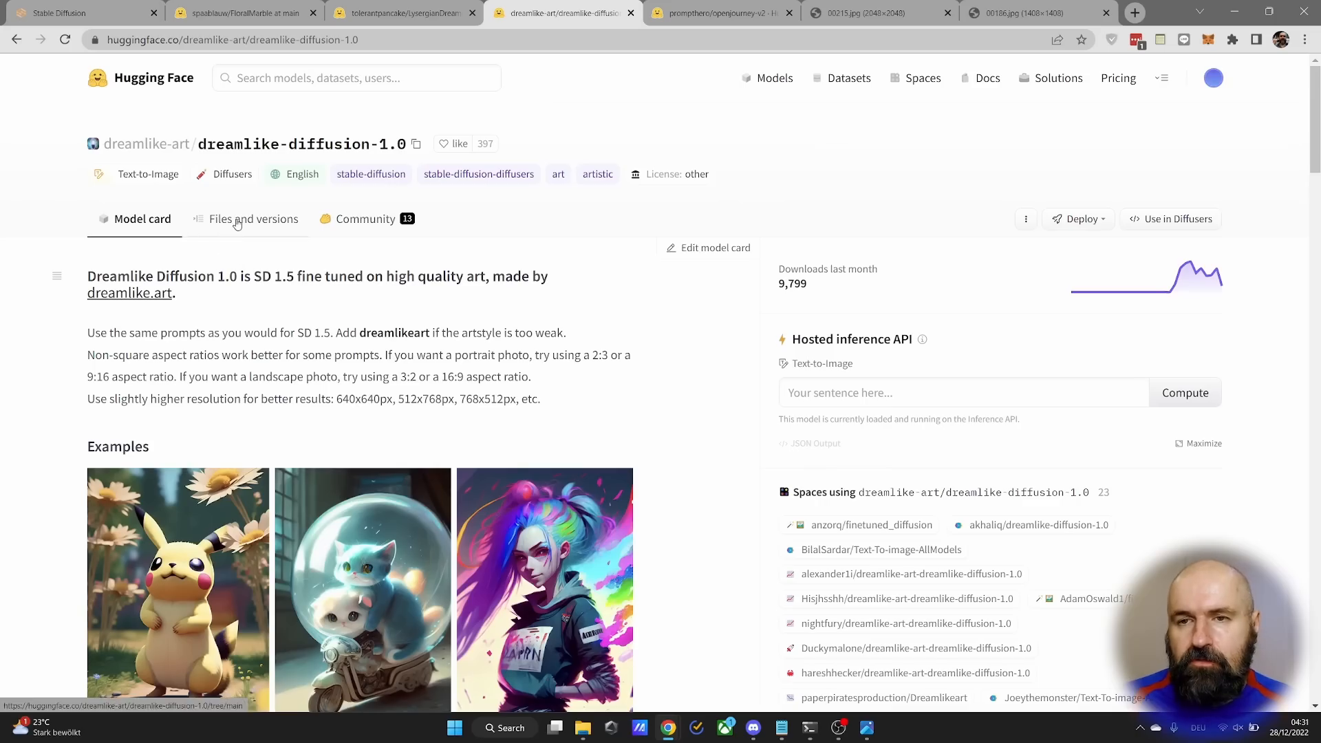
pyautogui.click(248, 219)
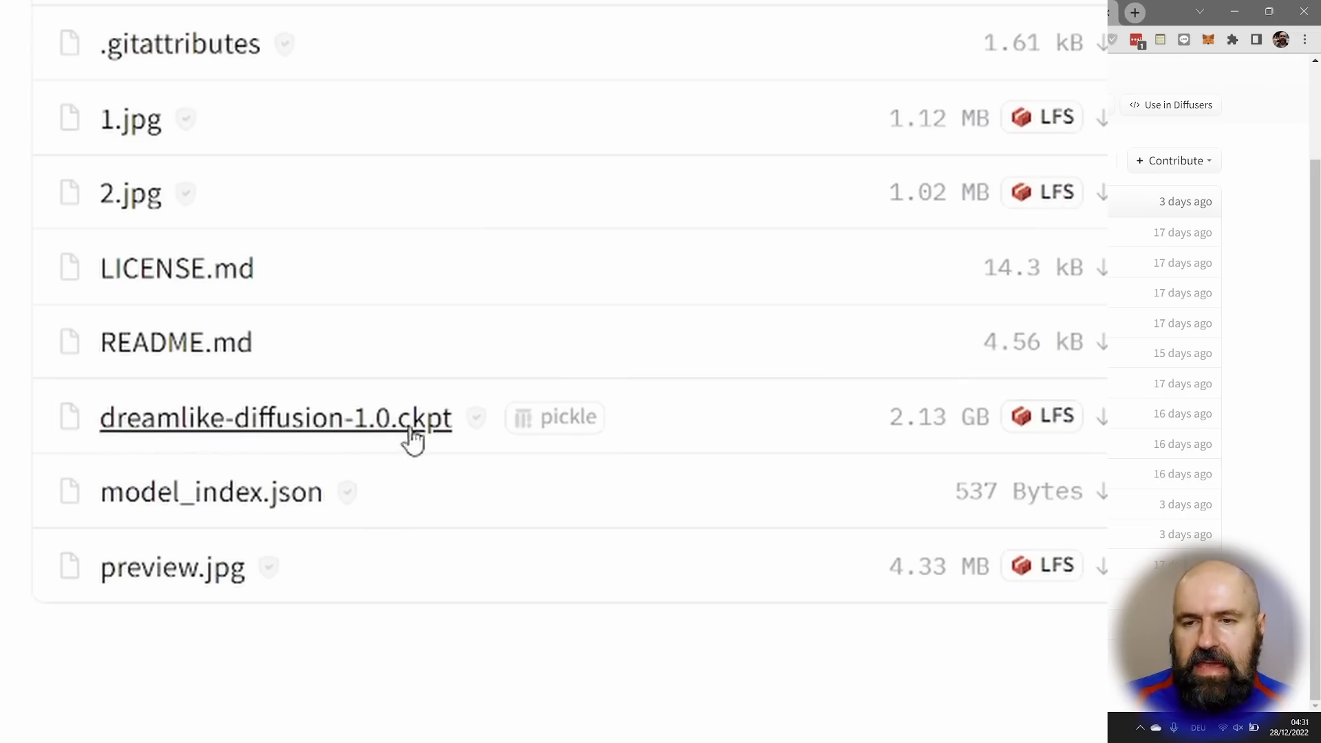
pyautogui.moveTo(926, 448)
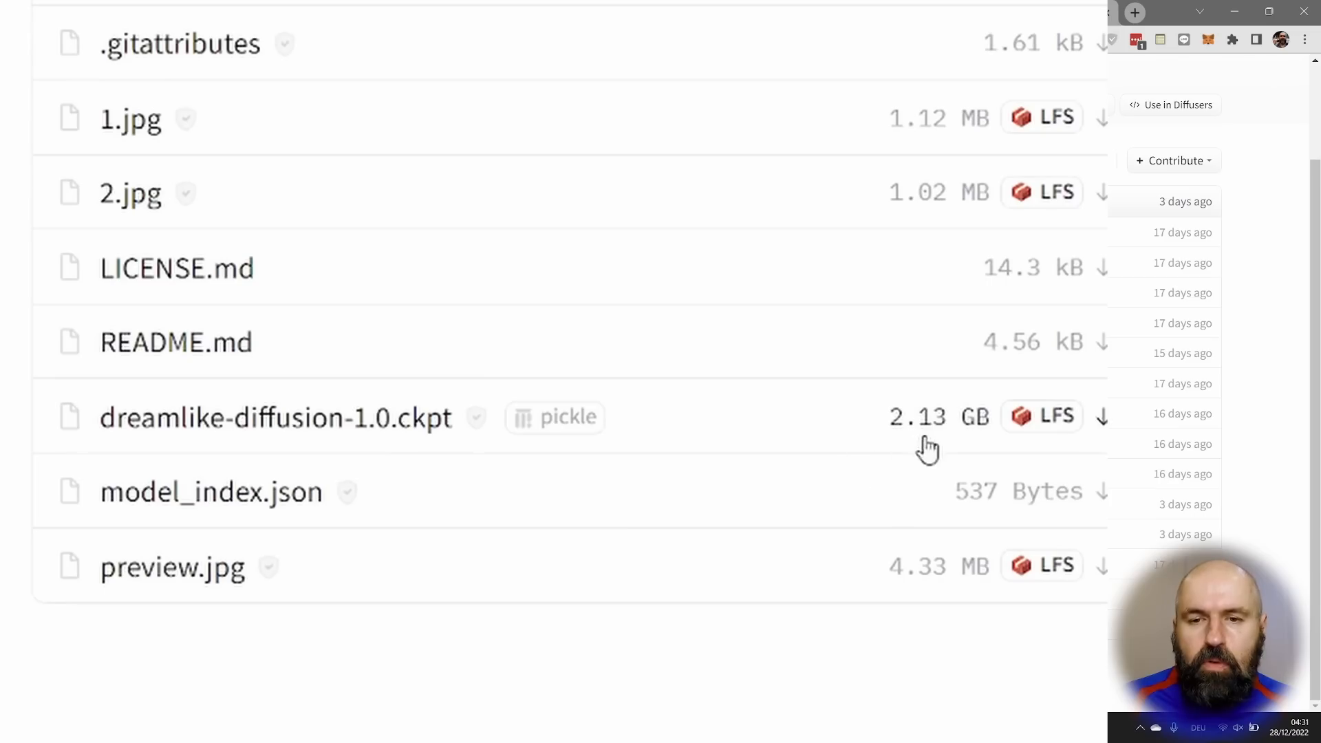
pyautogui.moveTo(1101, 415)
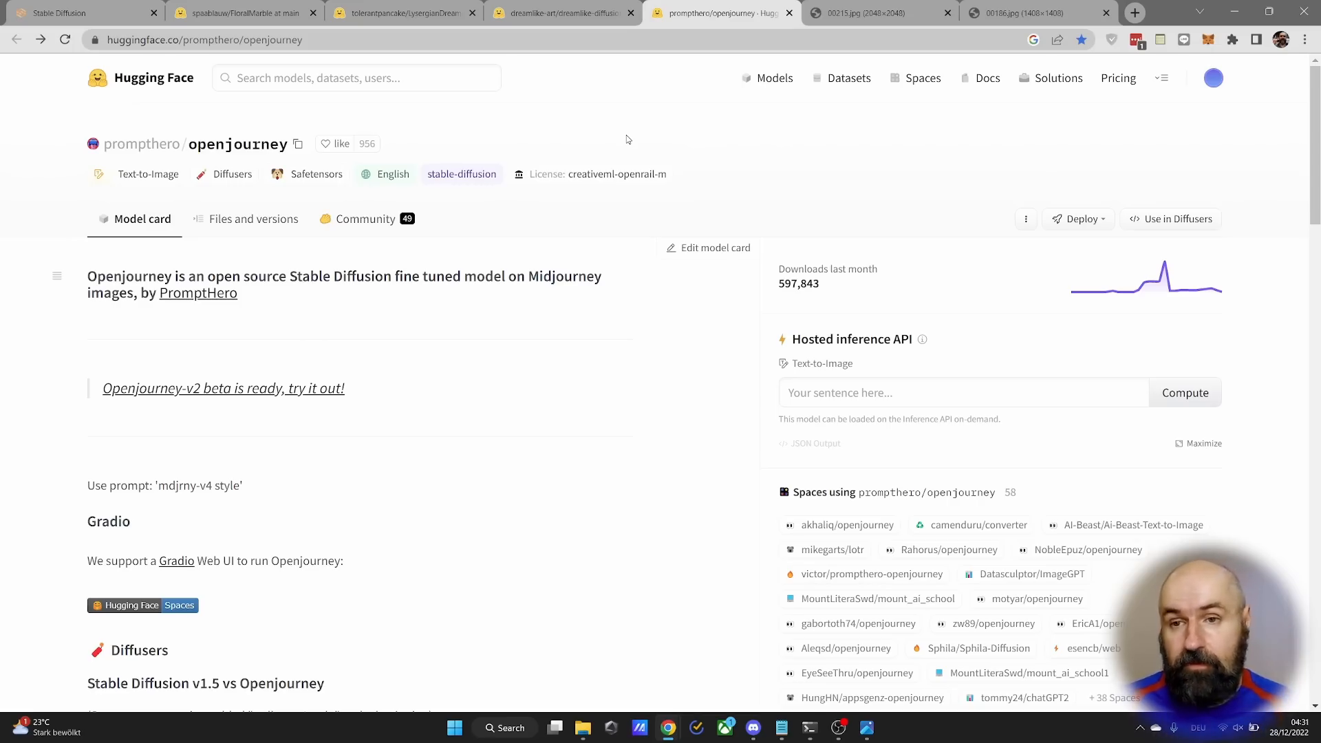
# - Browse the openjourney model card and show the openjourney-v2 file listing with both checkpoints
pyautogui.scroll(-3)
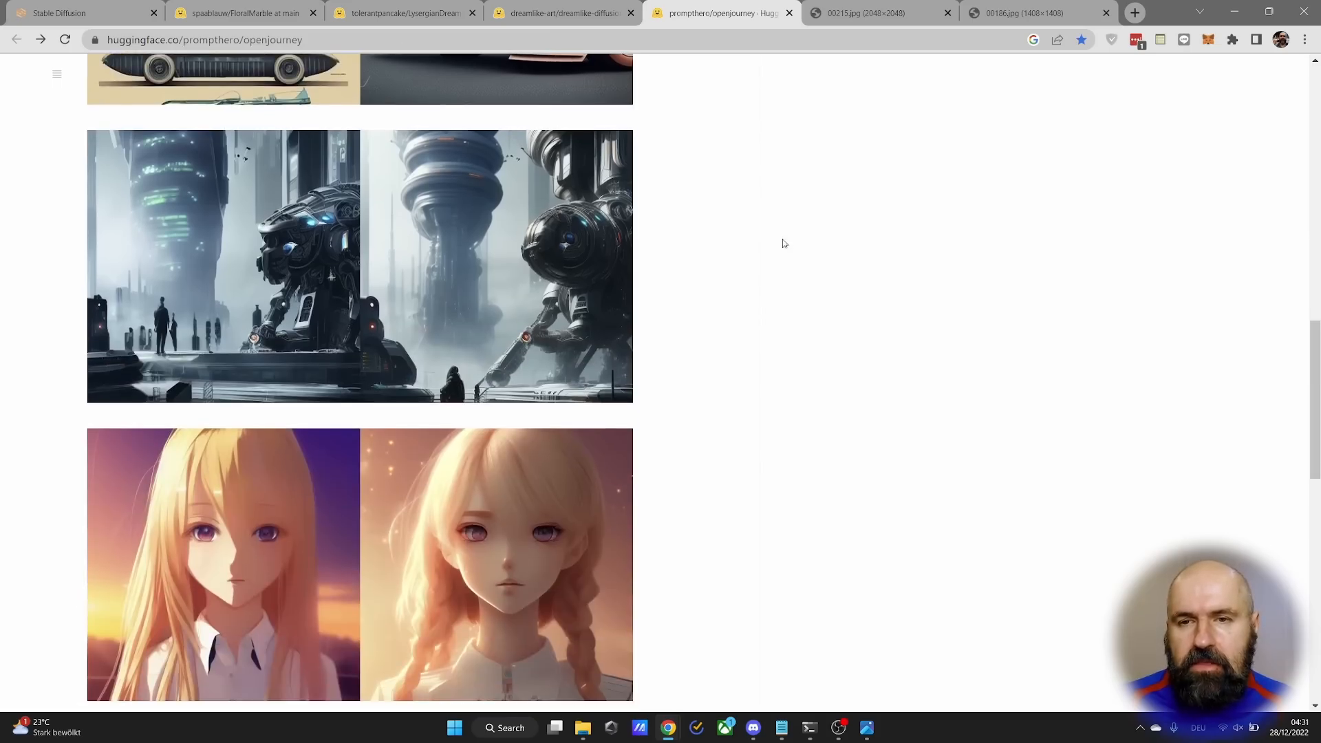
pyautogui.scroll(-3)
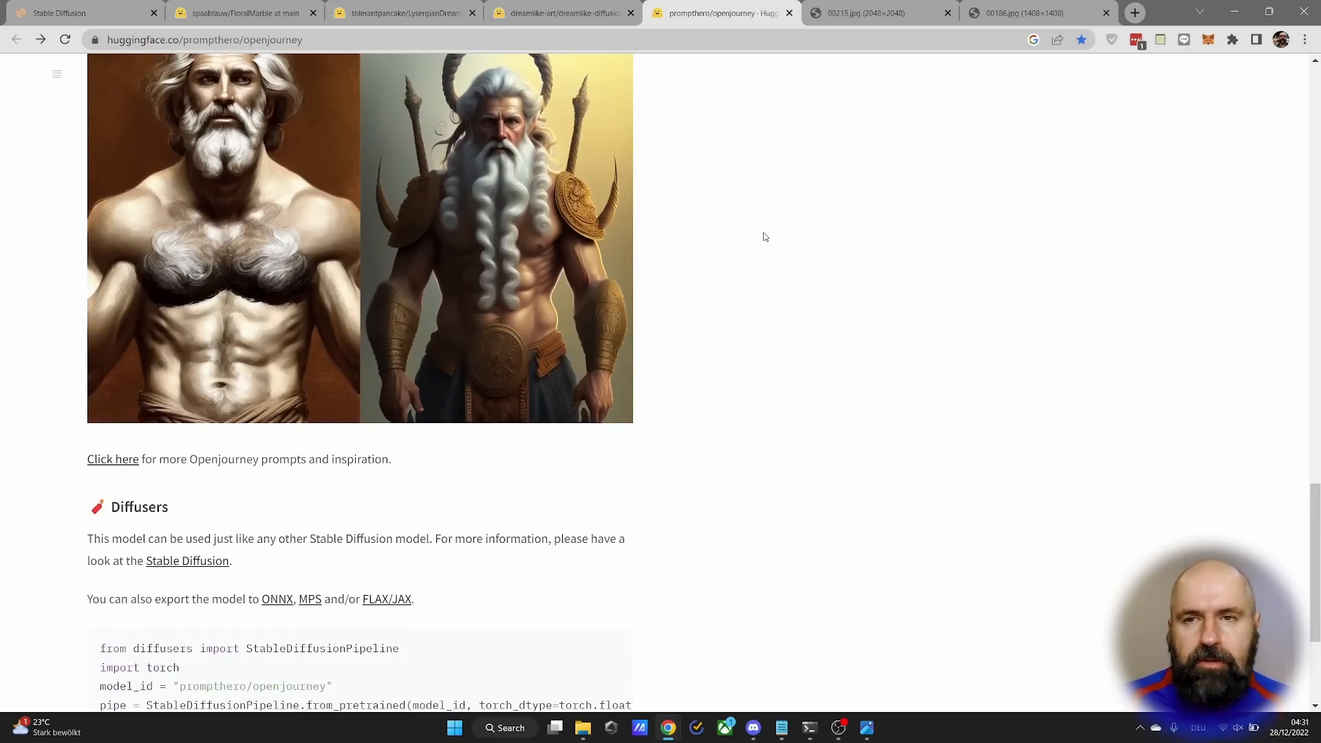
pyautogui.scroll(3)
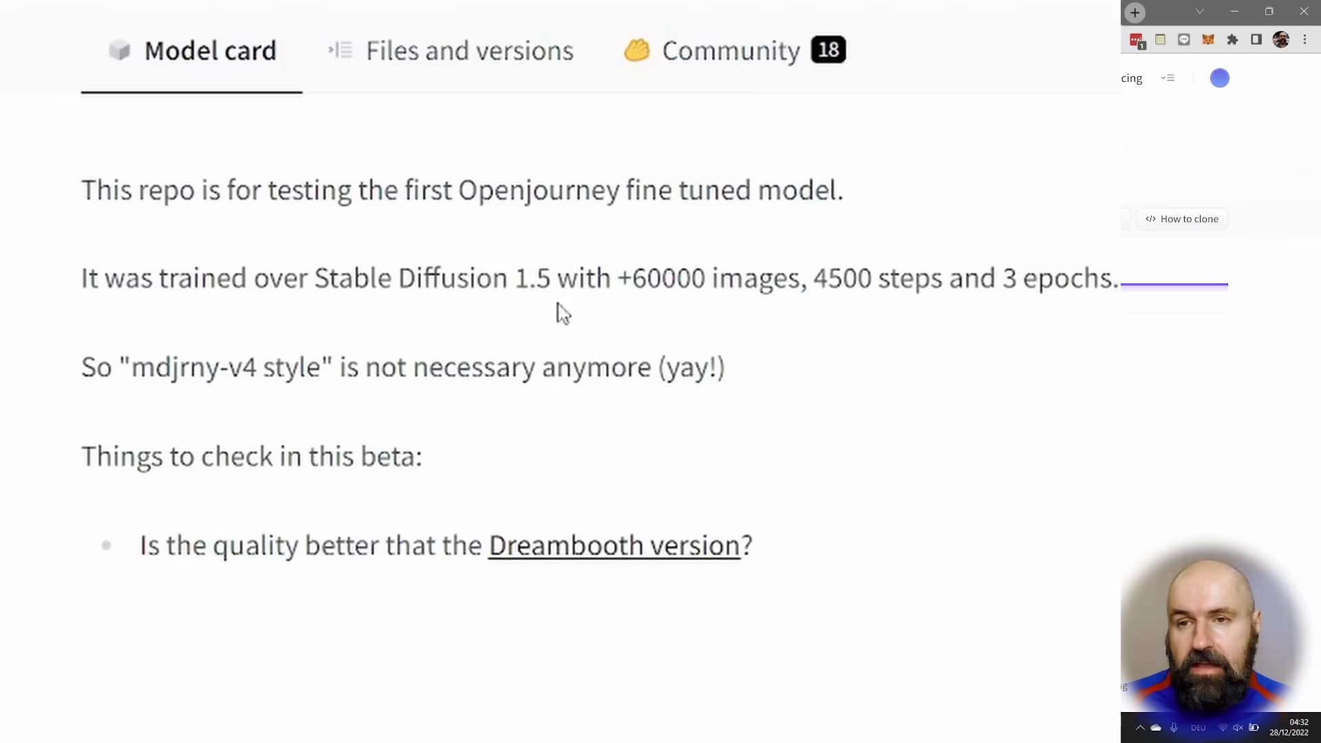
pyautogui.click(468, 51)
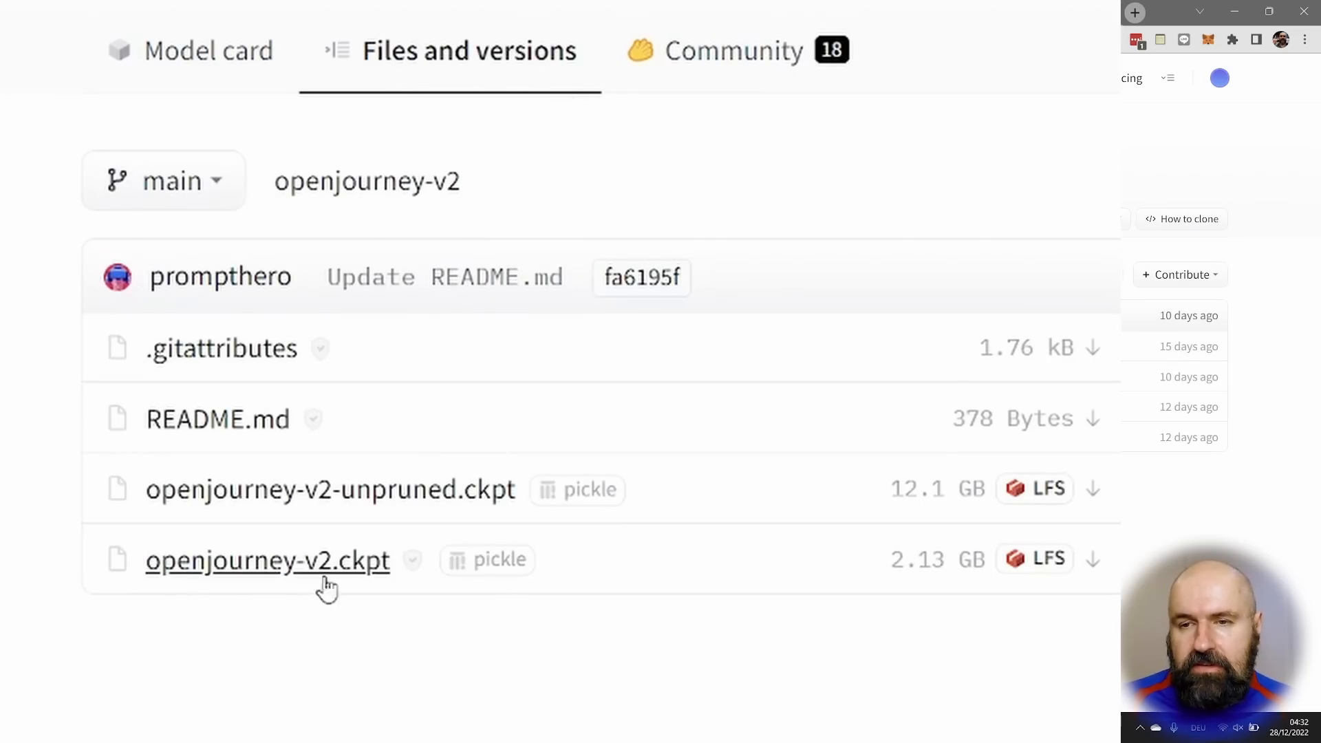
pyautogui.moveTo(223, 593)
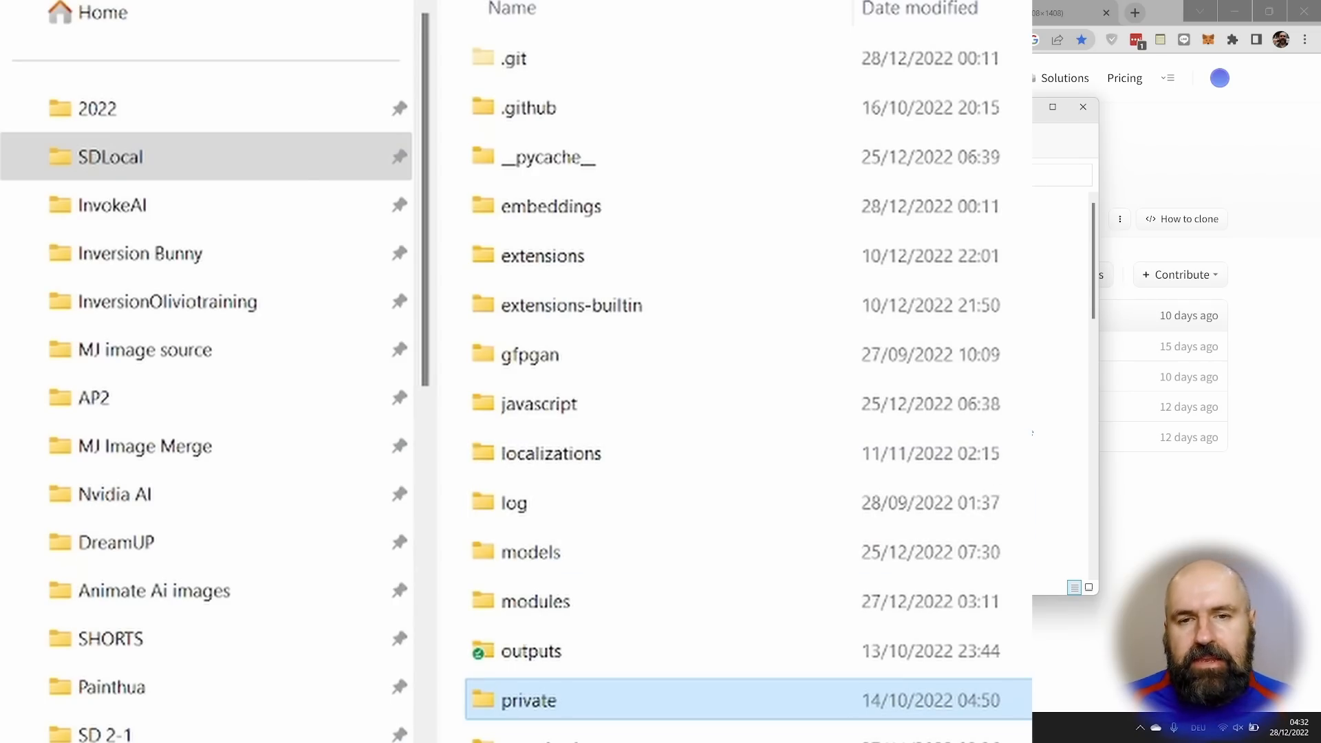
pyautogui.moveTo(1025, 578)
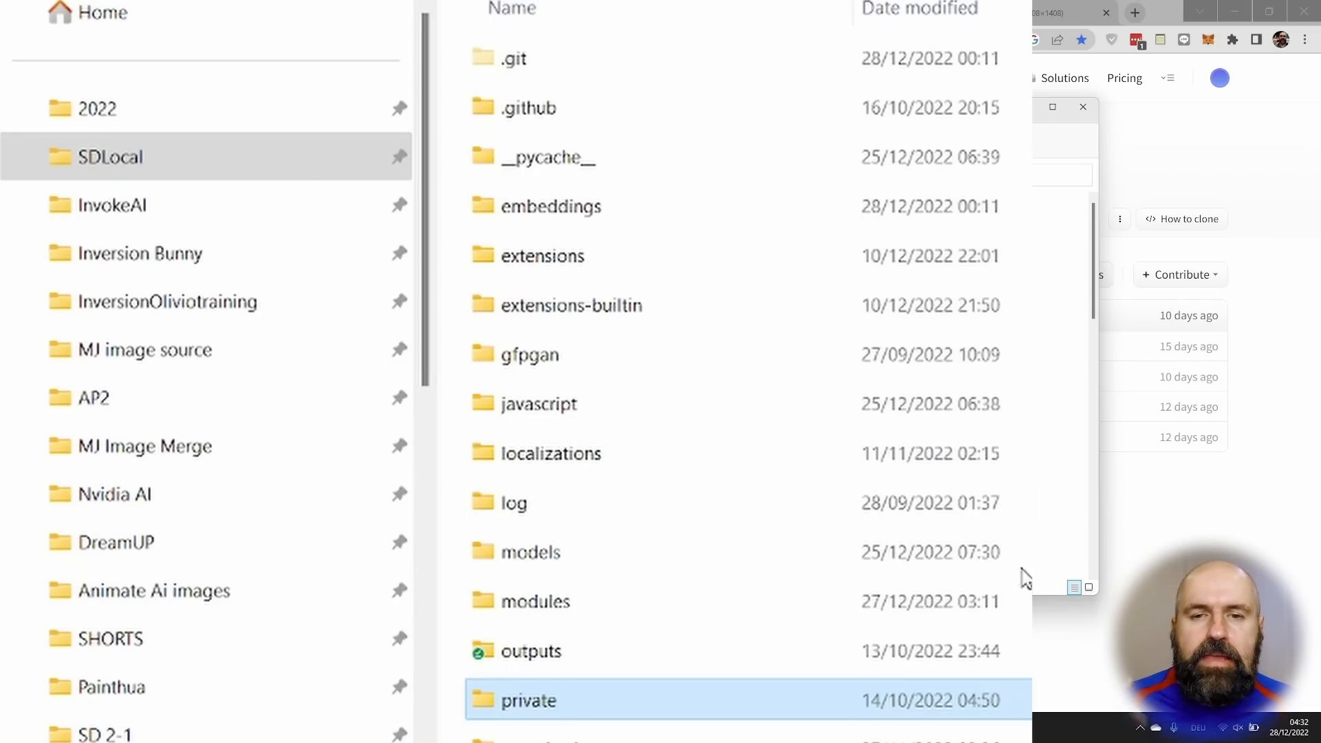
pyautogui.moveTo(597, 568)
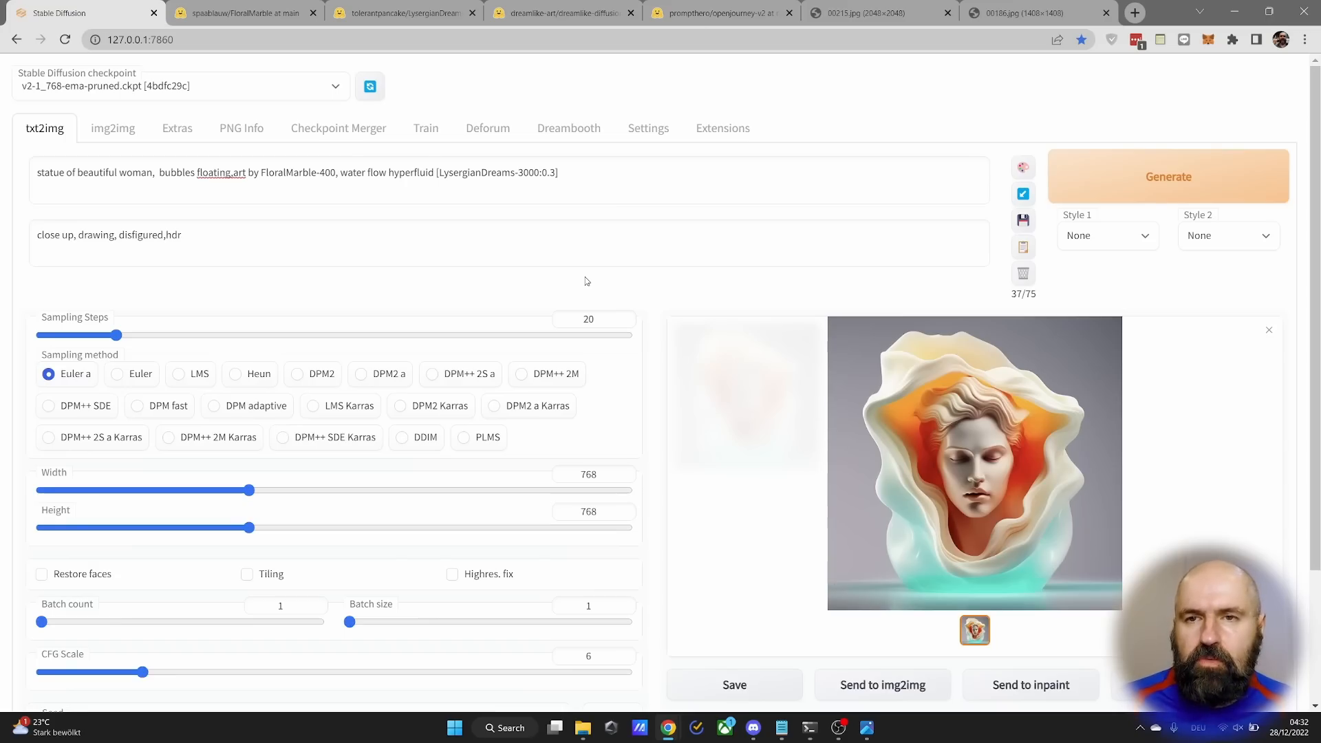
# - Set up a Checkpoint Merger of dreamlike-diffusion-1.0 (primary) with openjourney-v2 (secondary) at 0.5 weighted sum
pyautogui.click(338, 128)
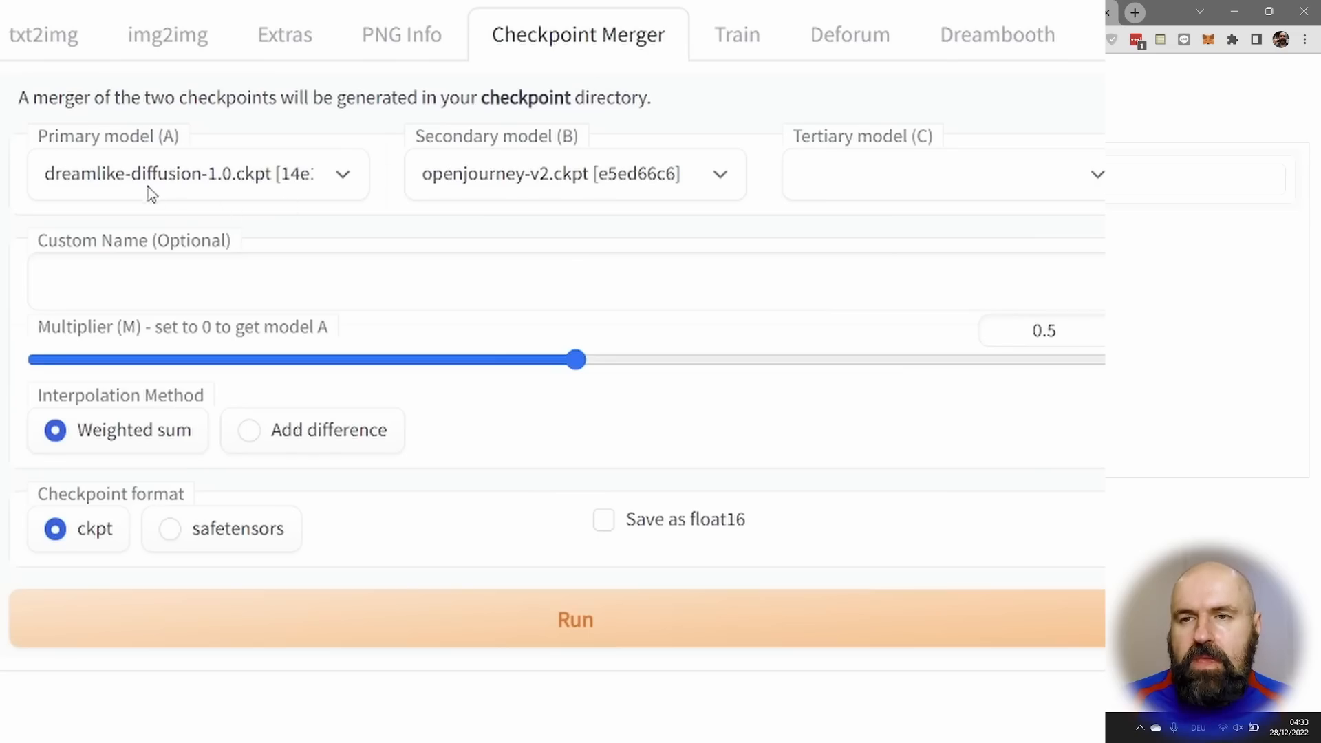
pyautogui.moveTo(94, 146)
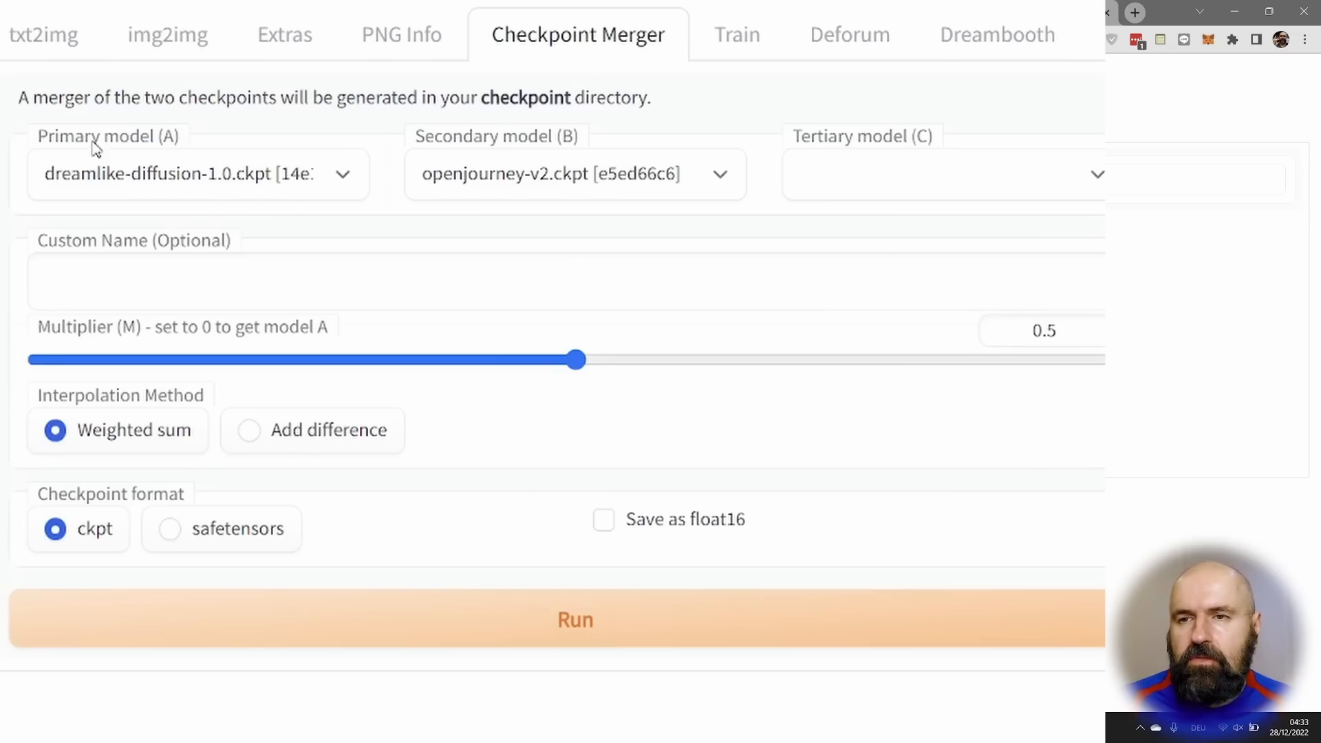
pyautogui.click(199, 175)
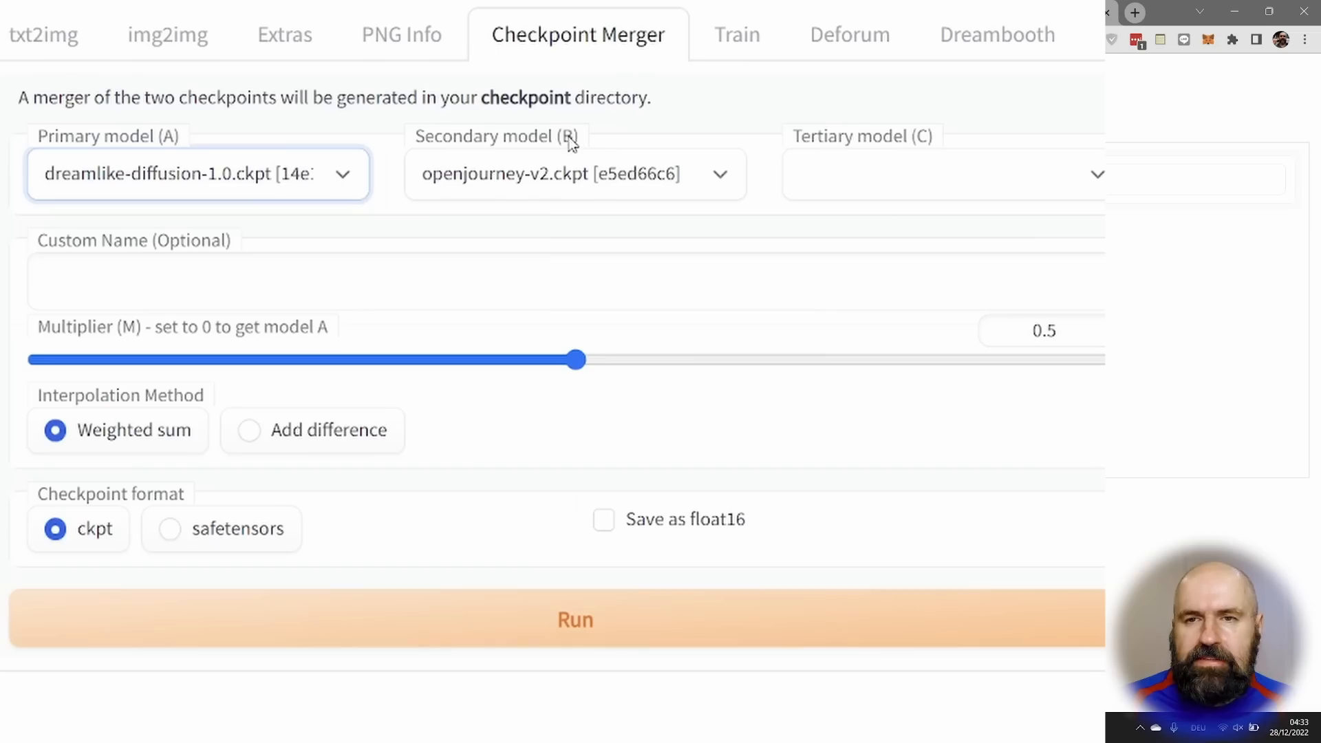
pyautogui.moveTo(476, 192)
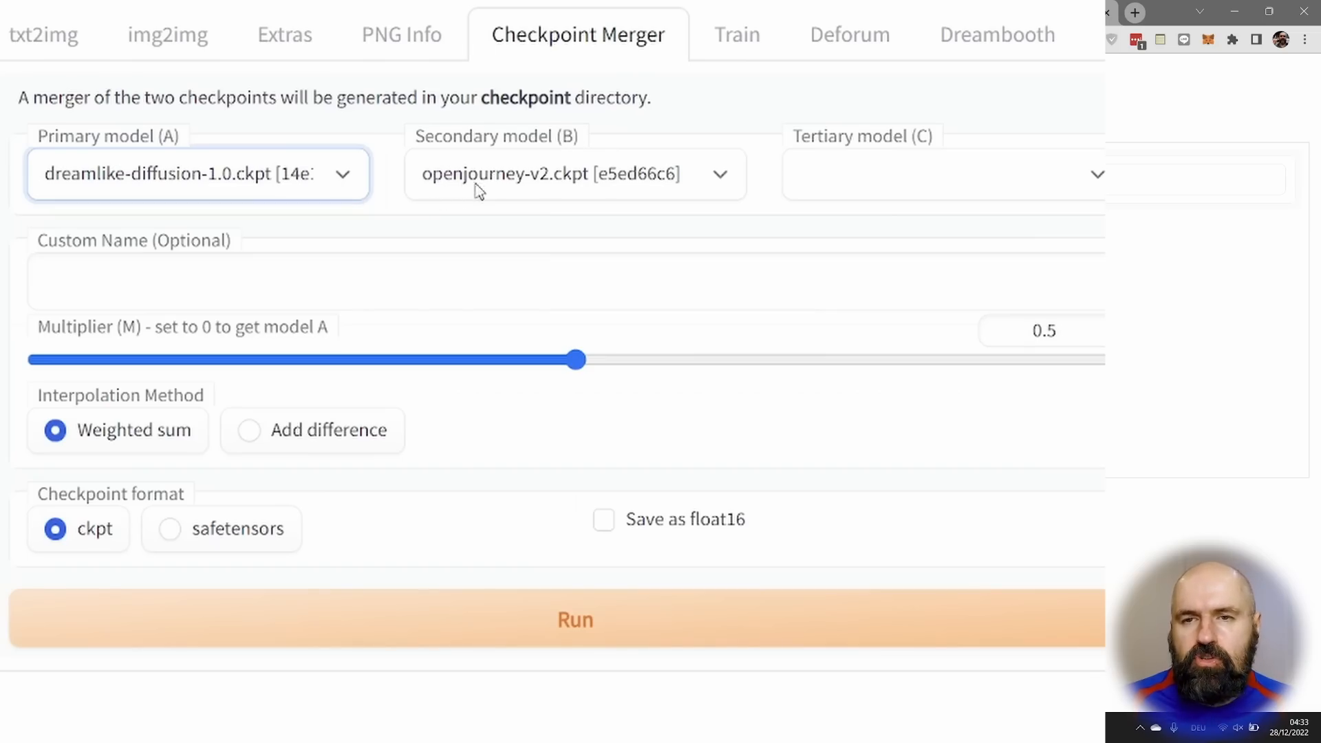
pyautogui.click(575, 174)
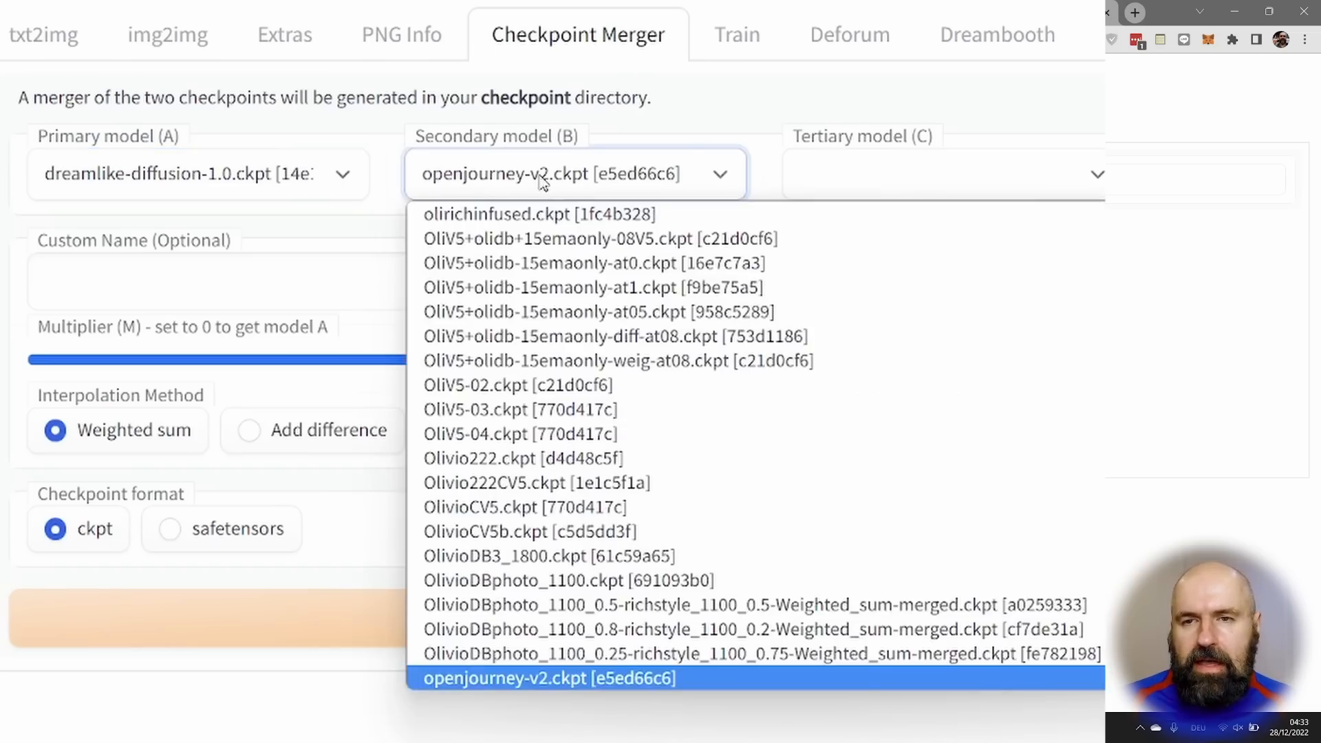
pyautogui.click(548, 676)
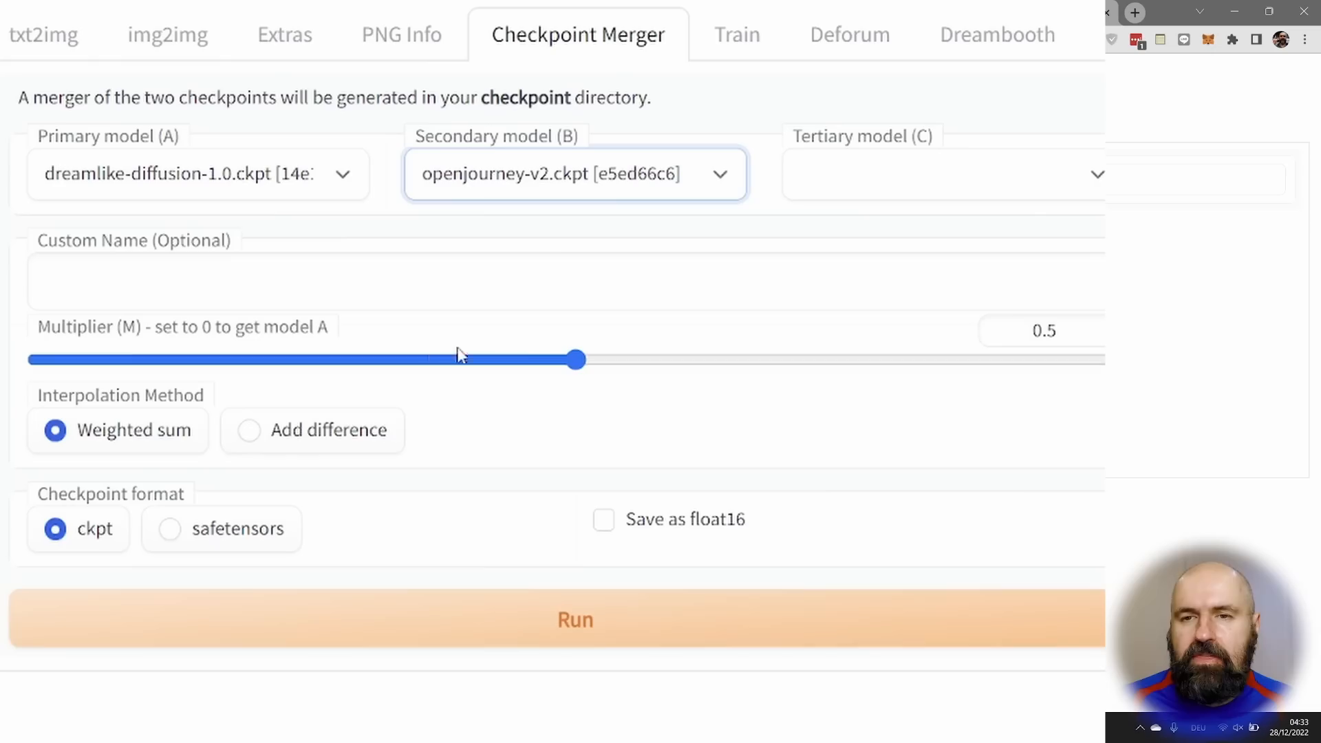
pyautogui.moveTo(589, 473)
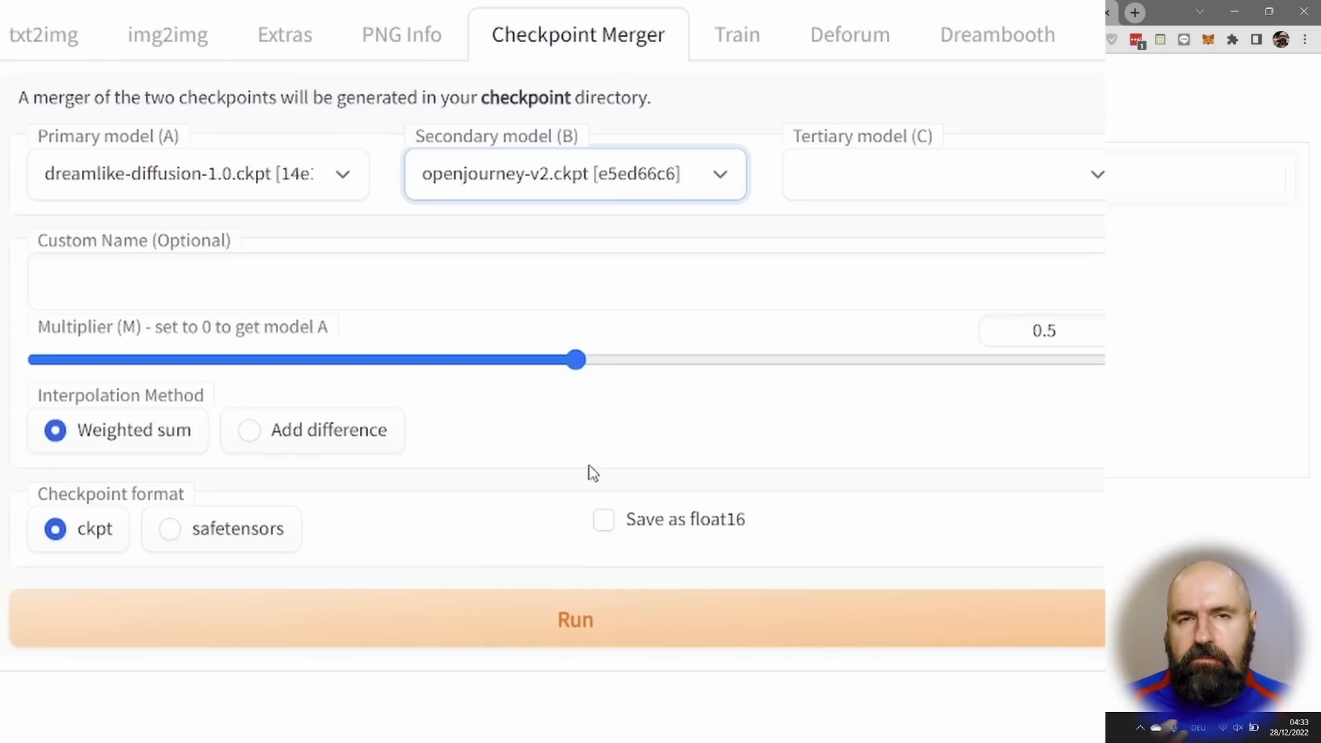
pyautogui.moveTo(933, 362)
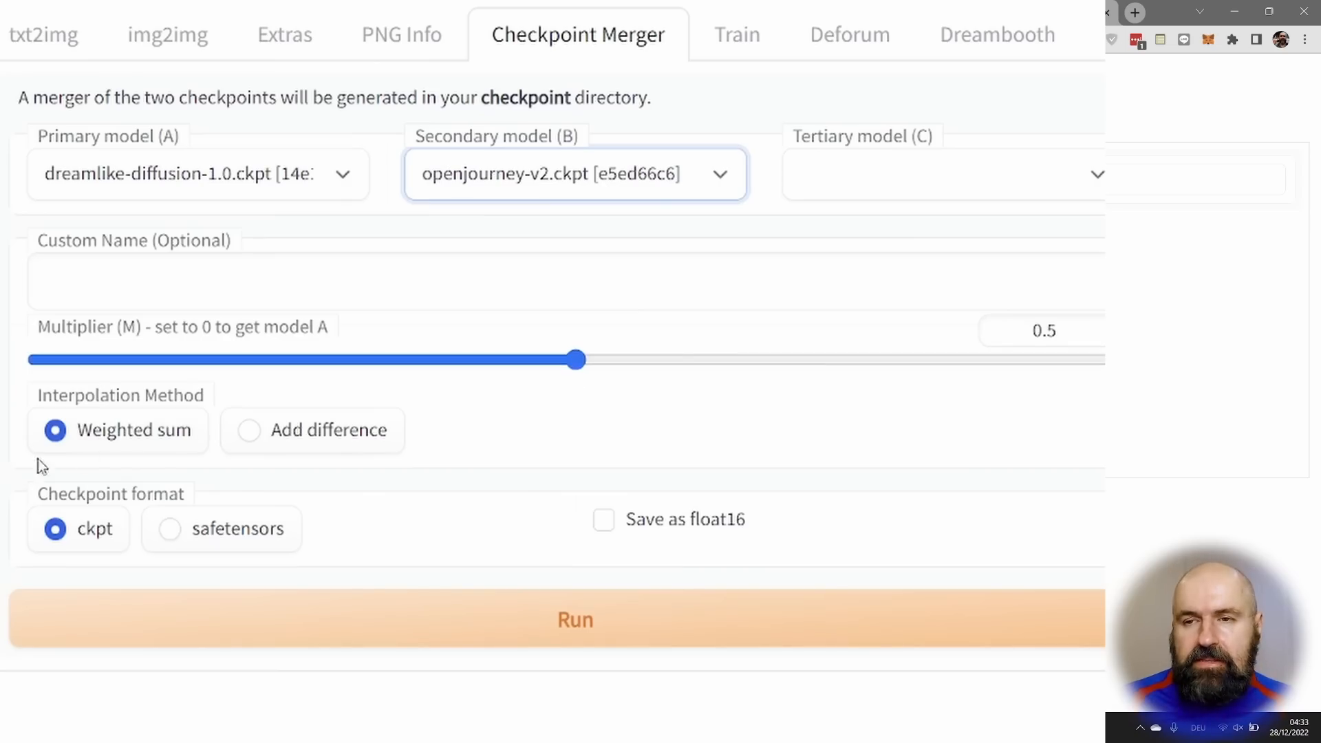
pyautogui.moveTo(71, 556)
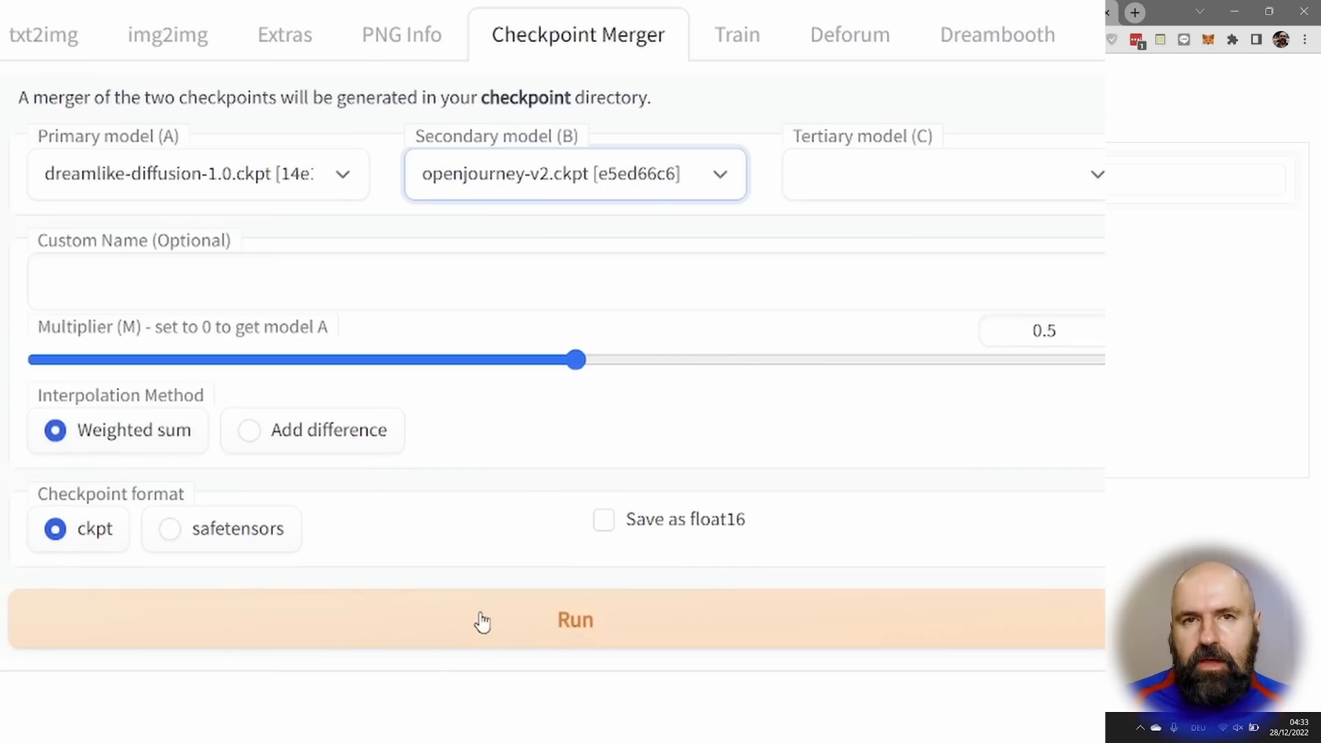
pyautogui.moveTo(316, 27)
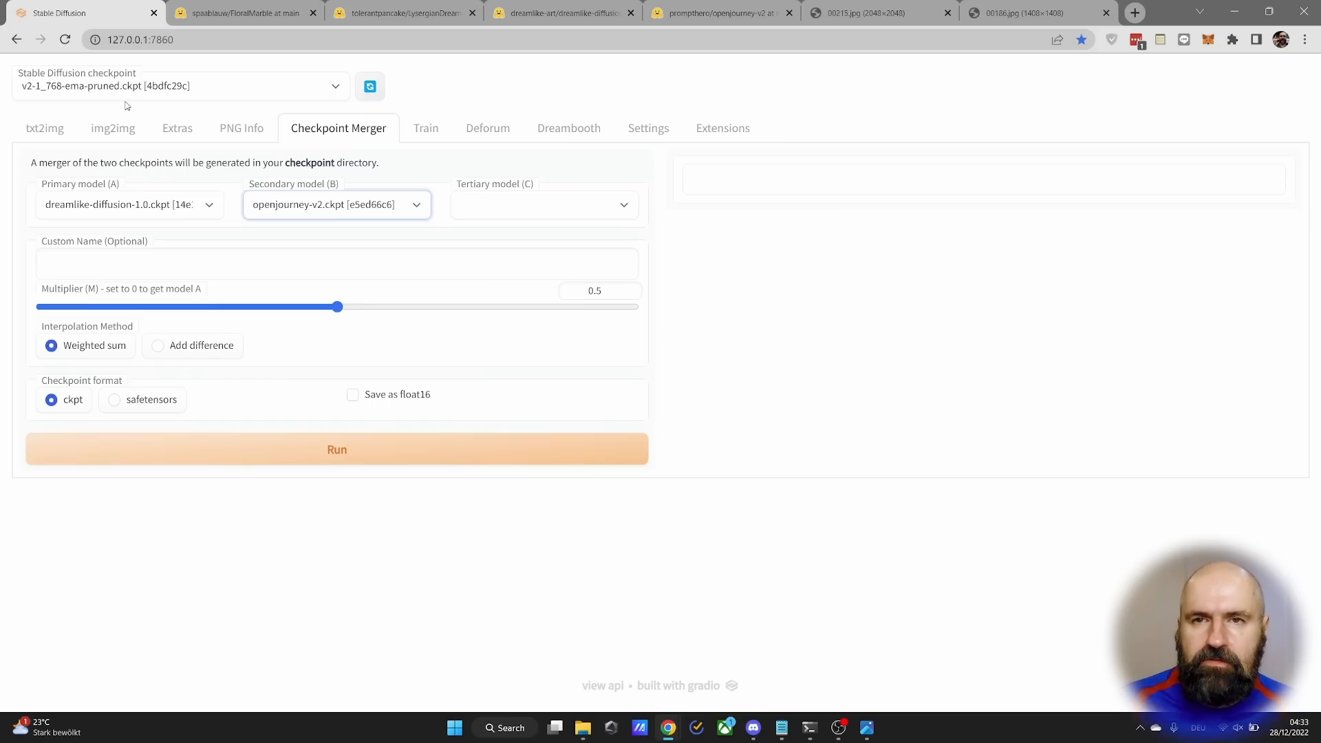
pyautogui.click(179, 85)
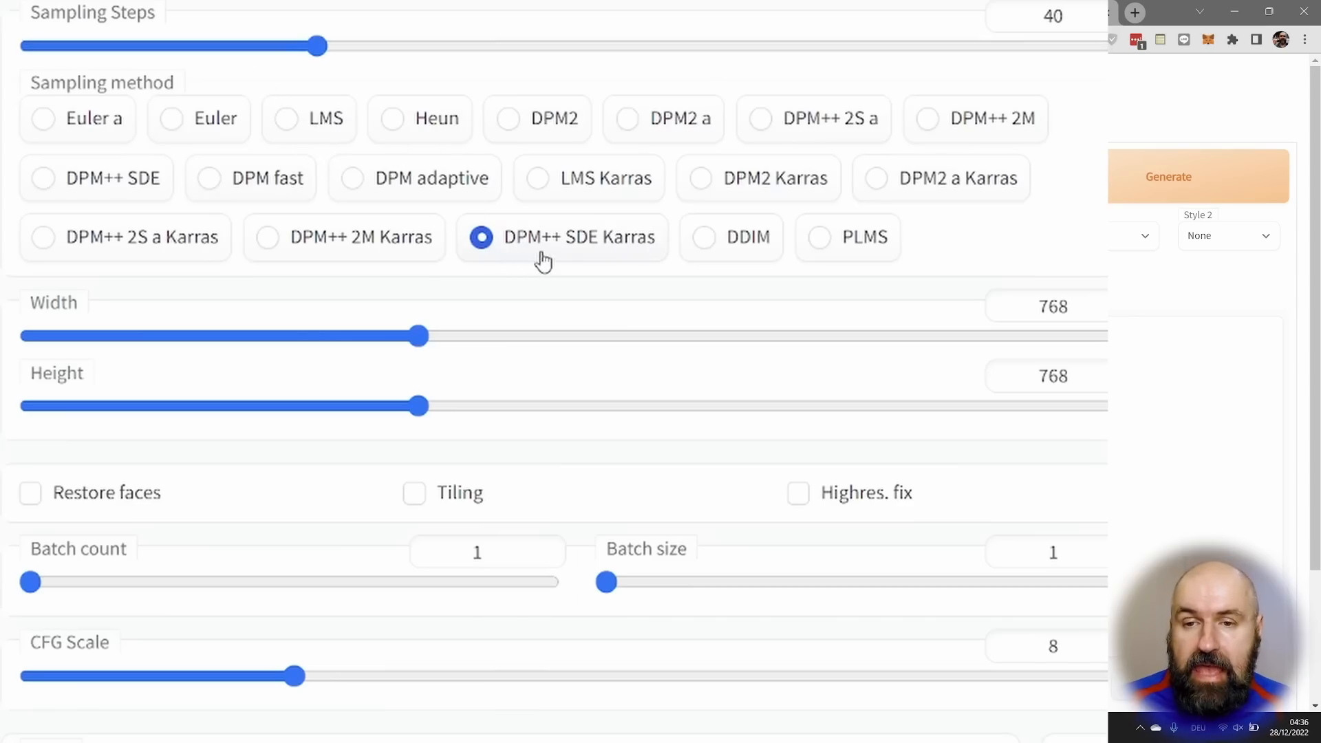
pyautogui.moveTo(624, 251)
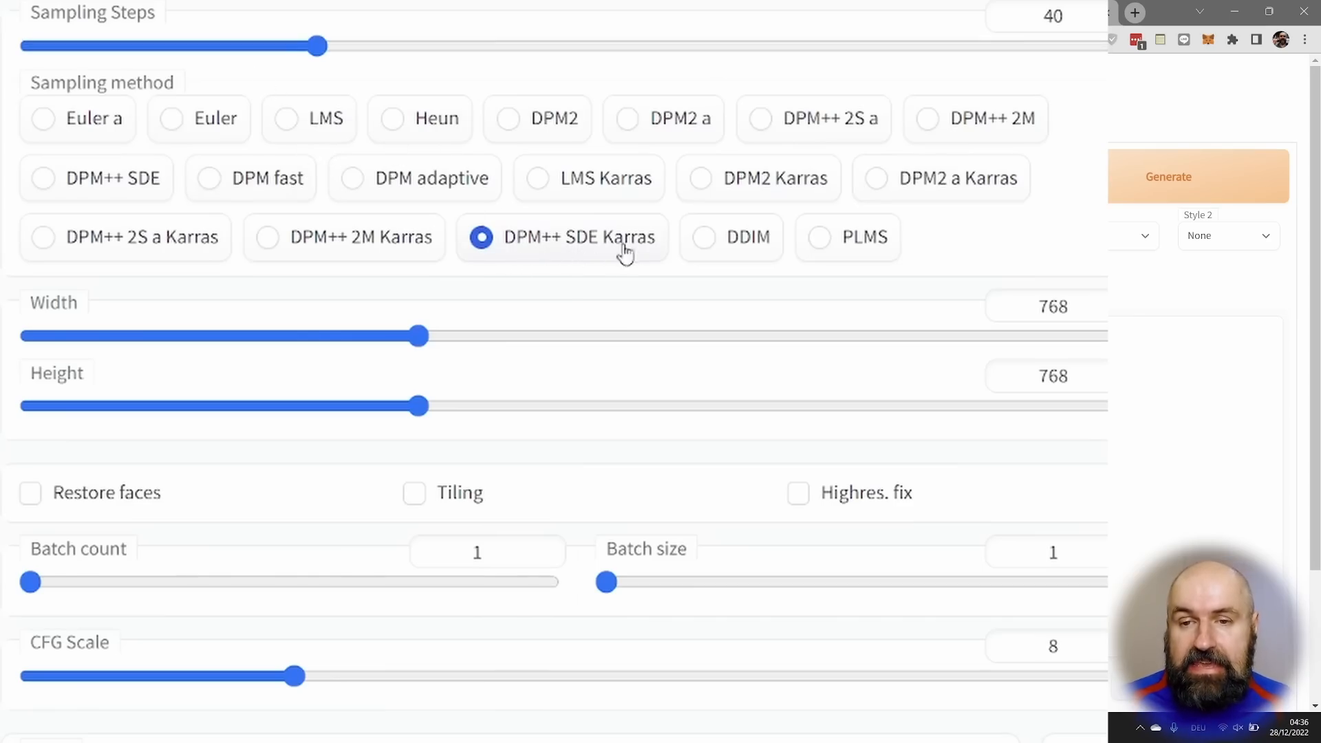
pyautogui.moveTo(769, 305)
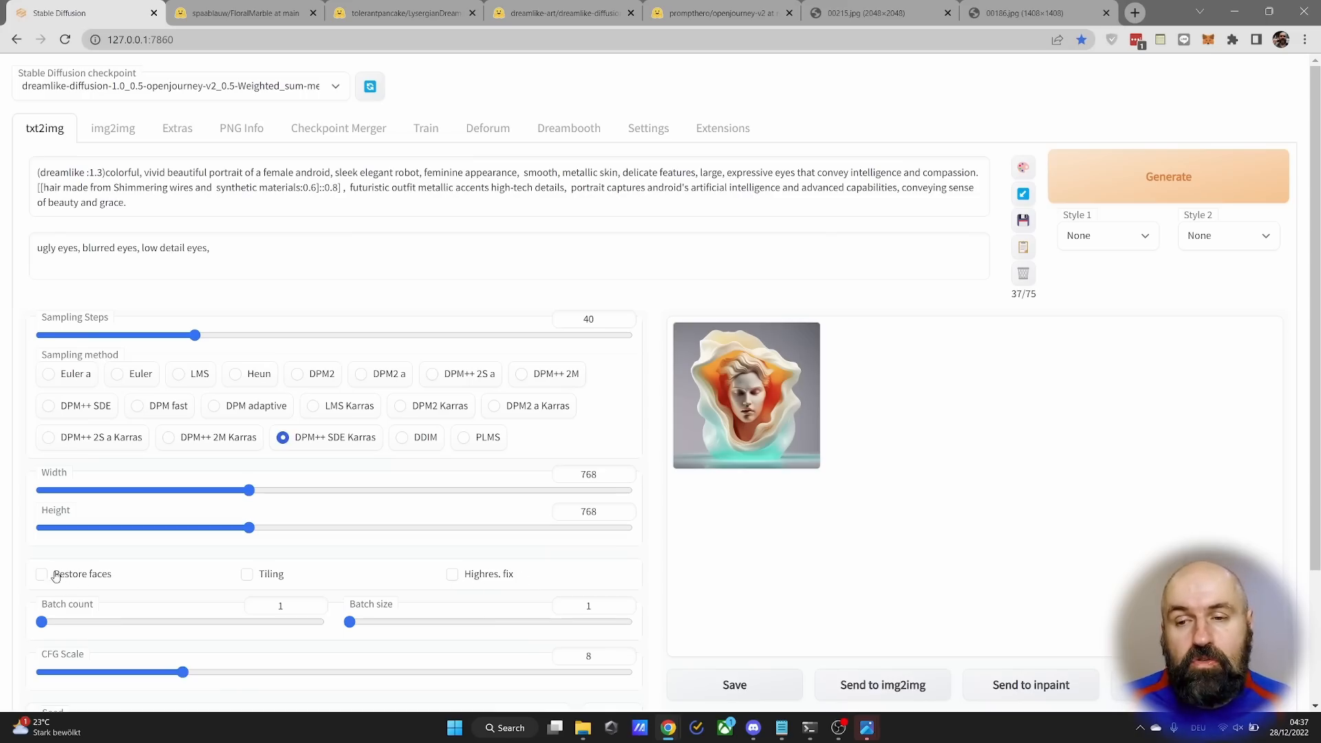
pyautogui.moveTo(119, 584)
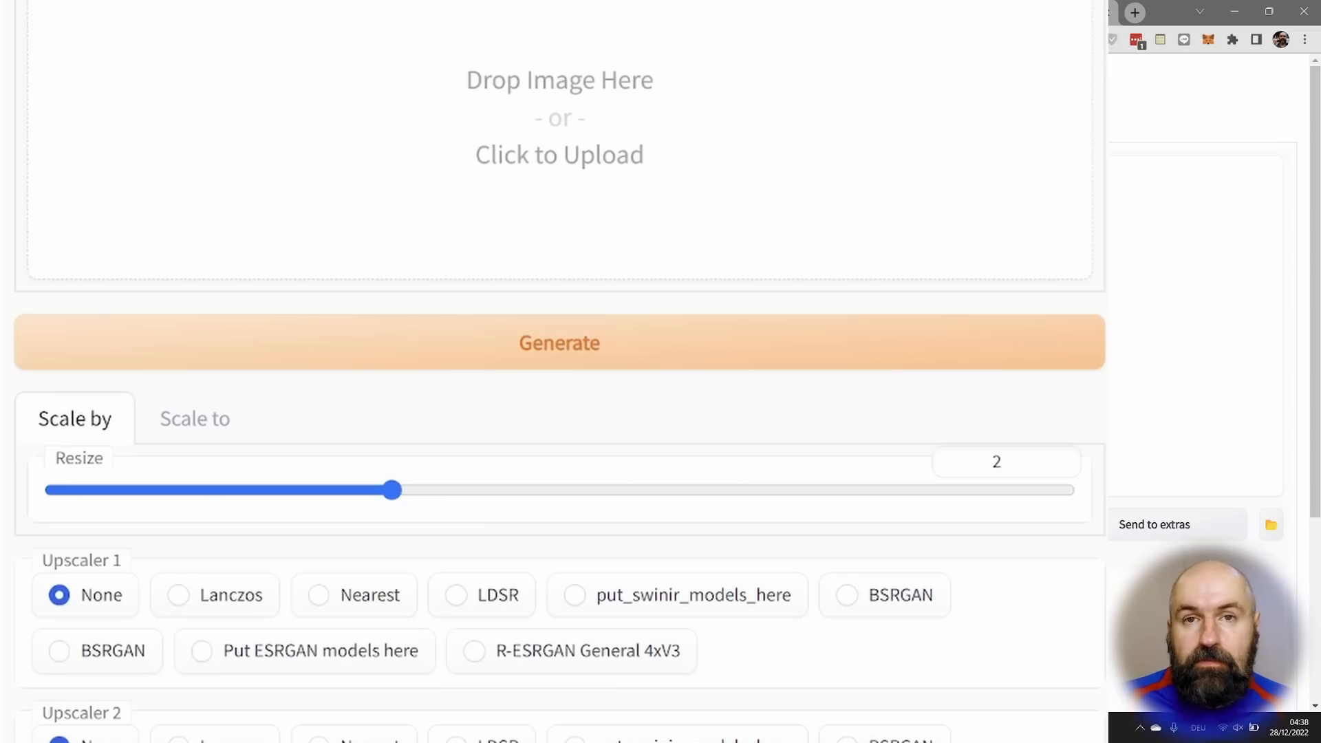
pyautogui.moveTo(487, 140)
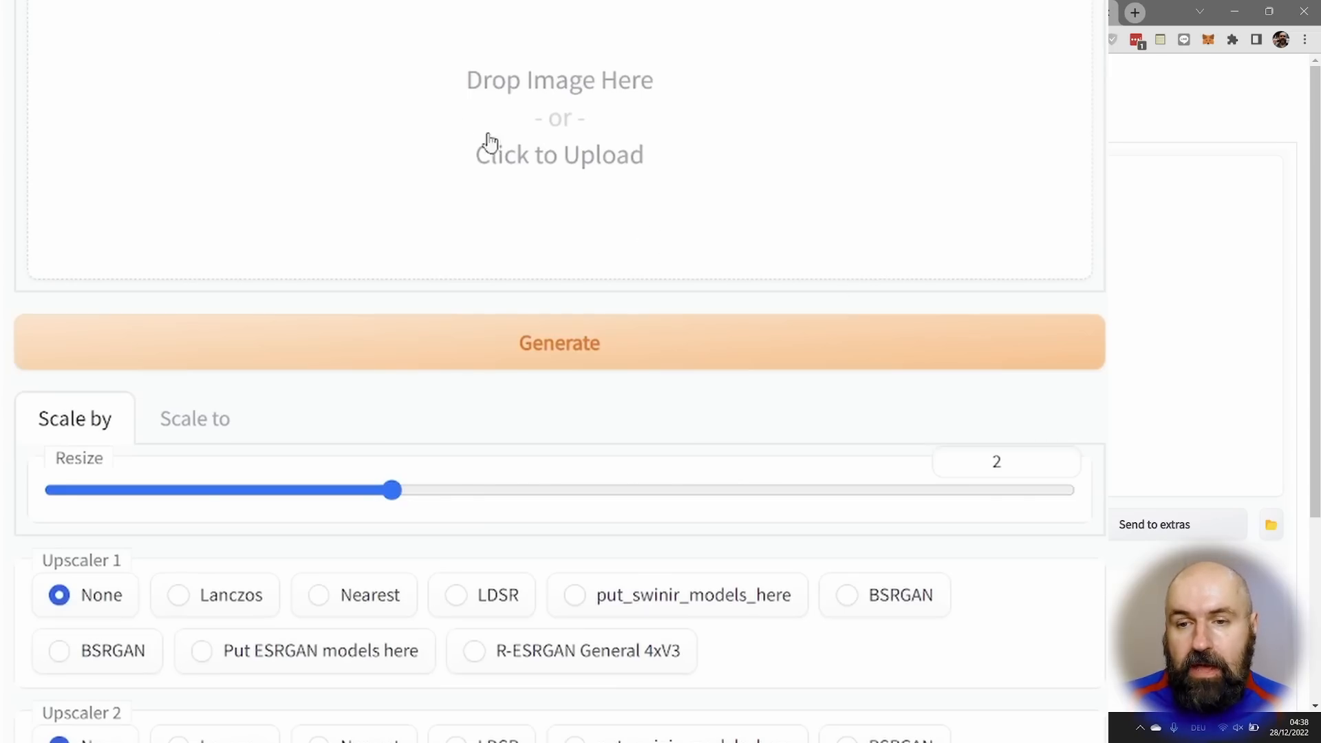
# - Set GFPGAN visibility 0.493, CodeFormer visibility 0.478 and CodeFormer weight 0.155 in Extras upscaling
pyautogui.scroll(-3)
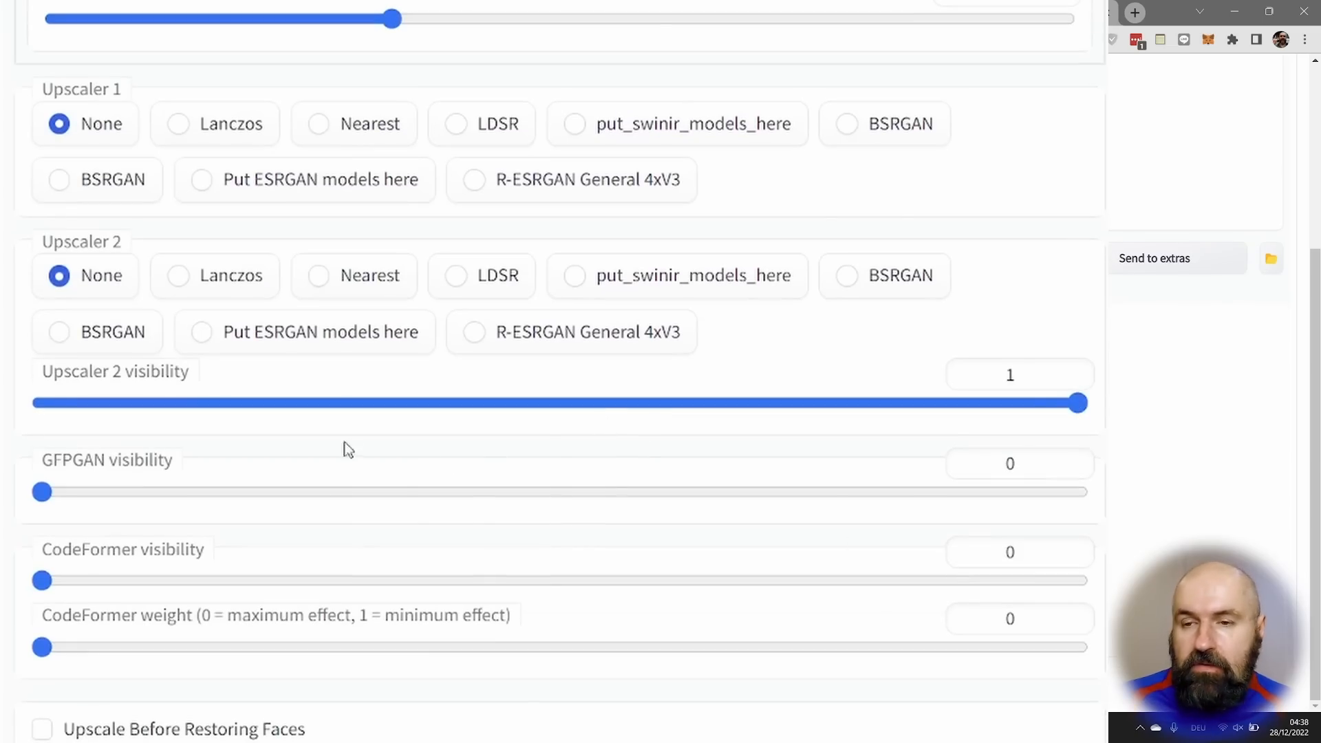
pyautogui.moveTo(244, 462)
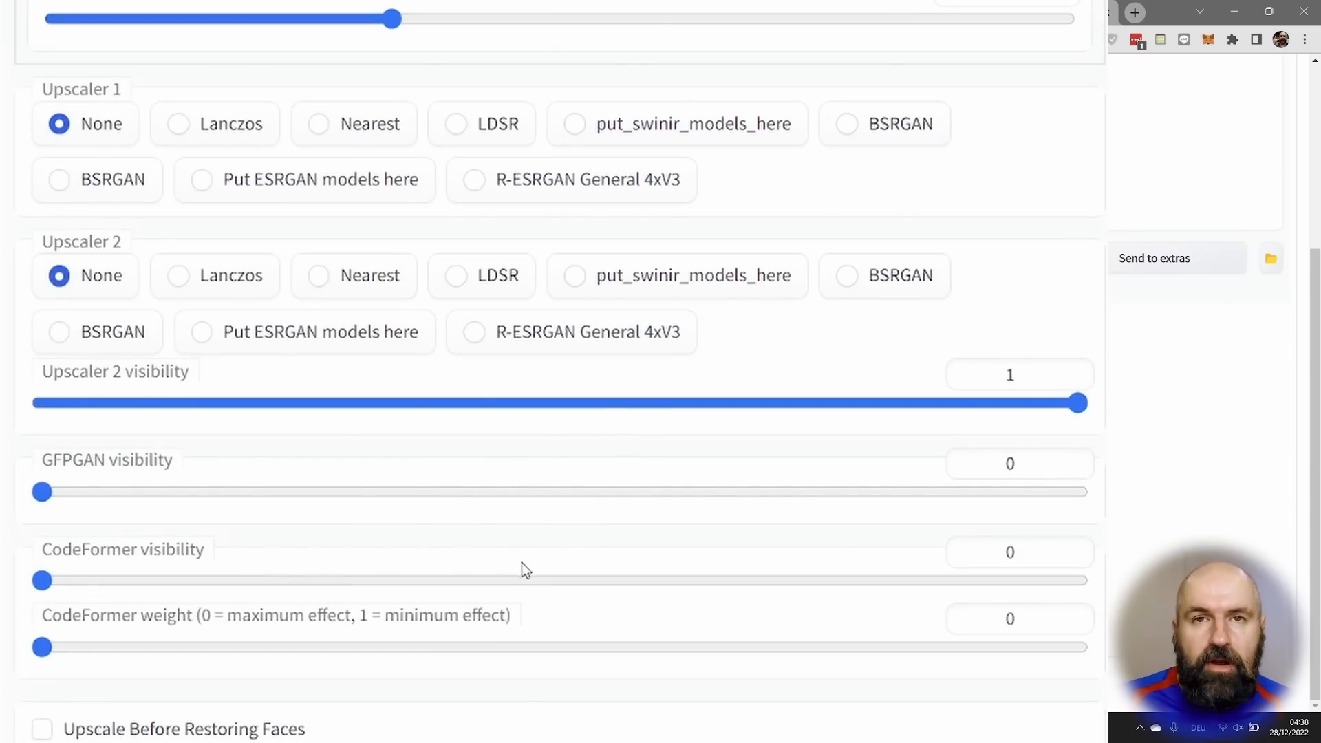
pyautogui.moveTo(58, 503)
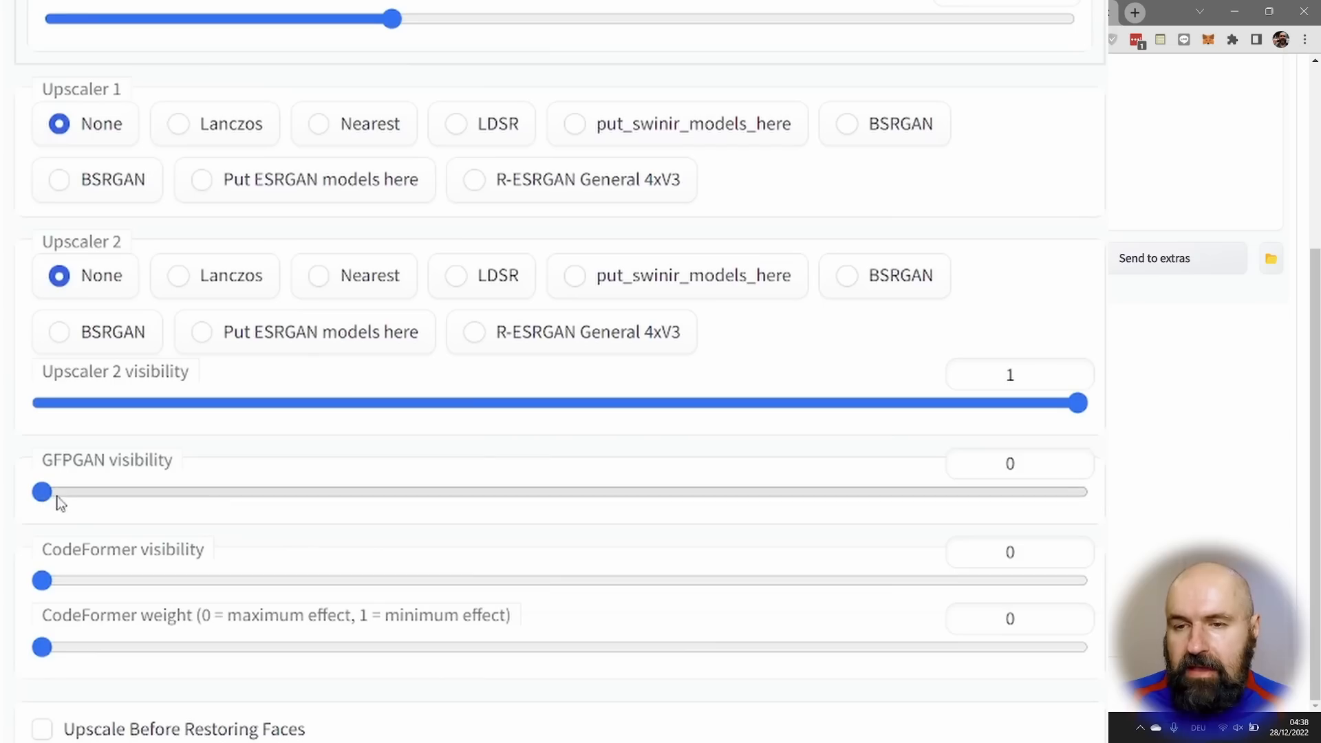
pyautogui.moveTo(42, 491); pyautogui.dragTo(550, 491)
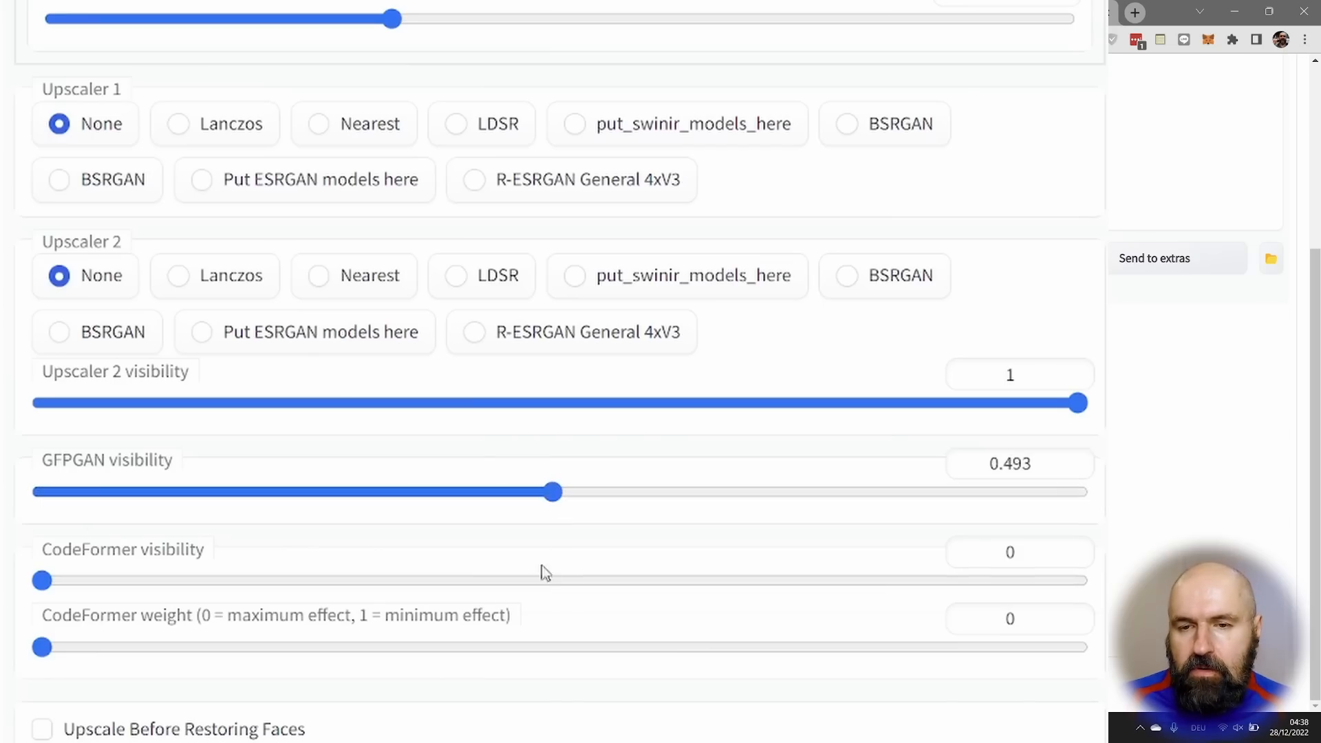
pyautogui.moveTo(40, 581); pyautogui.dragTo(539, 581)
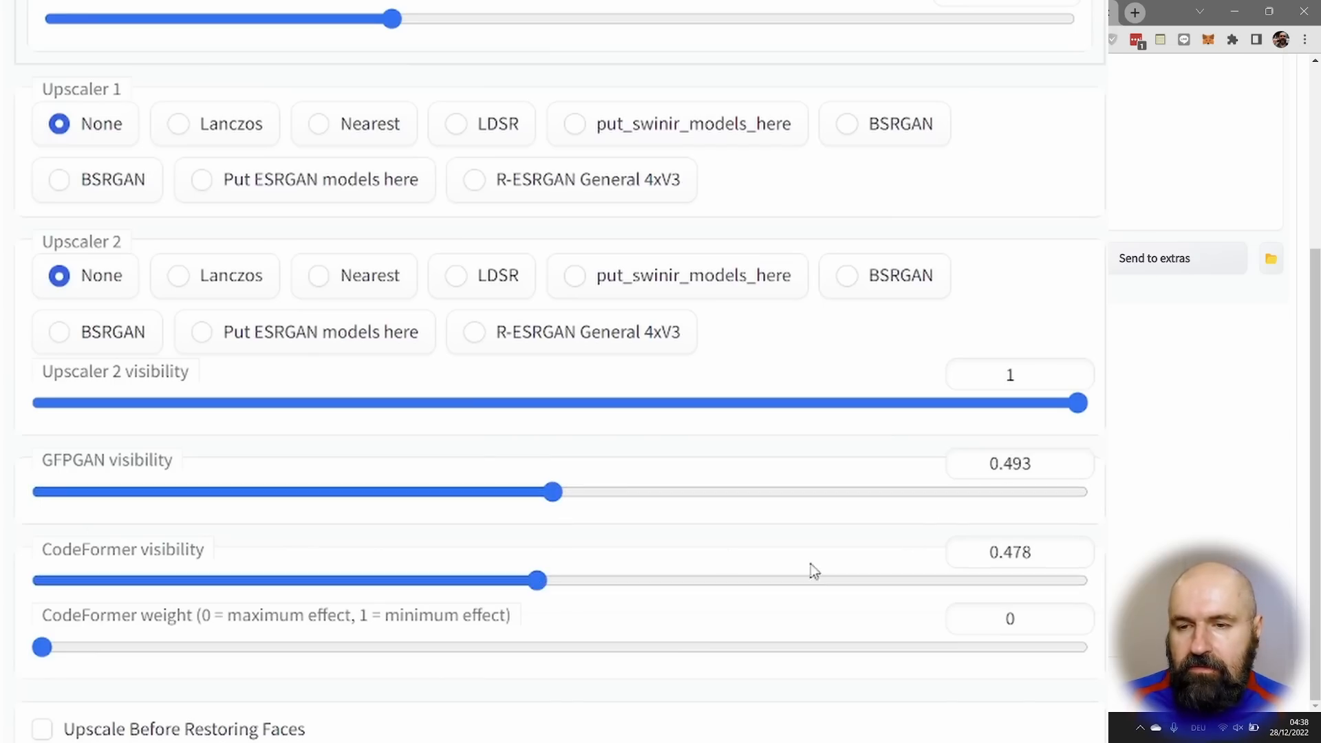
pyautogui.moveTo(358, 639)
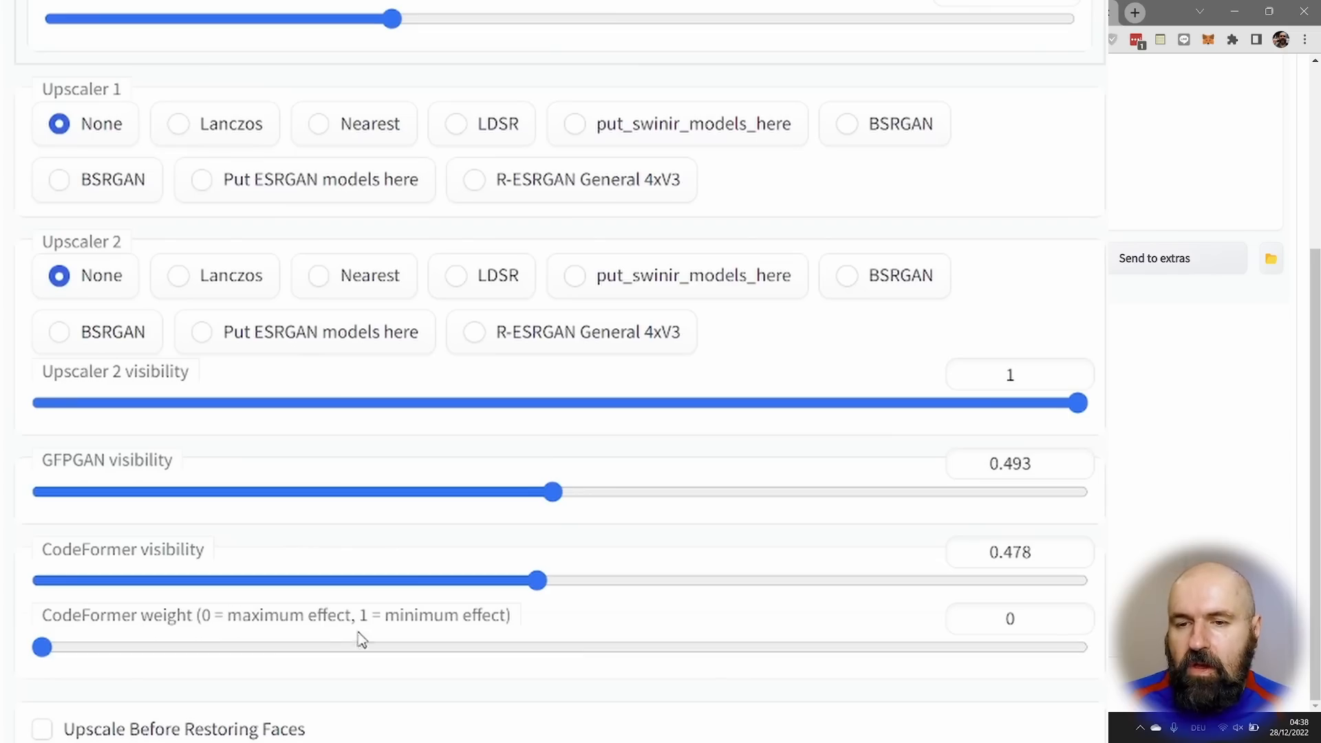
pyautogui.moveTo(40, 647); pyautogui.dragTo(194, 647)
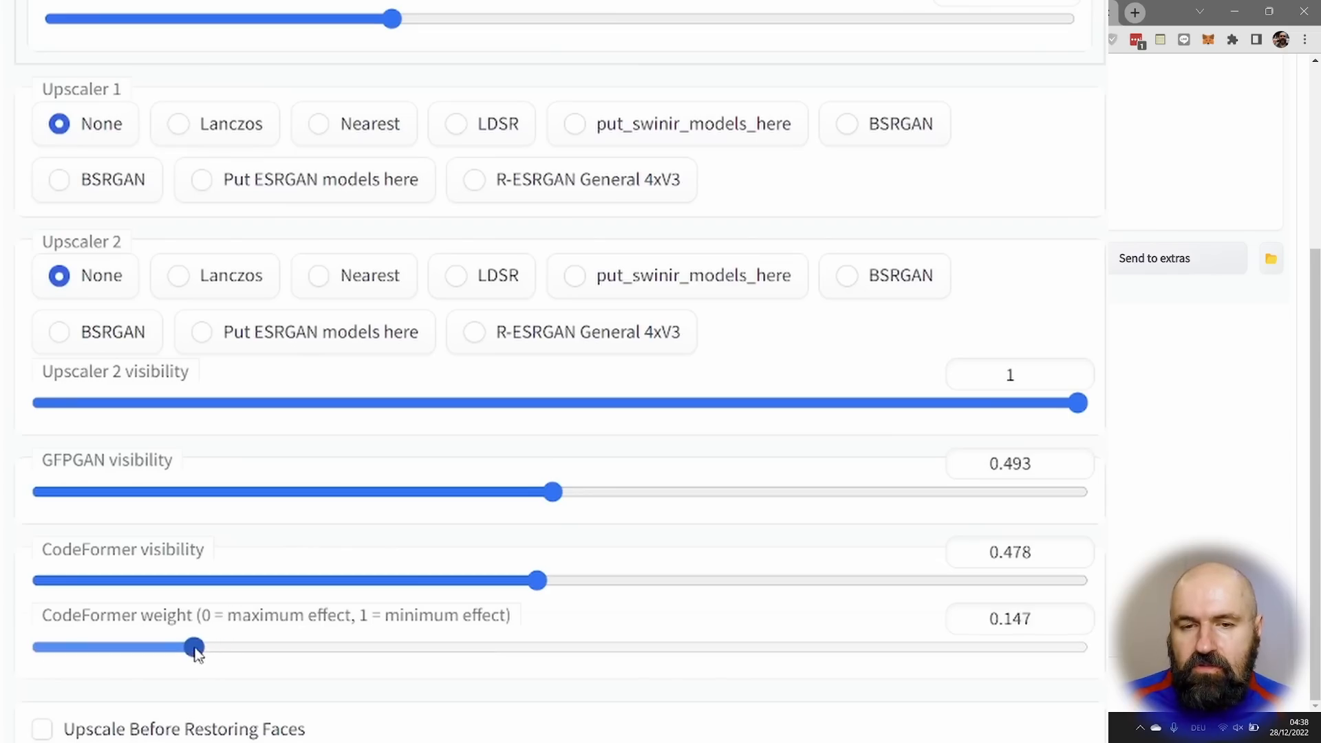
pyautogui.moveTo(194, 647); pyautogui.dragTo(203, 647)
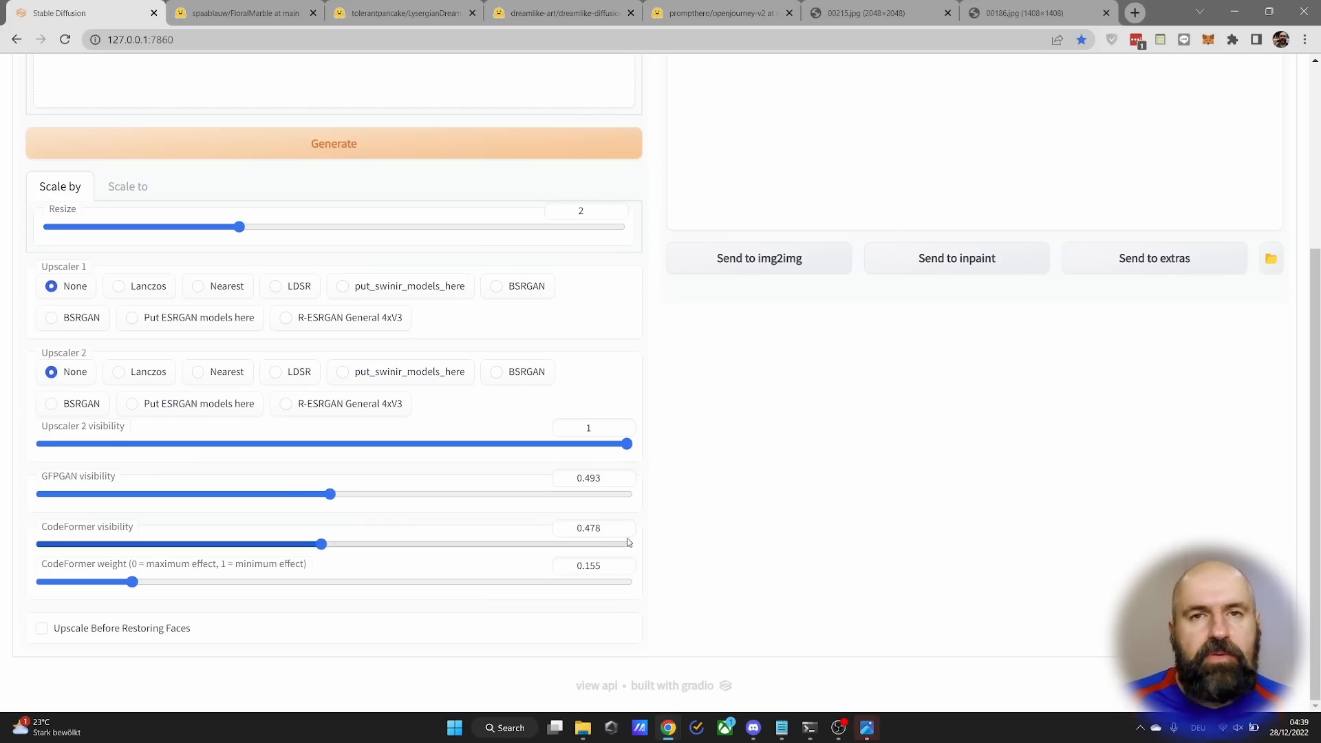
pyautogui.moveTo(743, 525)
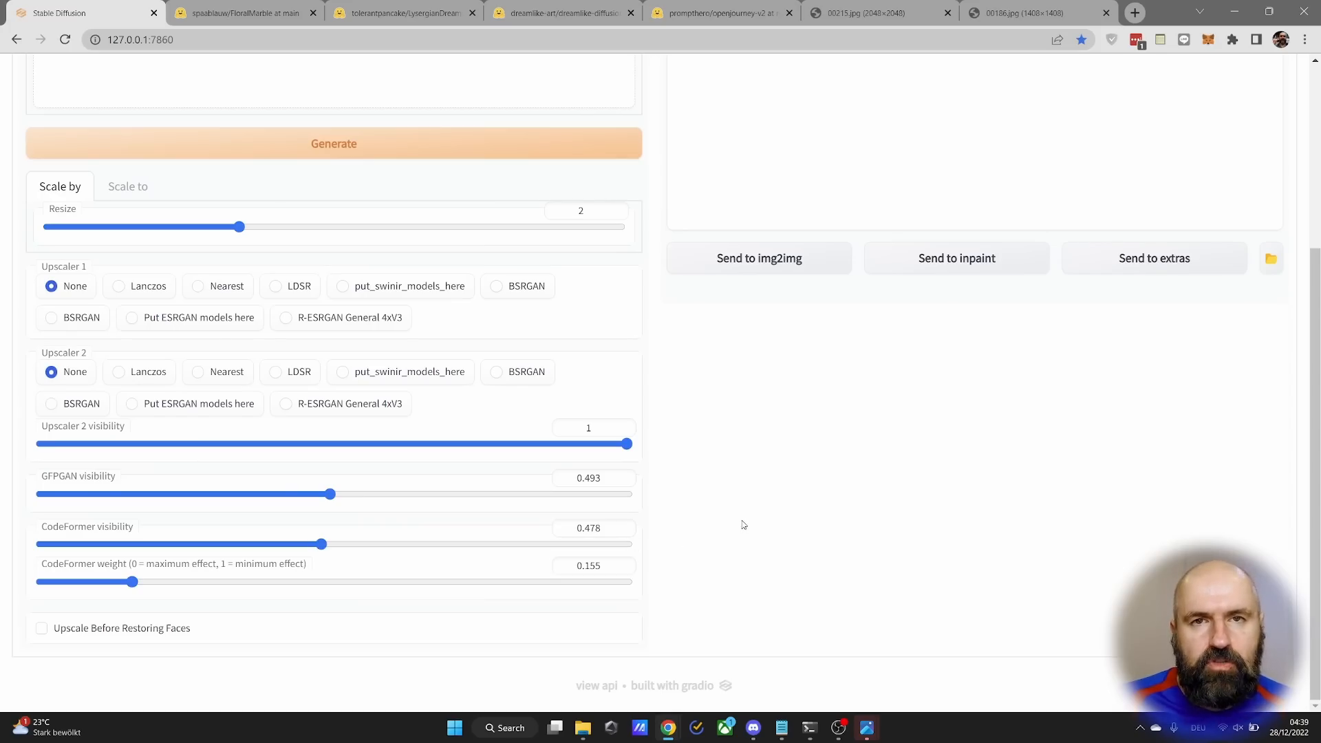